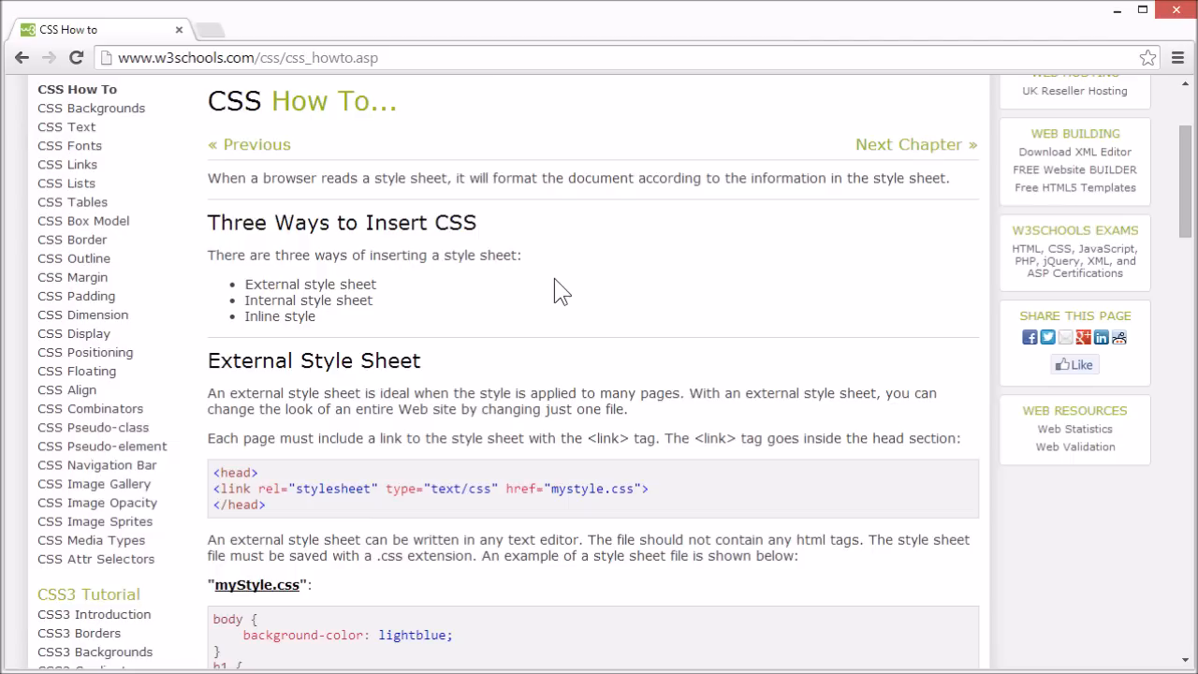
mouse_move(259, 296)
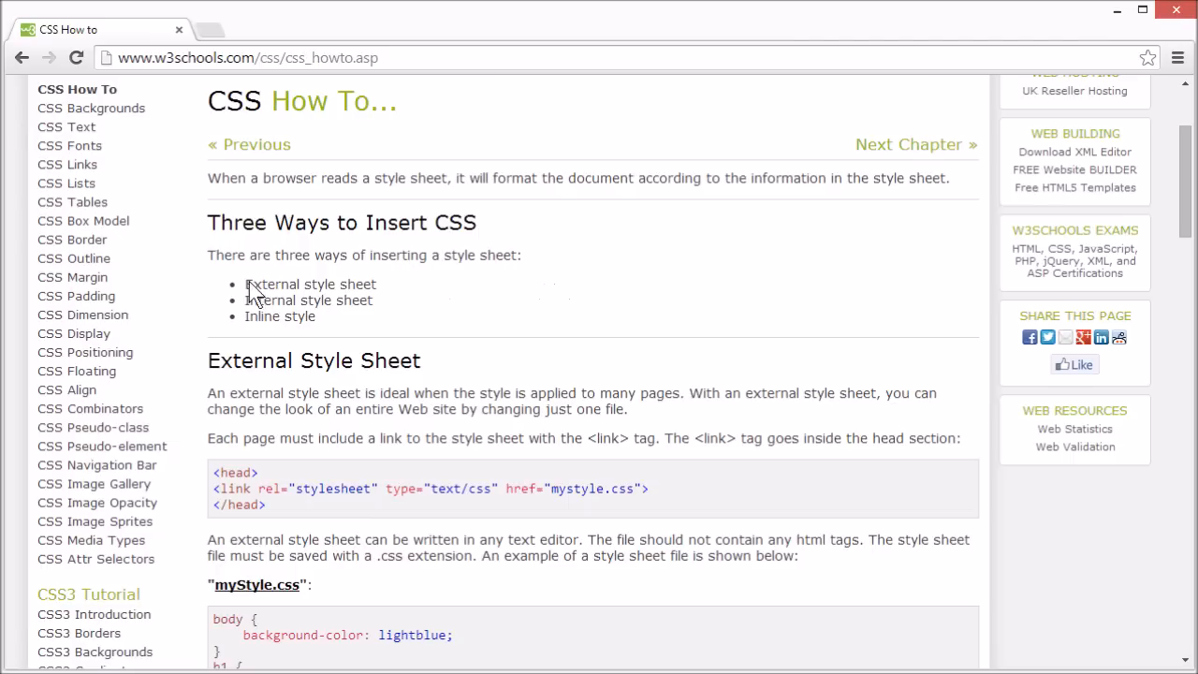
Point out the External style sheet and Inline style bullets in the three-ways list.
double_click(309, 285)
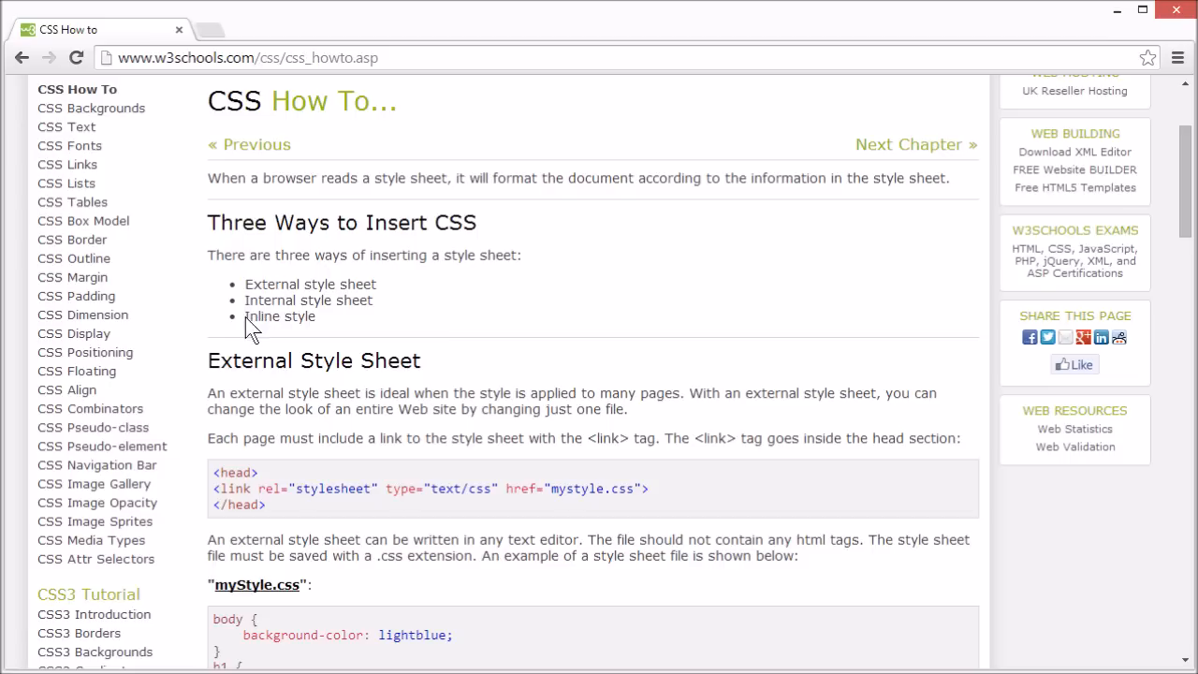
double_click(279, 316)
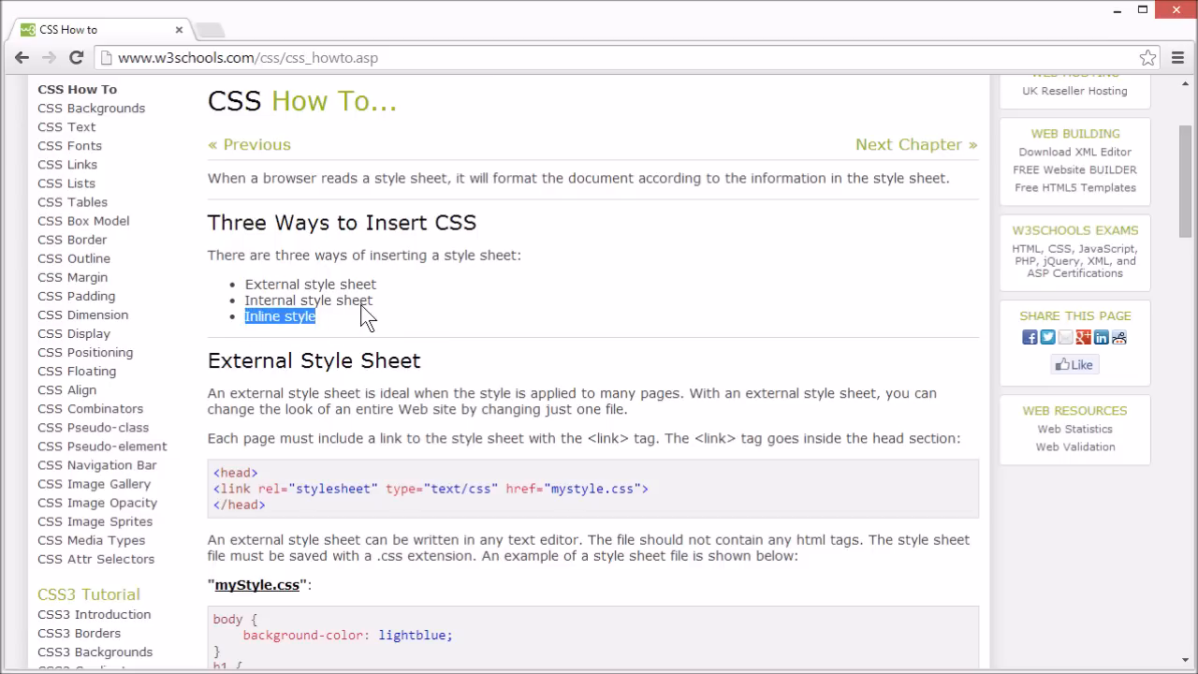
mouse_move(315, 386)
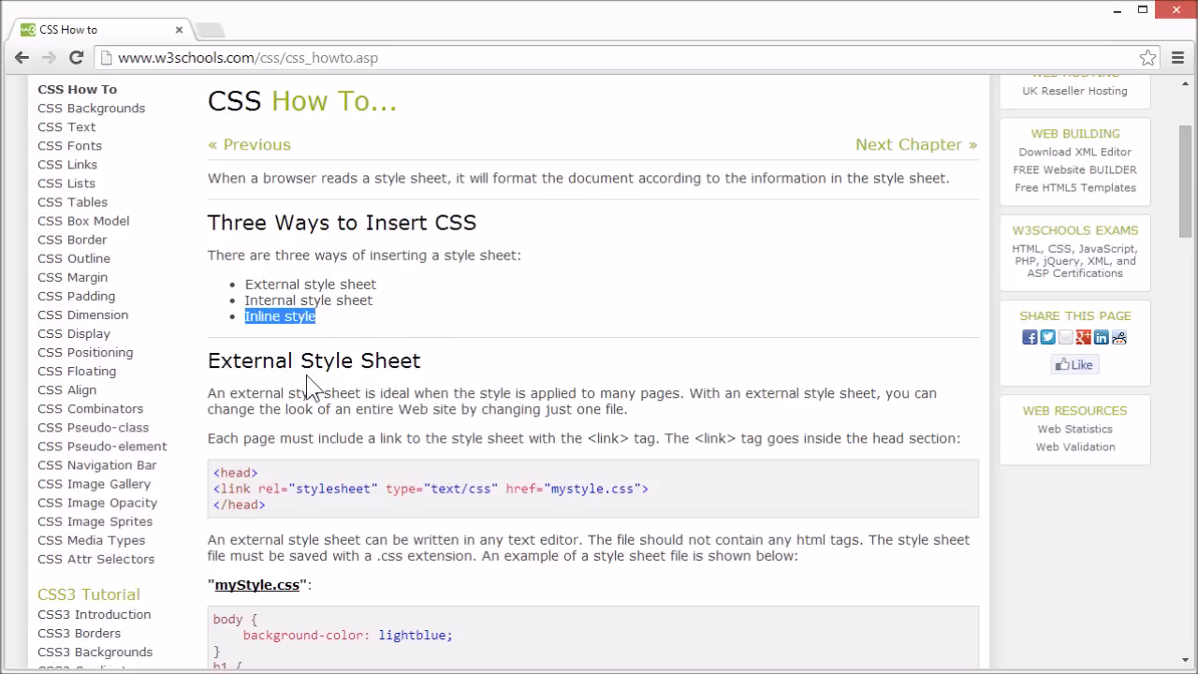
scroll(down, 3)
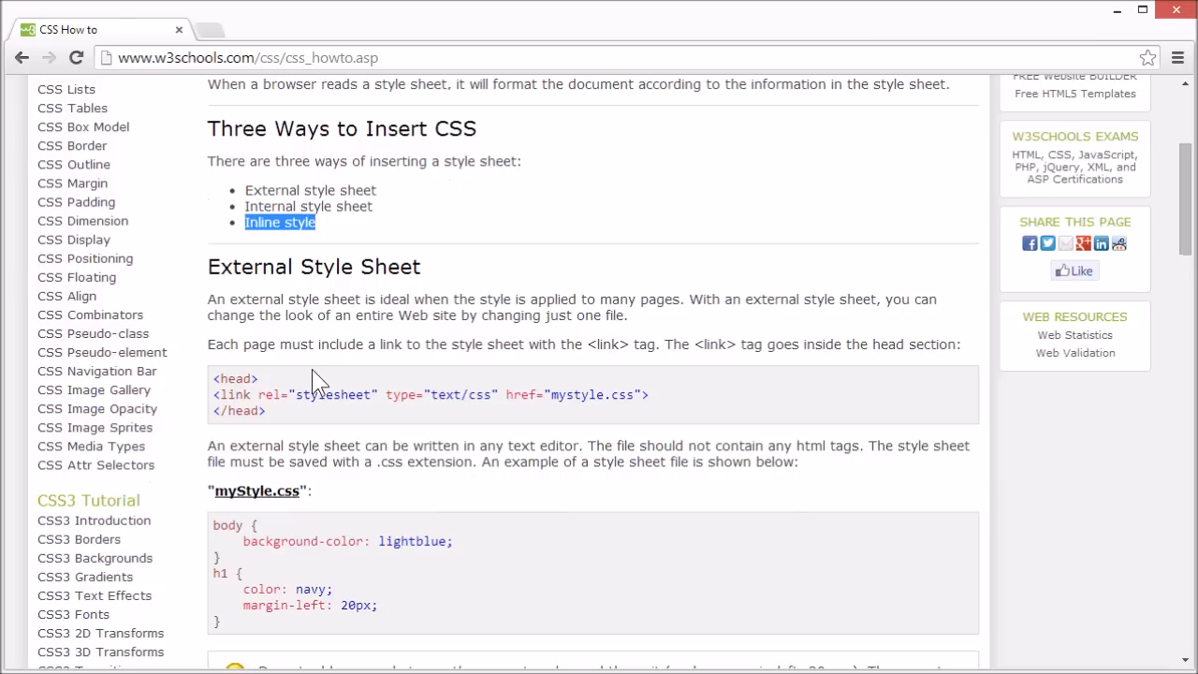
scroll(down, 3)
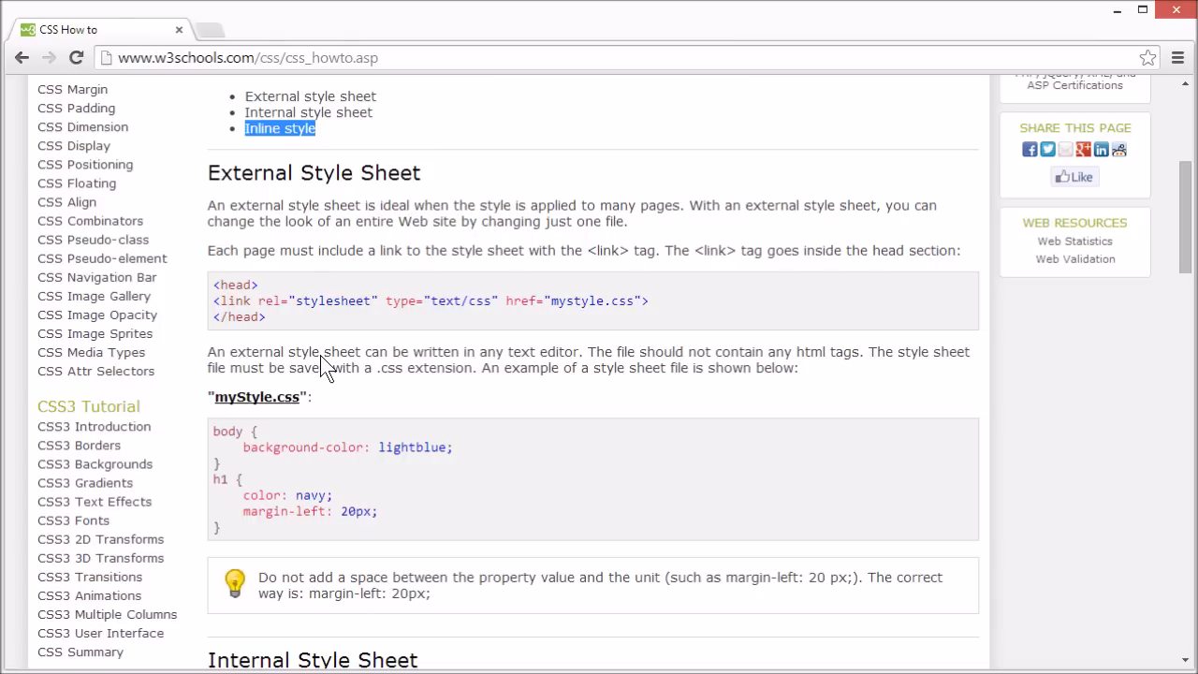
mouse_move(261, 336)
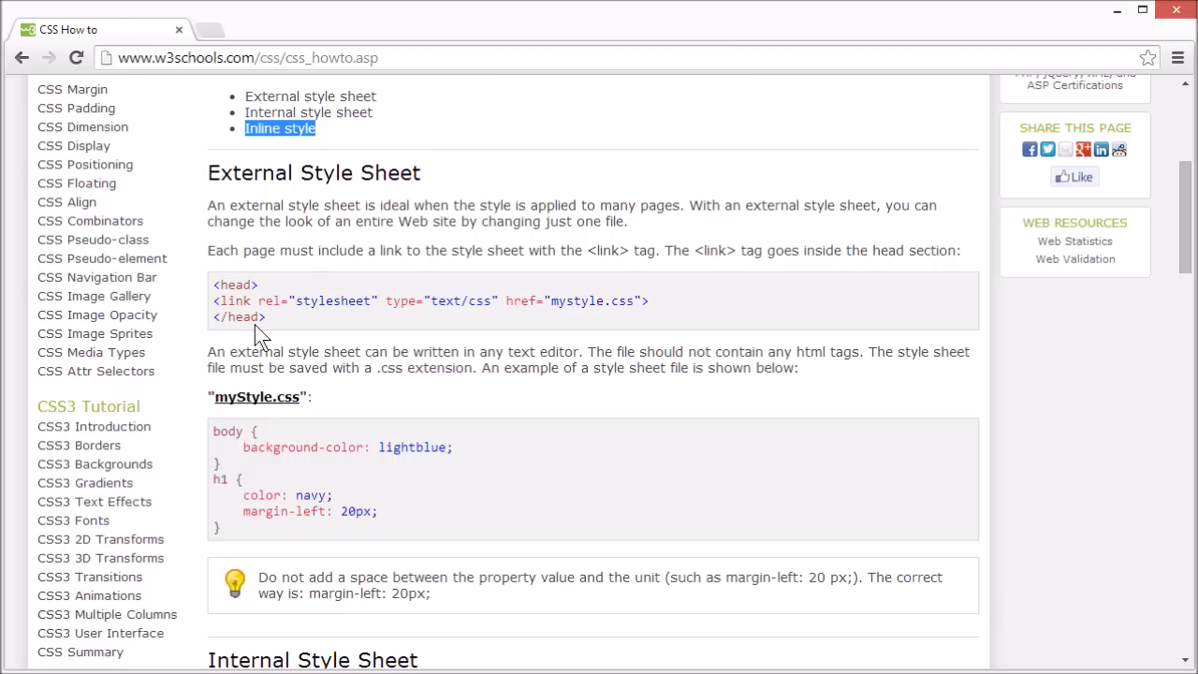
mouse_move(228, 307)
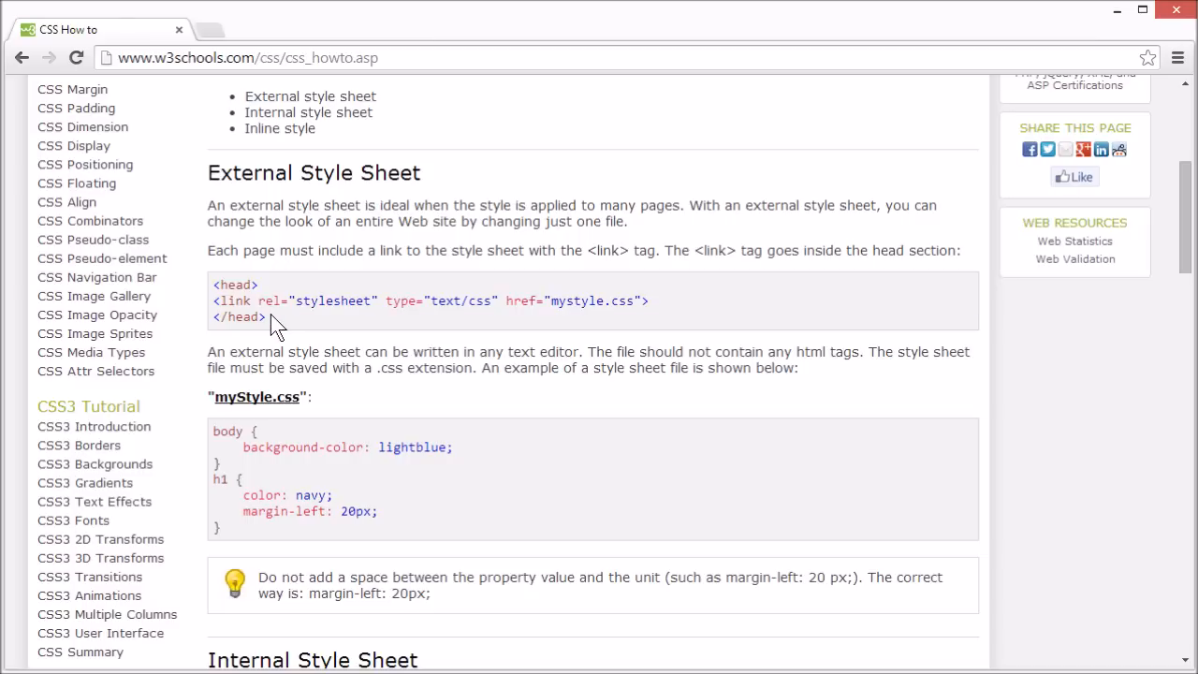
Highlight the link element name and its type and href attributes in the external example.
double_click(274, 300)
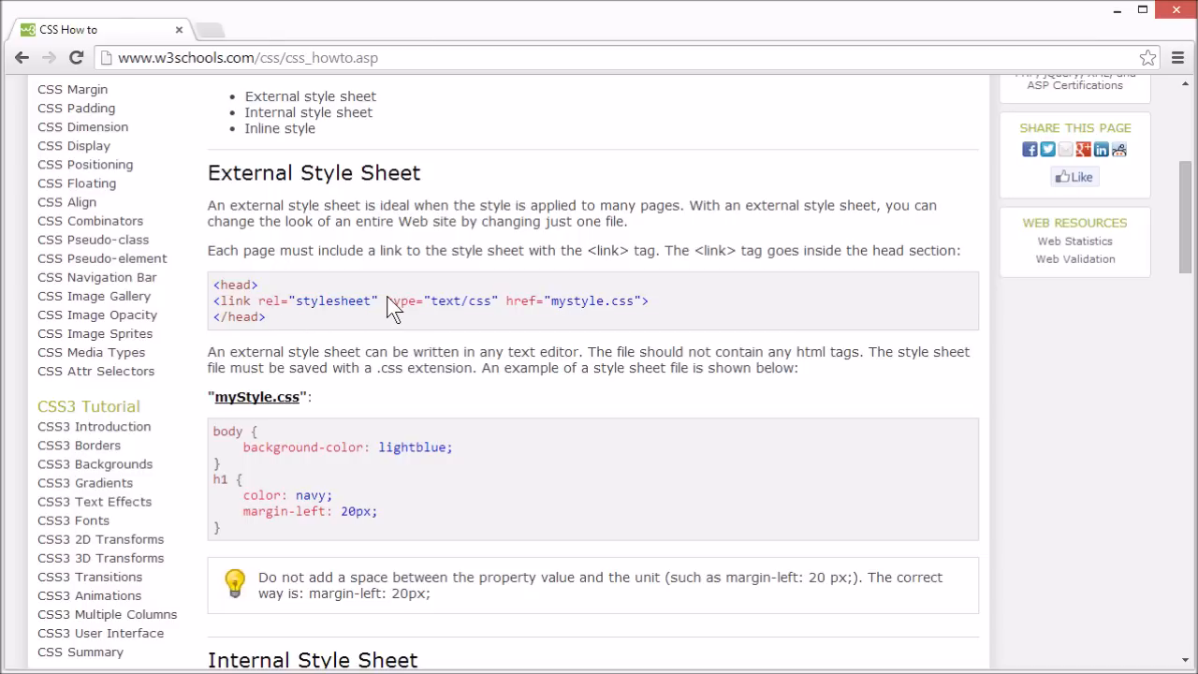
double_click(430, 299)
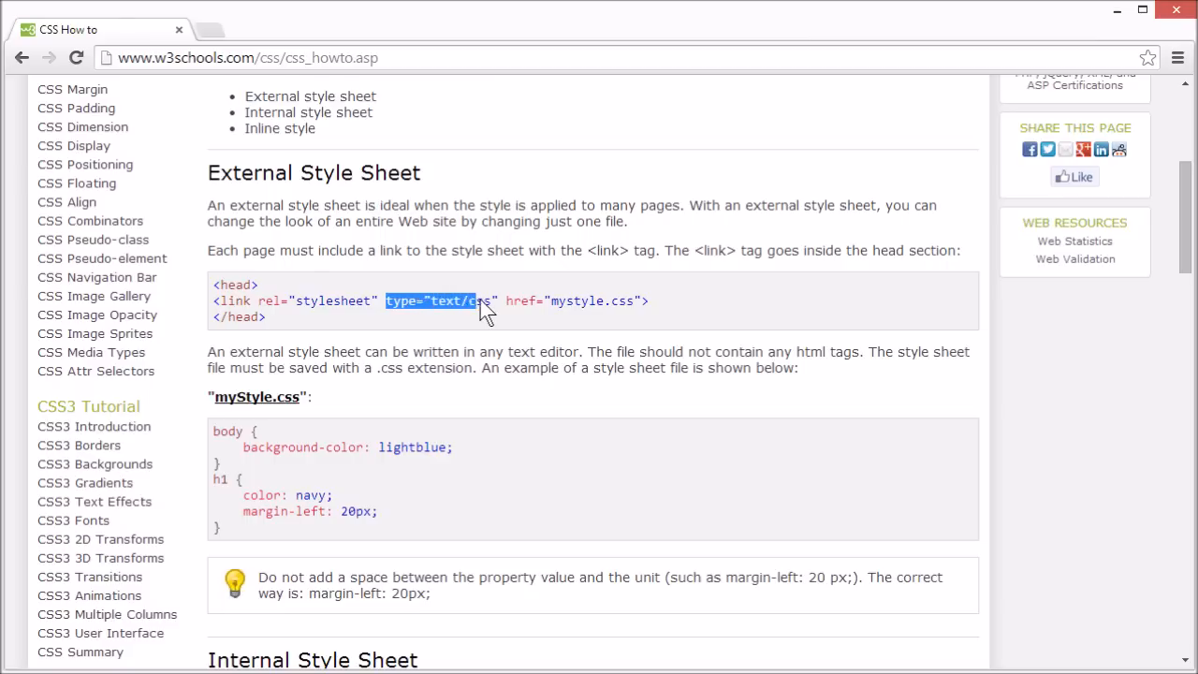
double_click(520, 299)
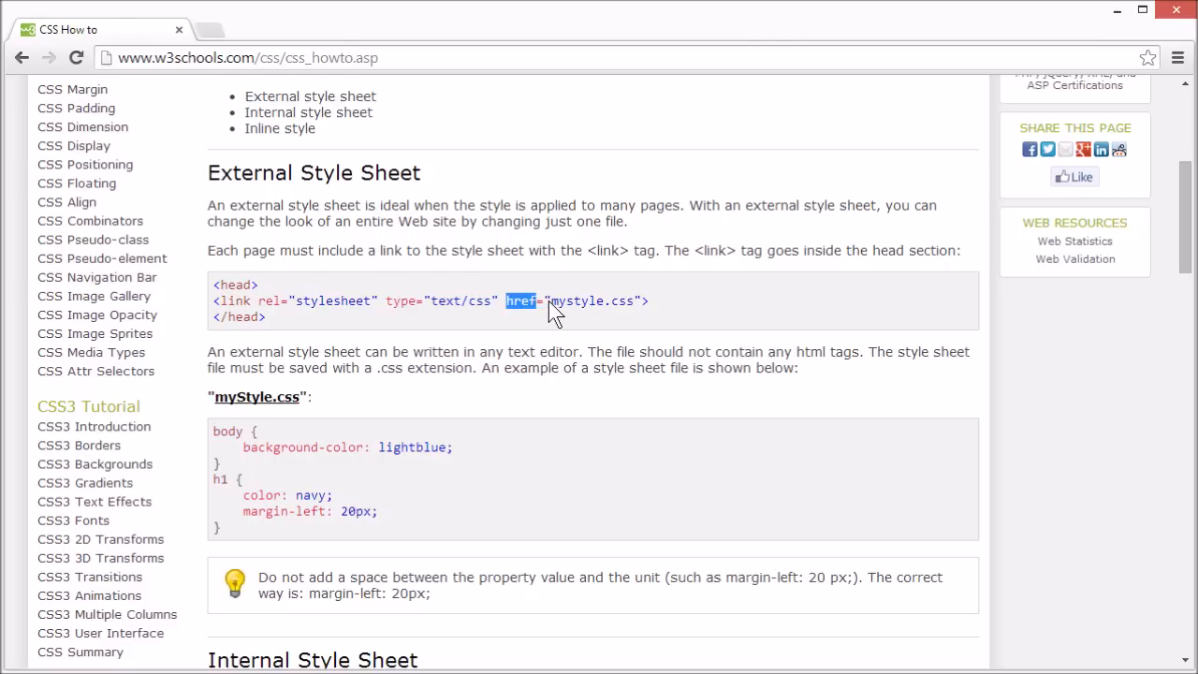
mouse_move(622, 311)
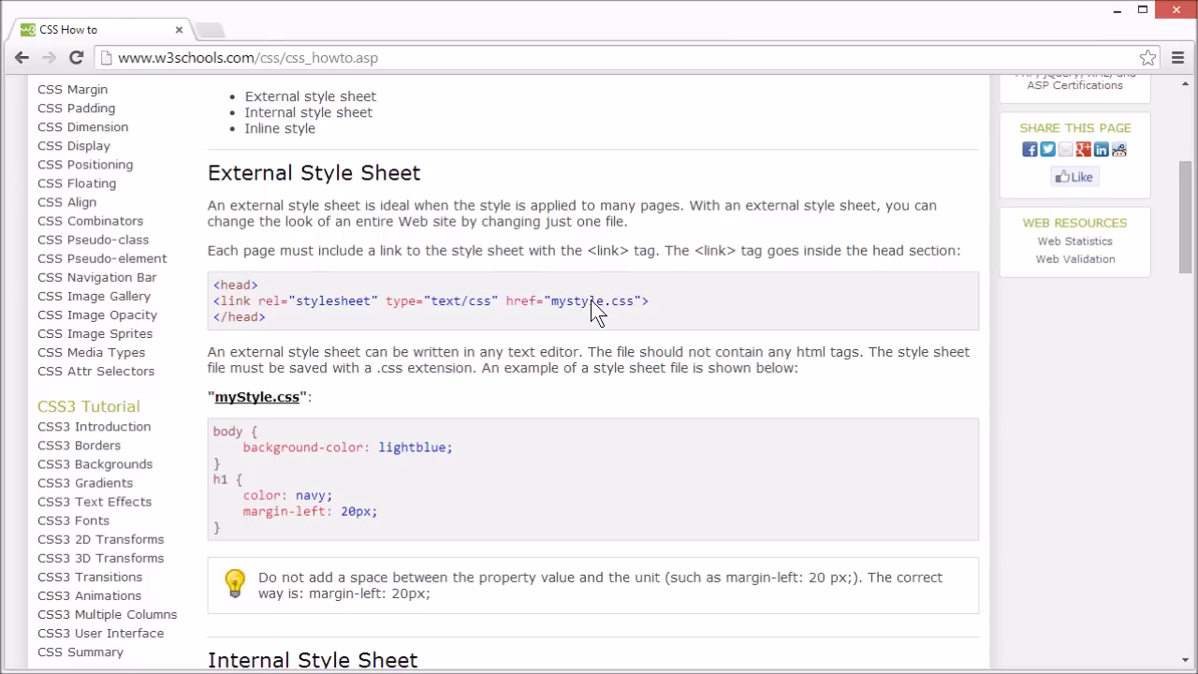
mouse_move(217, 309)
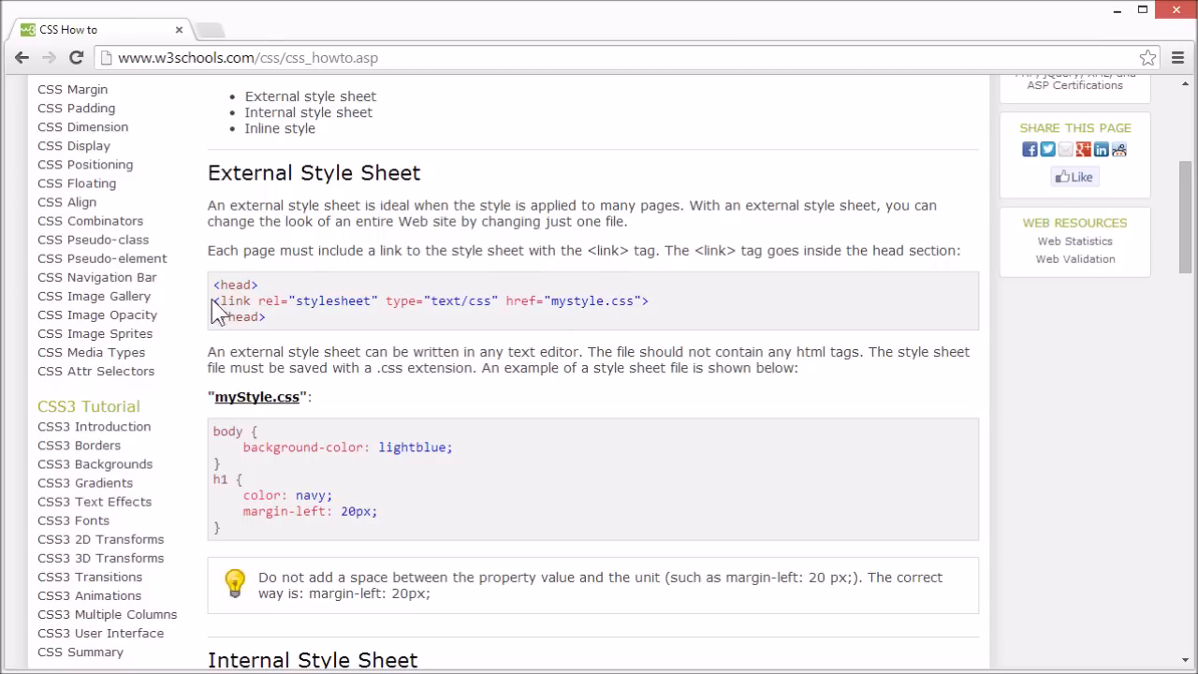
double_click(232, 300)
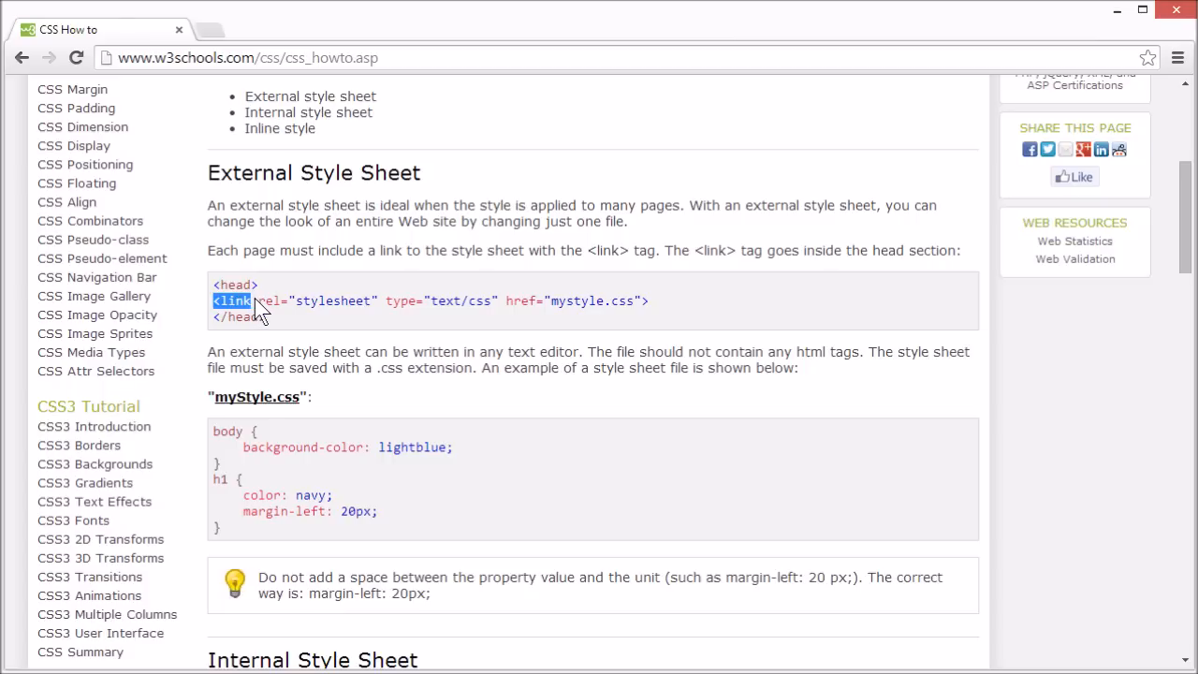
mouse_move(271, 322)
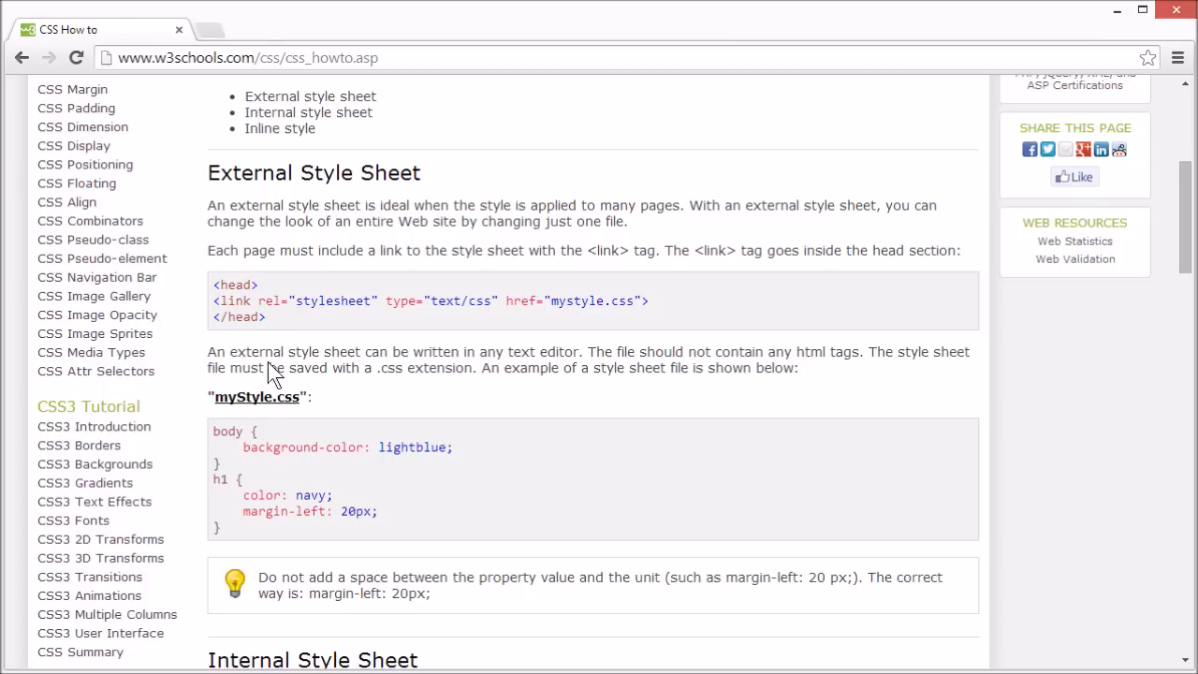
View the mystyle.css file, its h1 color and margin rules and .css extension, then return.
click(257, 397)
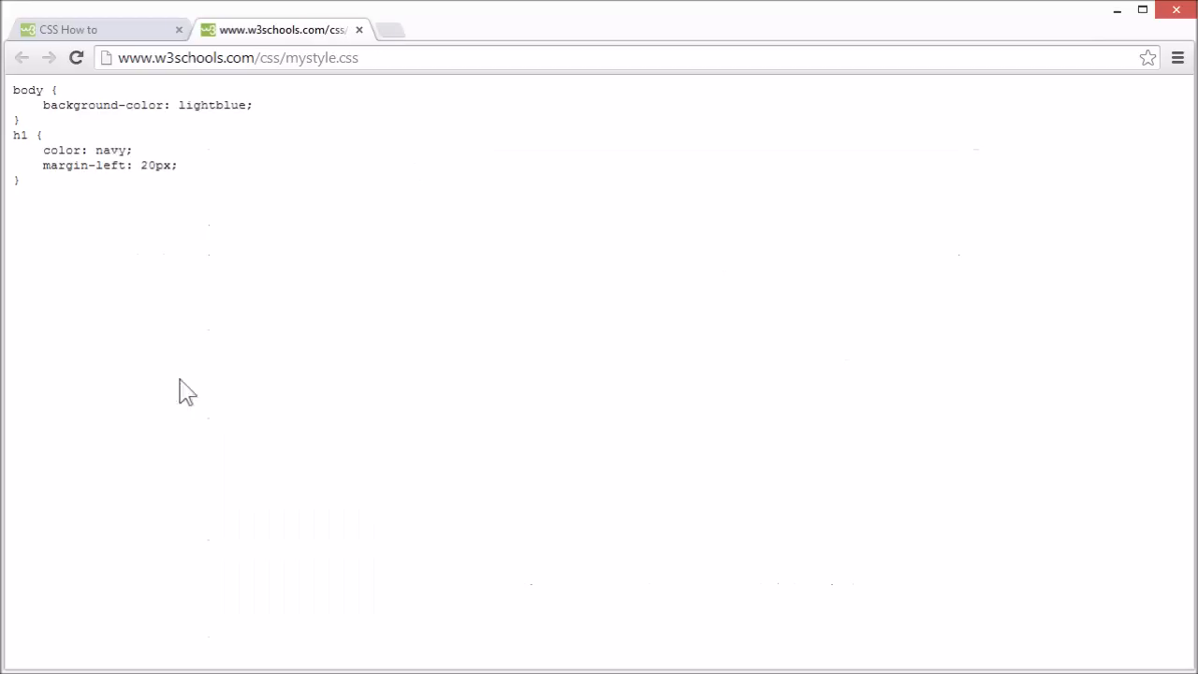
mouse_move(52, 111)
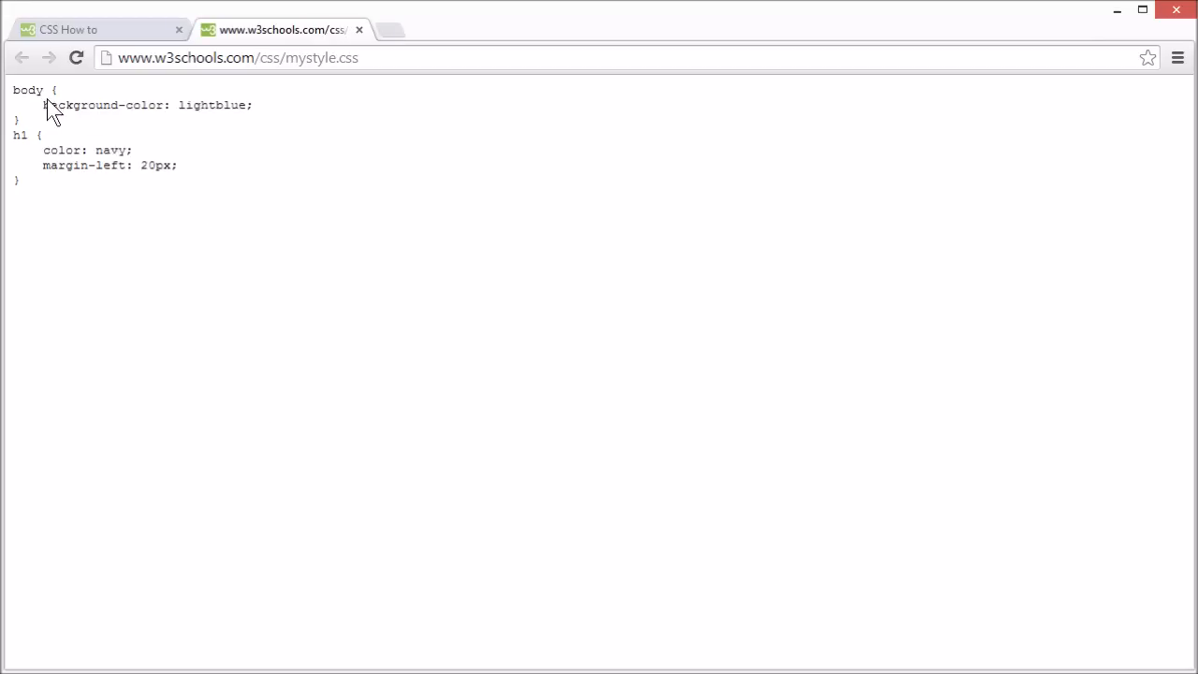
drag(52, 90, 185, 89)
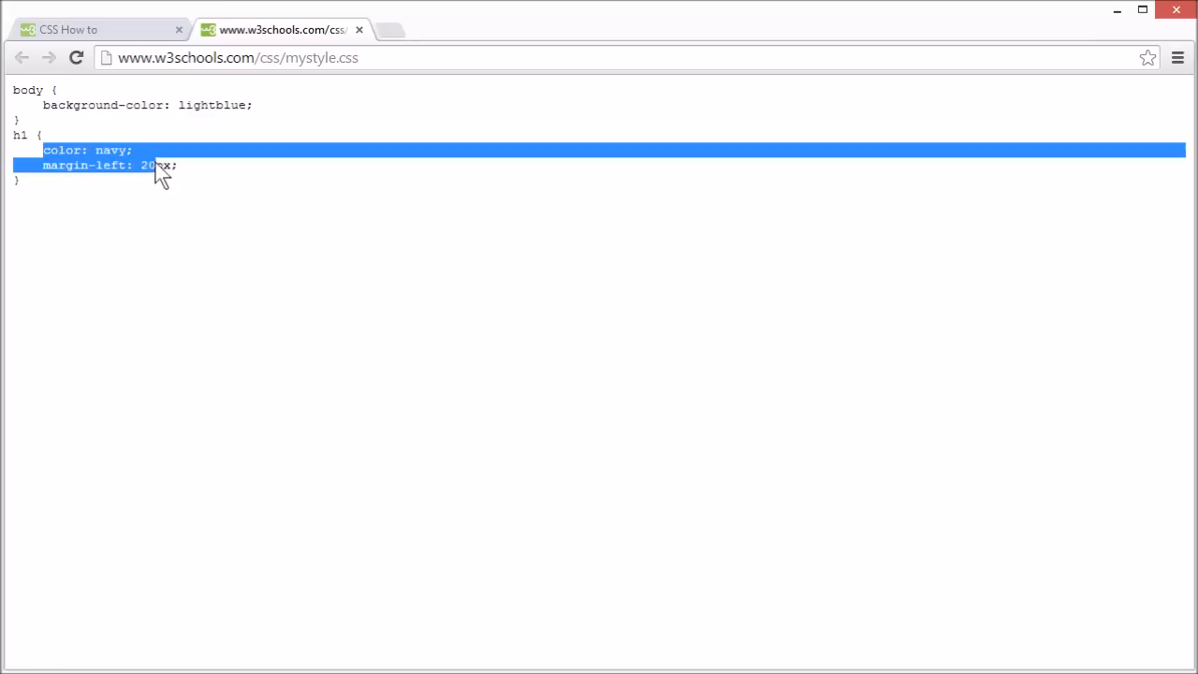
mouse_move(196, 184)
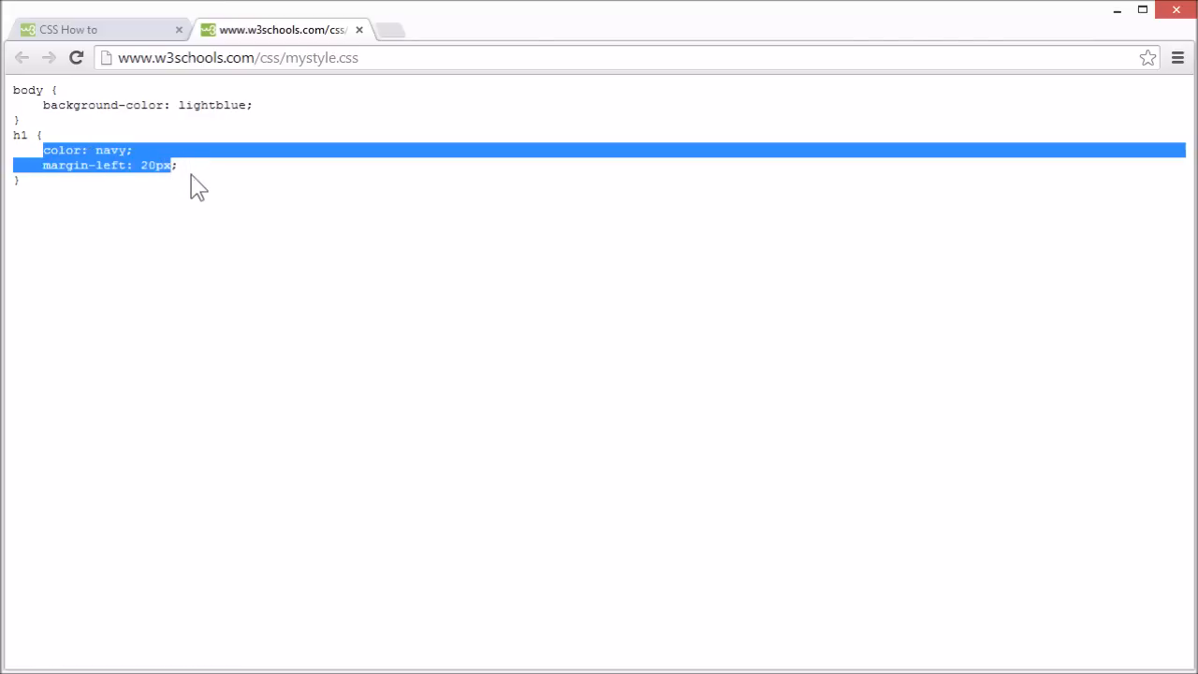
click(255, 206)
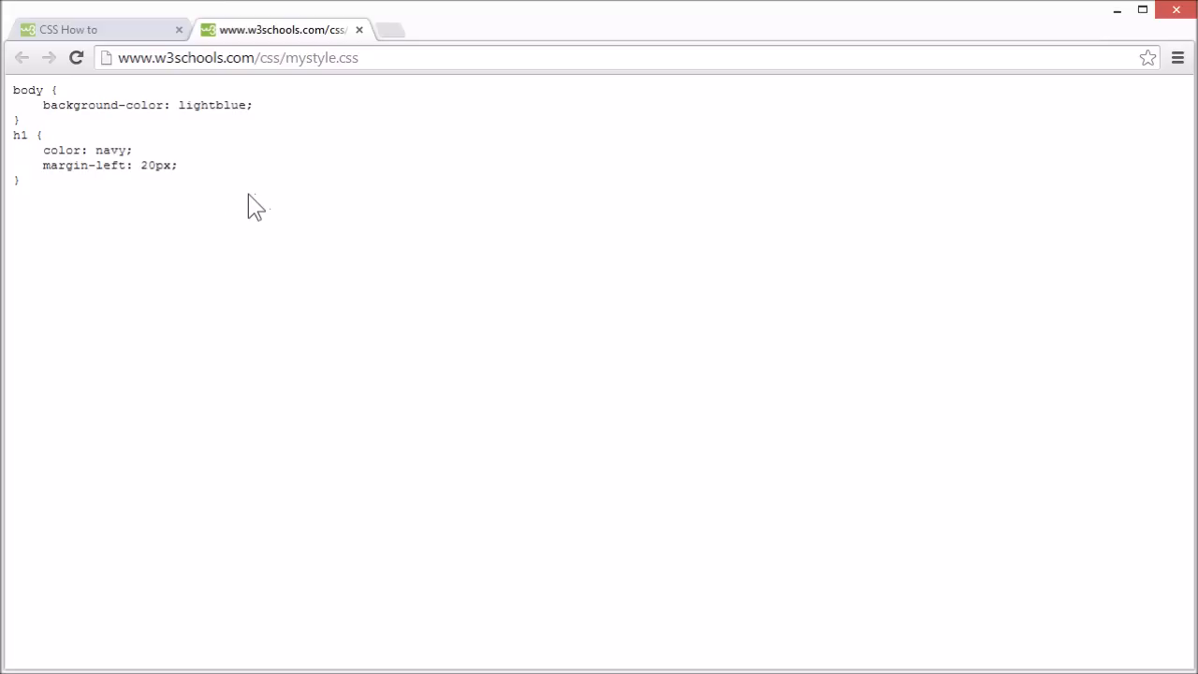
mouse_move(242, 205)
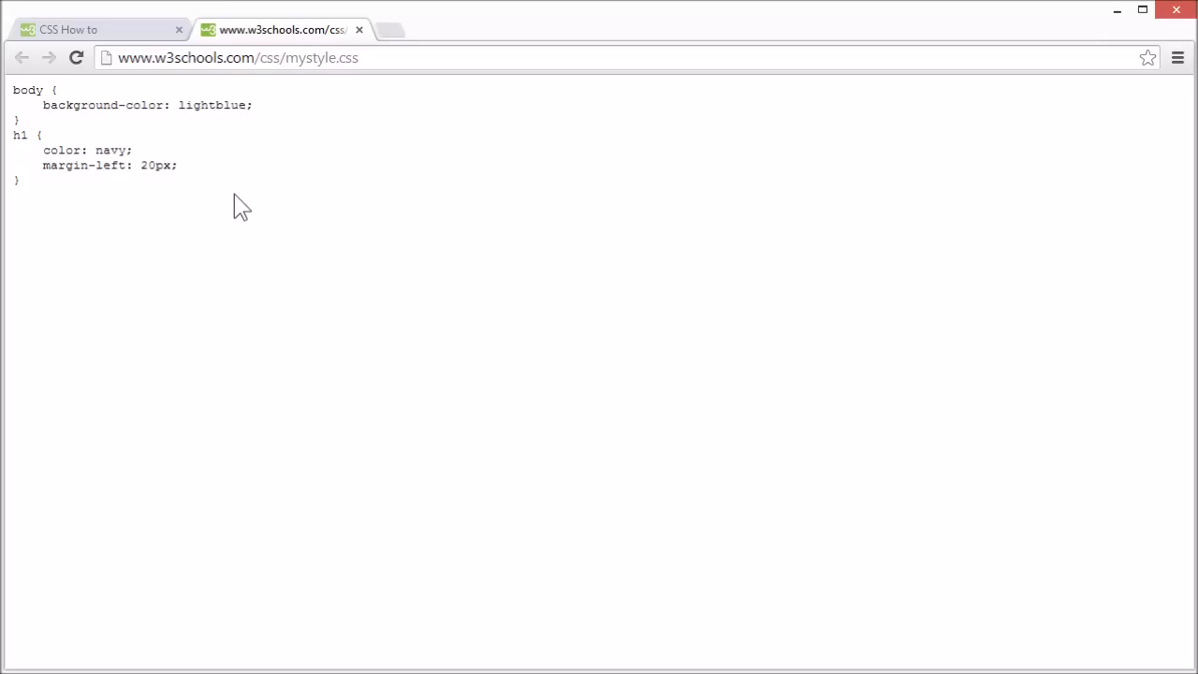
mouse_move(236, 204)
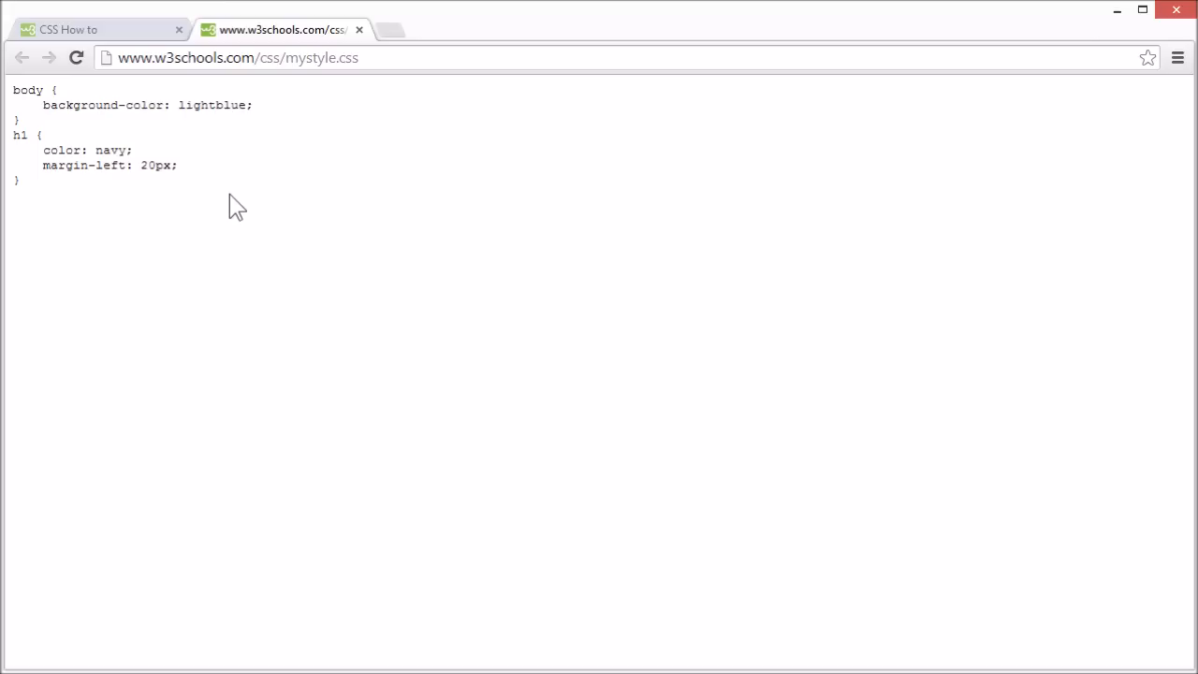
mouse_move(255, 217)
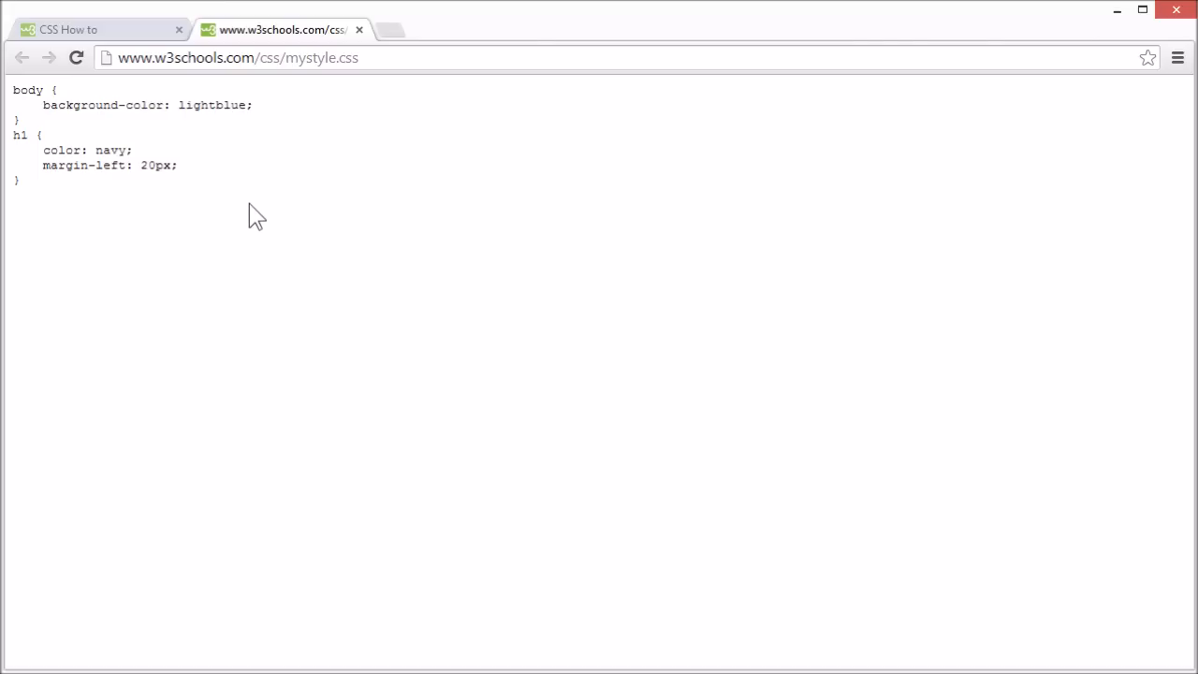
mouse_move(322, 65)
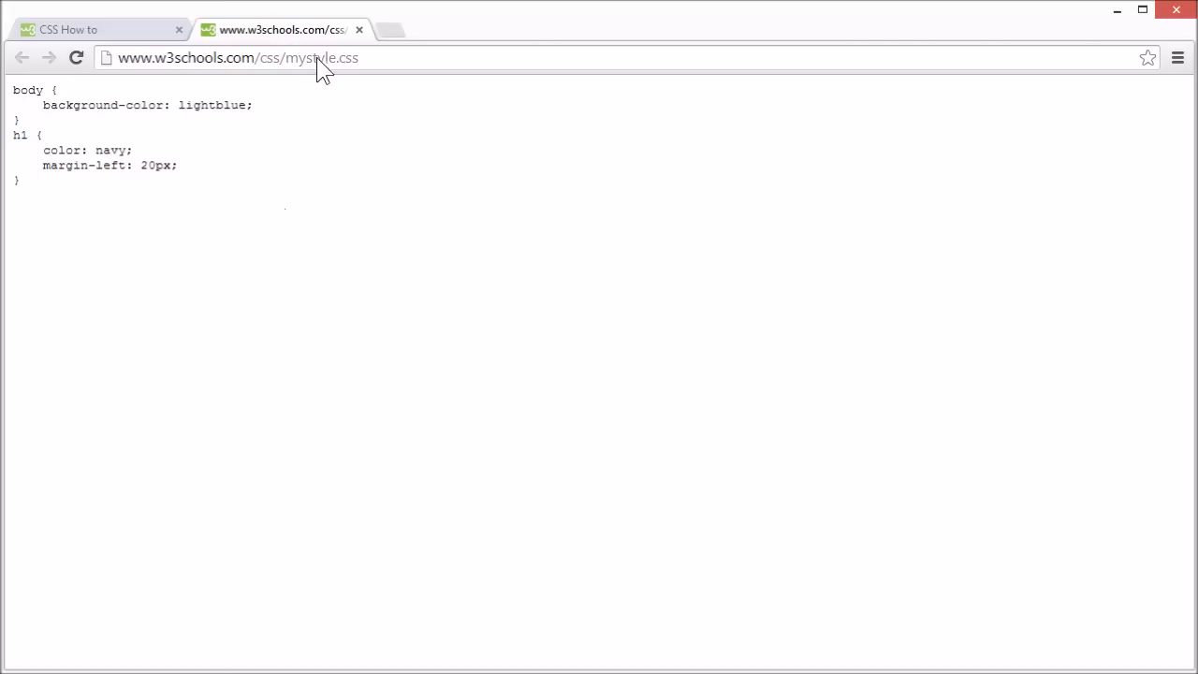
double_click(348, 56)
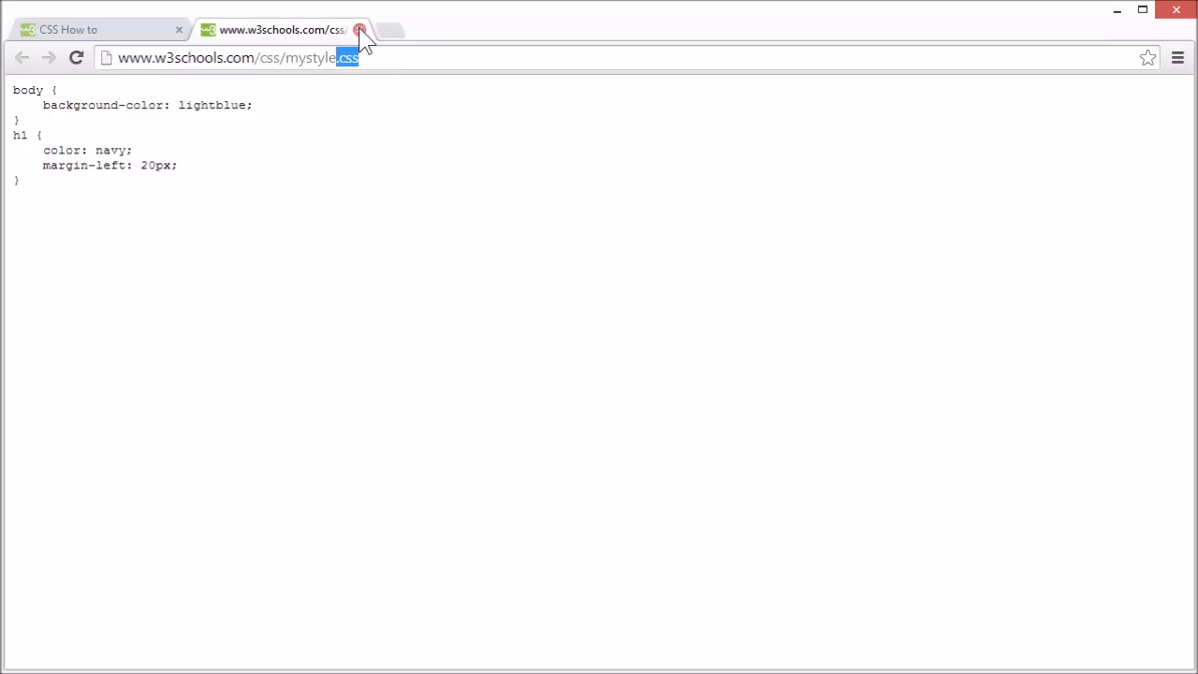
click(359, 30)
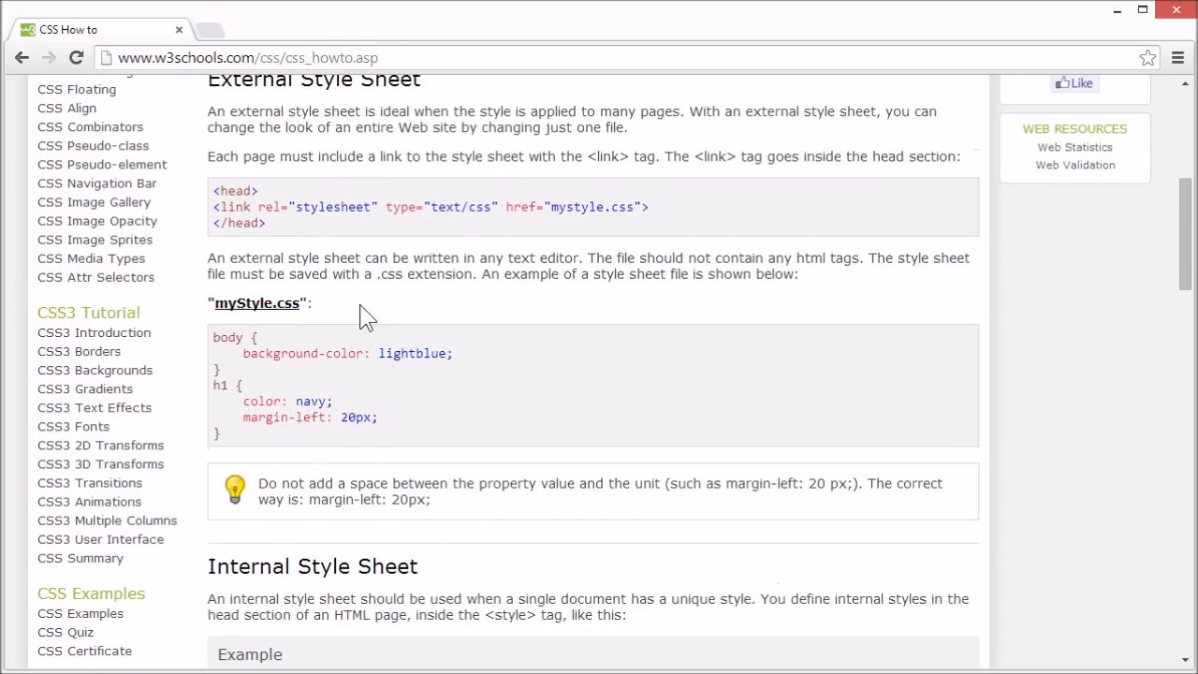
Open the internal style sheet Tryit example and point out head, body background-color and h1 rules.
scroll(down, 3)
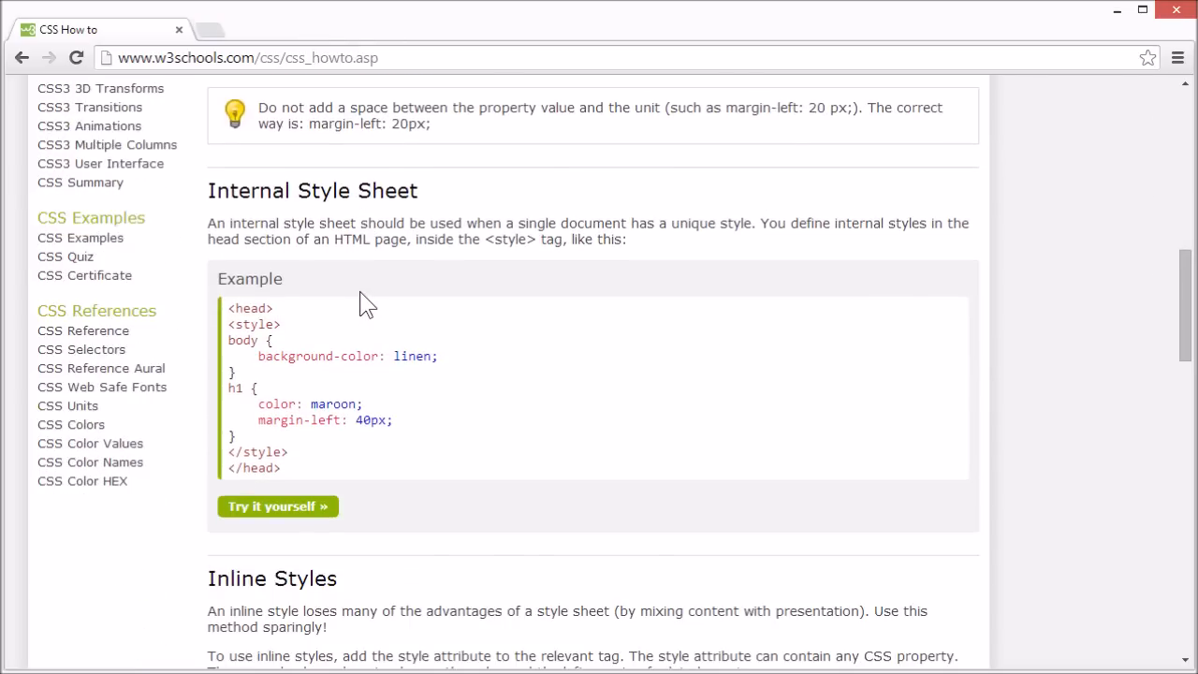
mouse_move(277, 505)
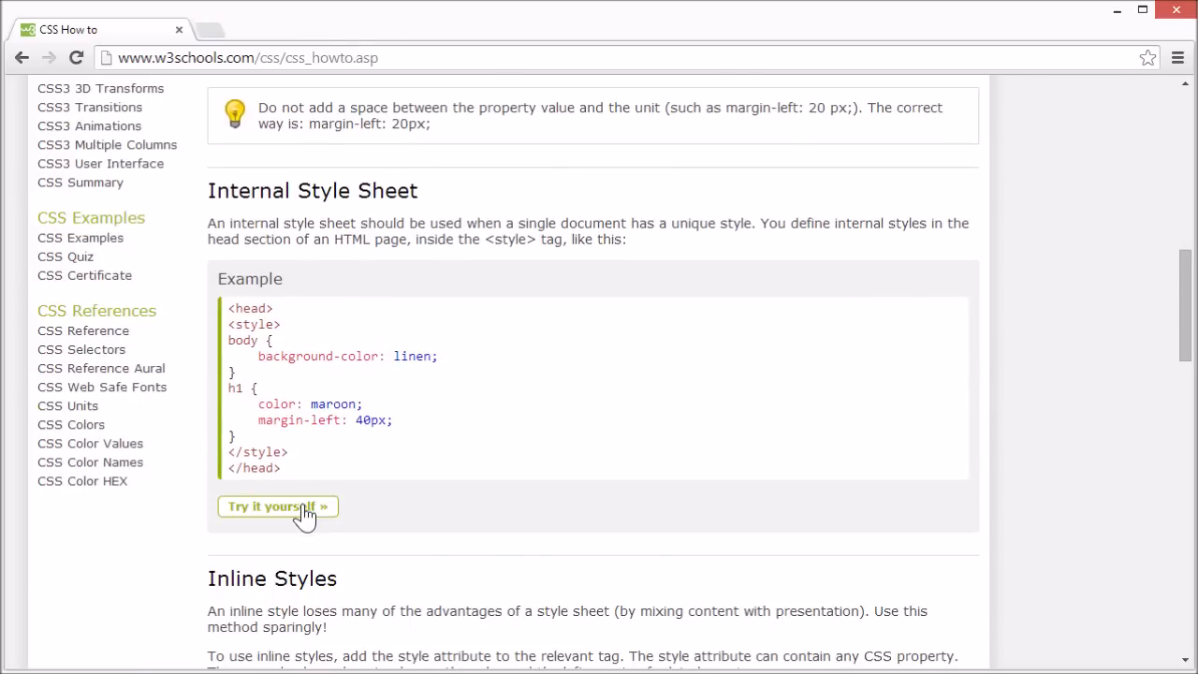
click(277, 506)
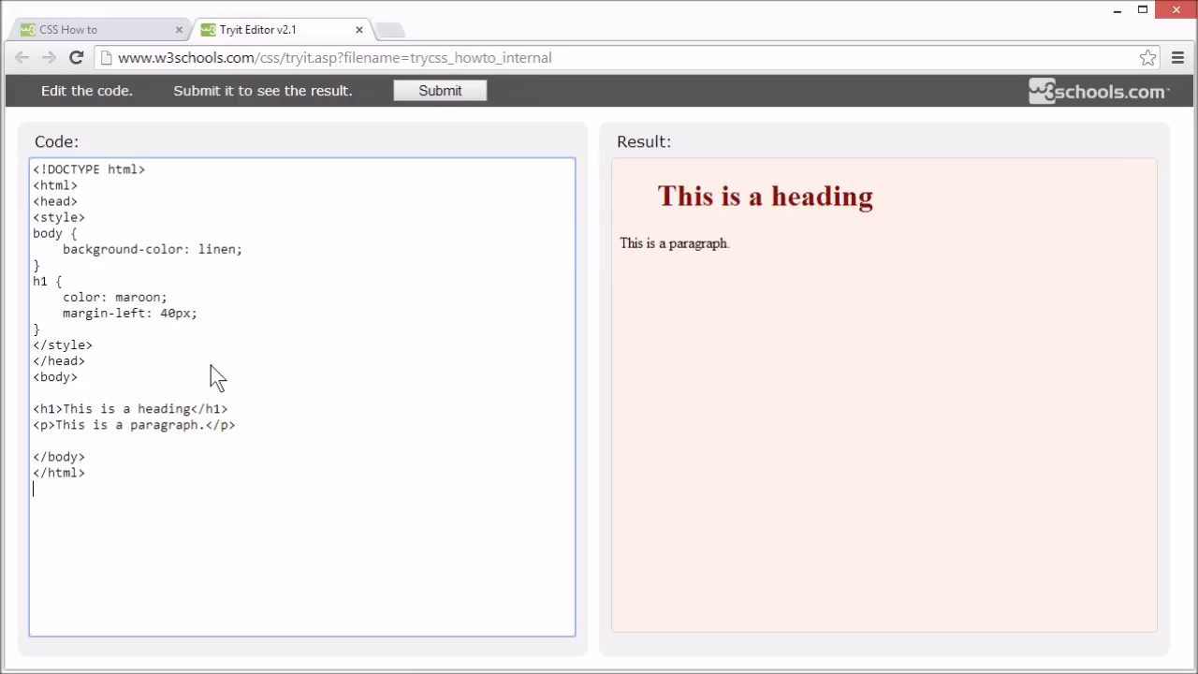
mouse_move(83, 214)
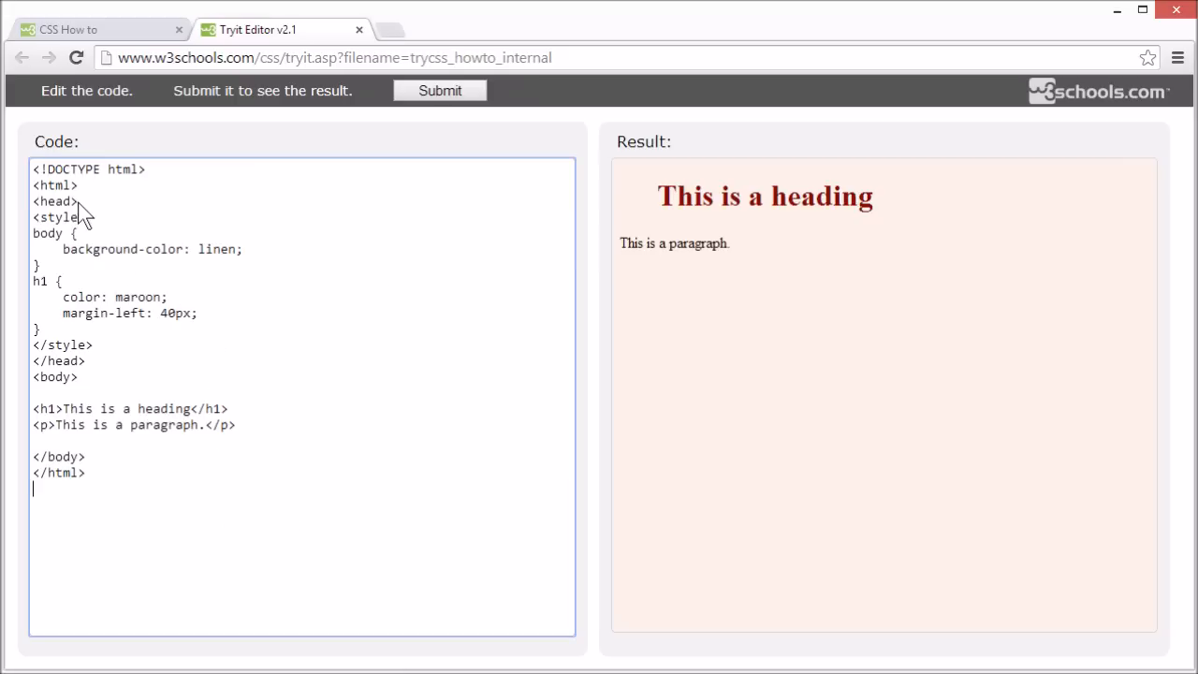
double_click(55, 200)
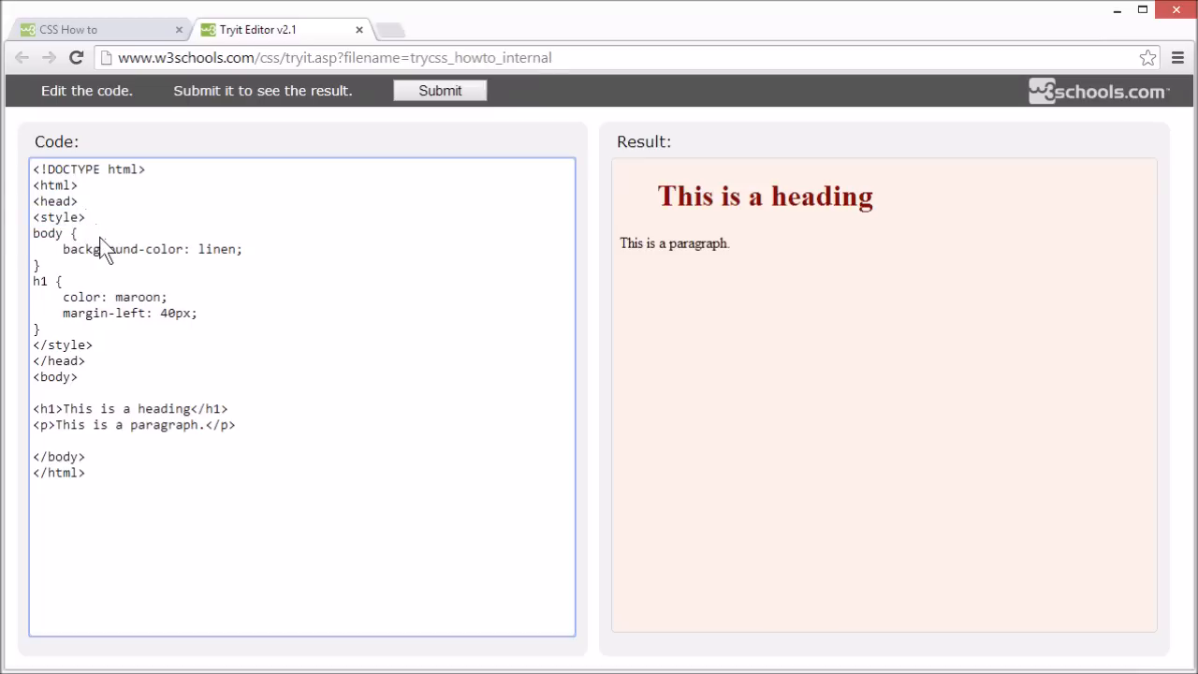
mouse_move(82, 269)
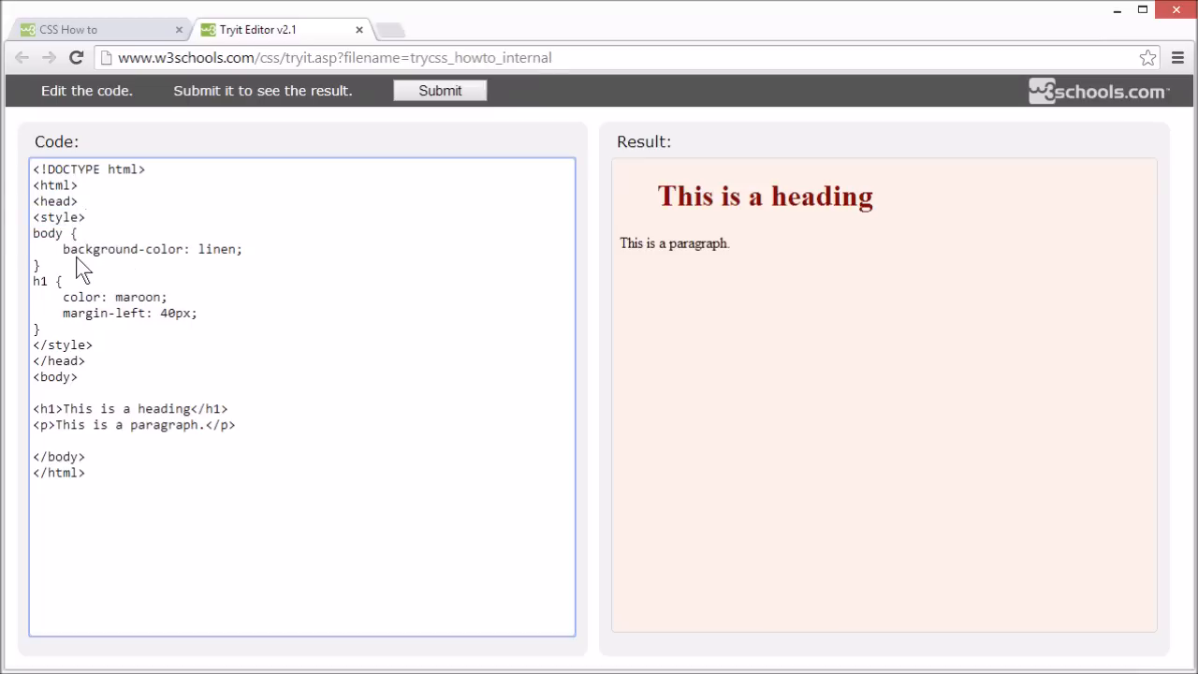
double_click(122, 249)
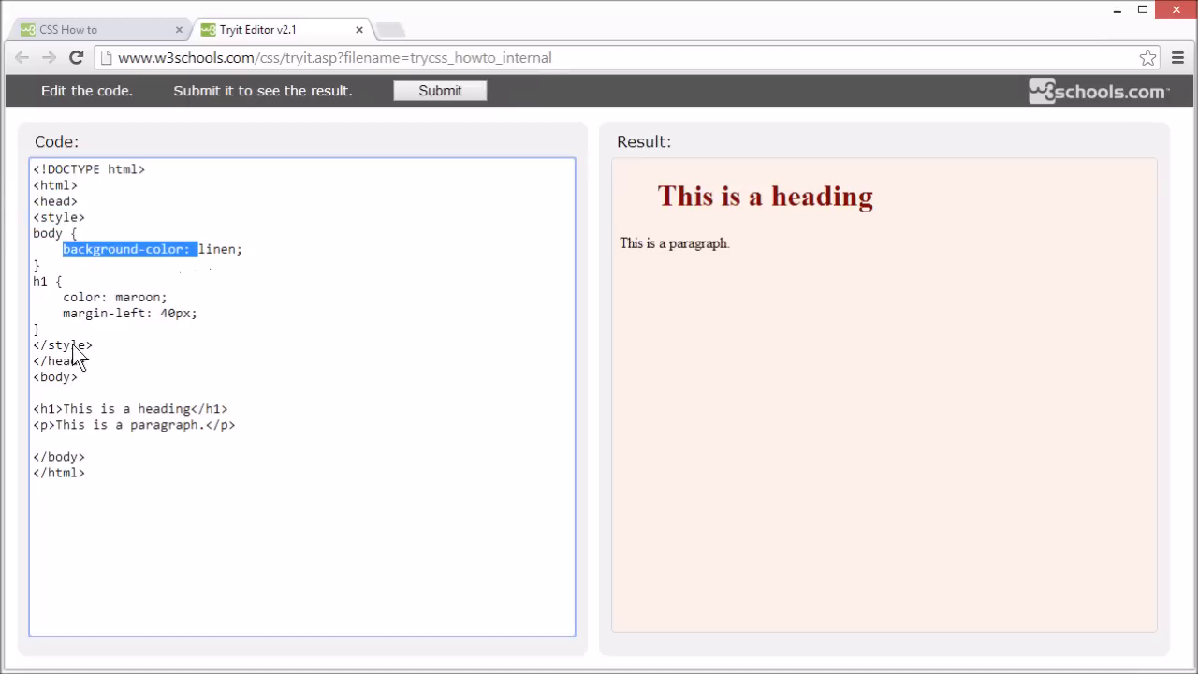
drag(64, 296, 187, 315)
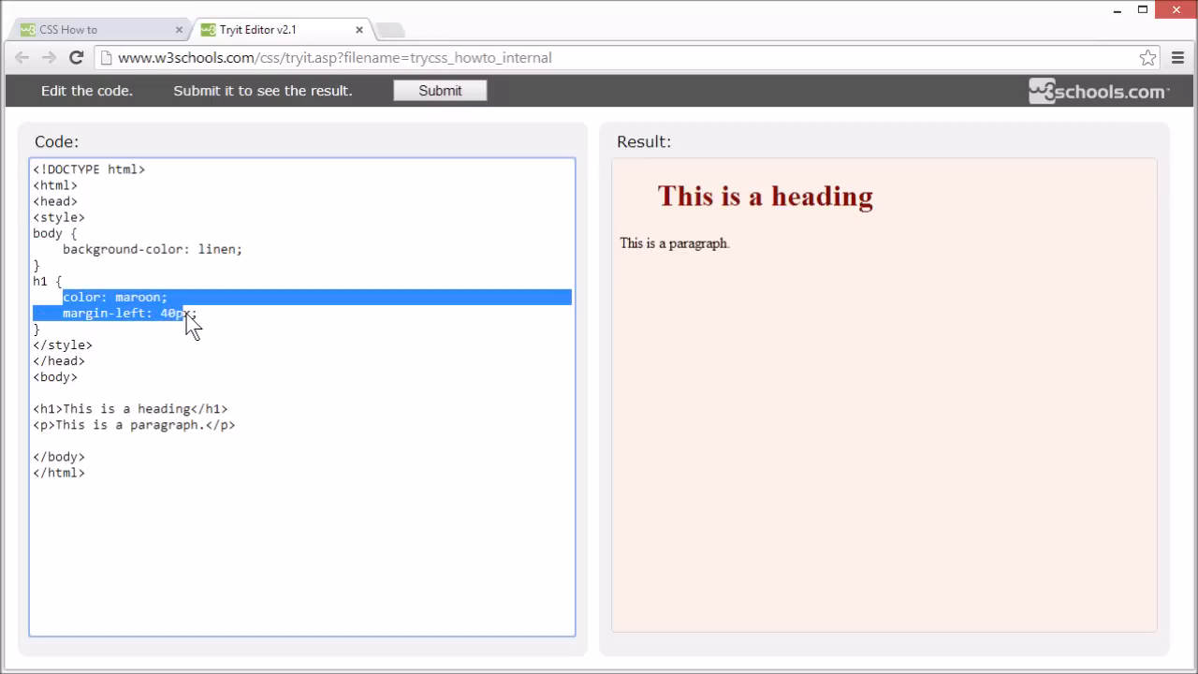
click(210, 318)
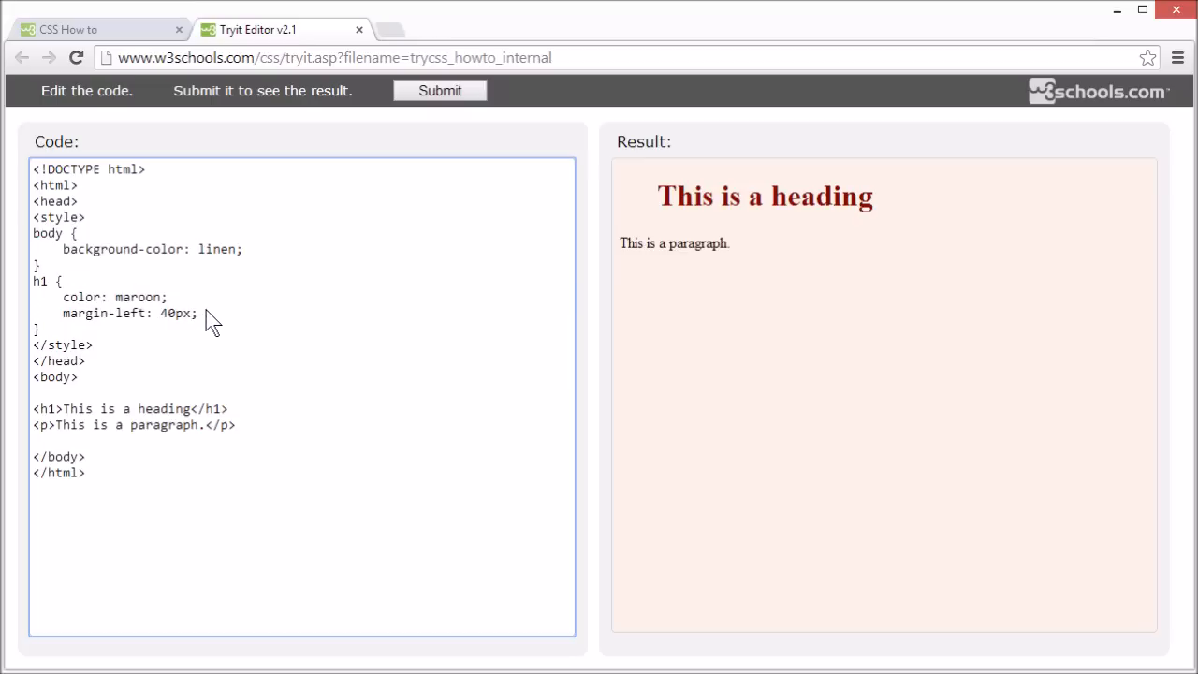
mouse_move(288, 262)
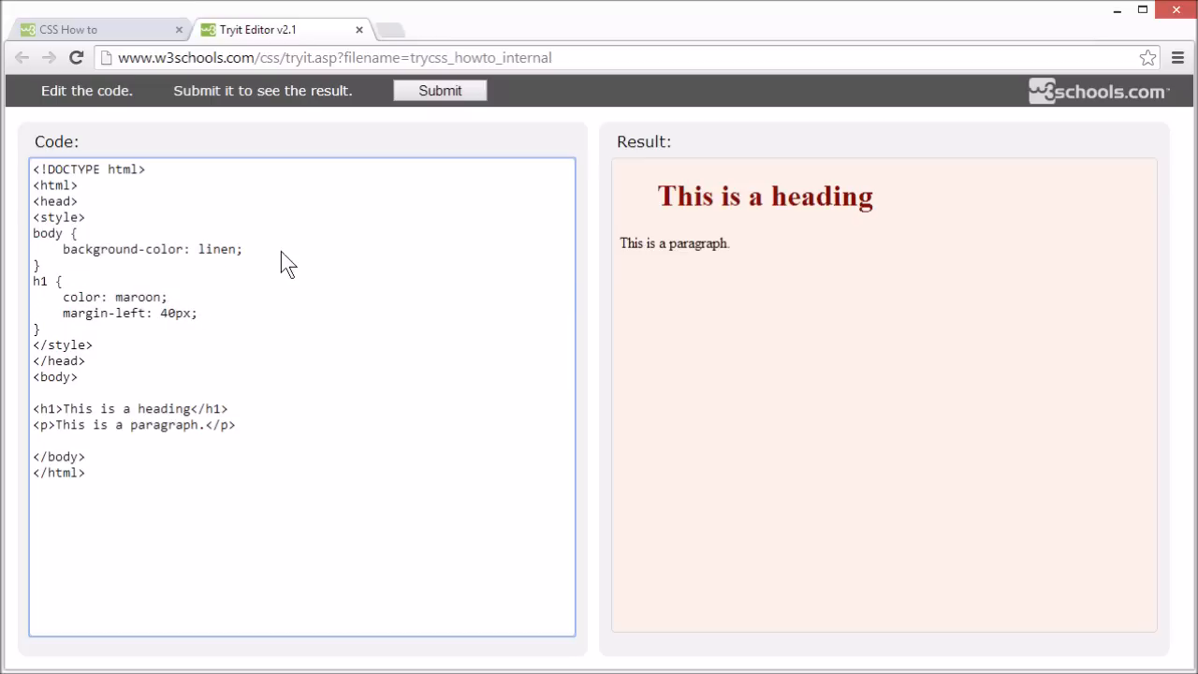
Change the body background-color from linen to lightgray and rerun for a gray page.
text(light)
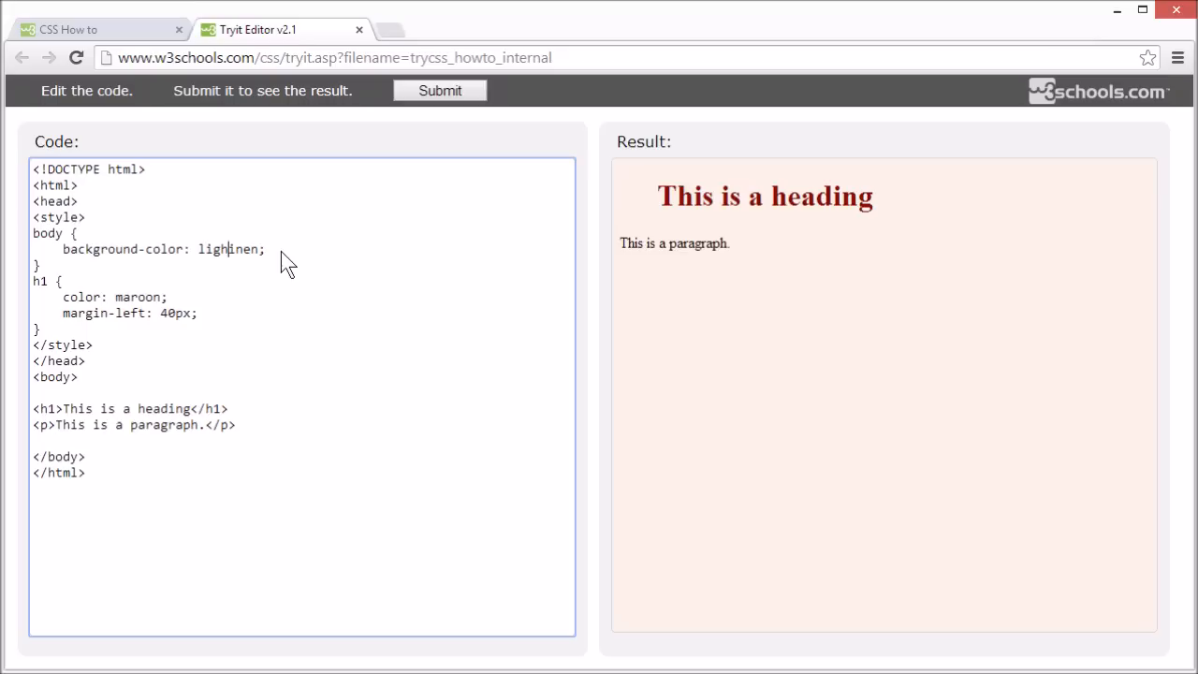
text(gray)
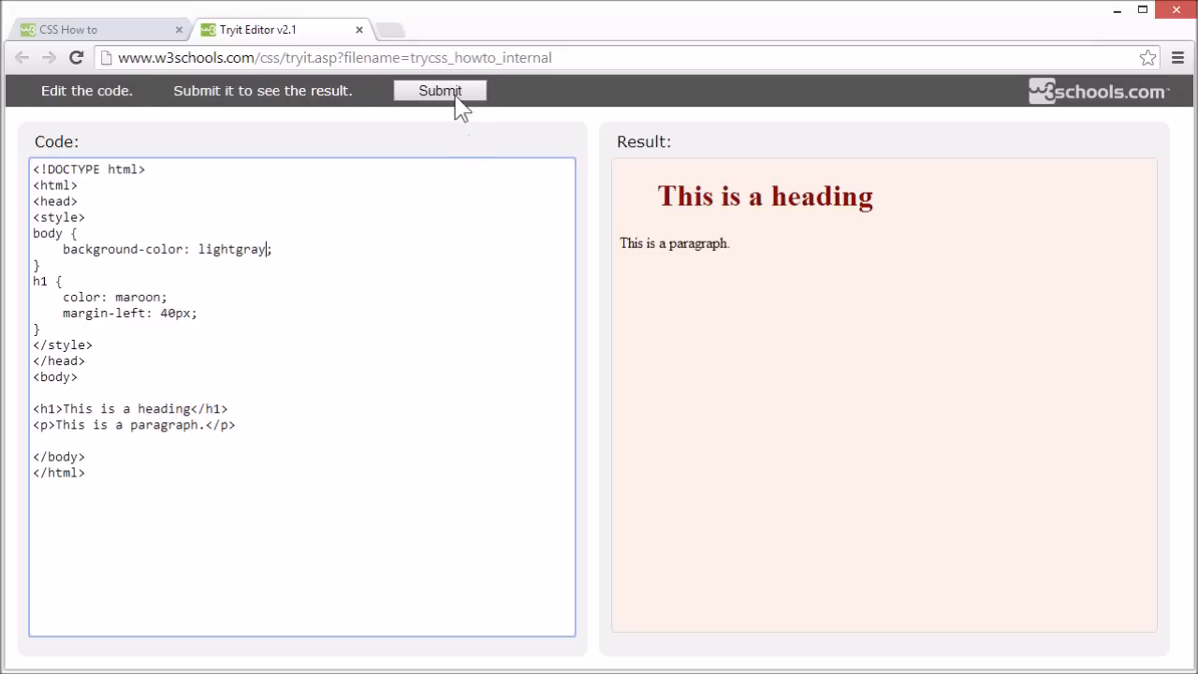
click(440, 90)
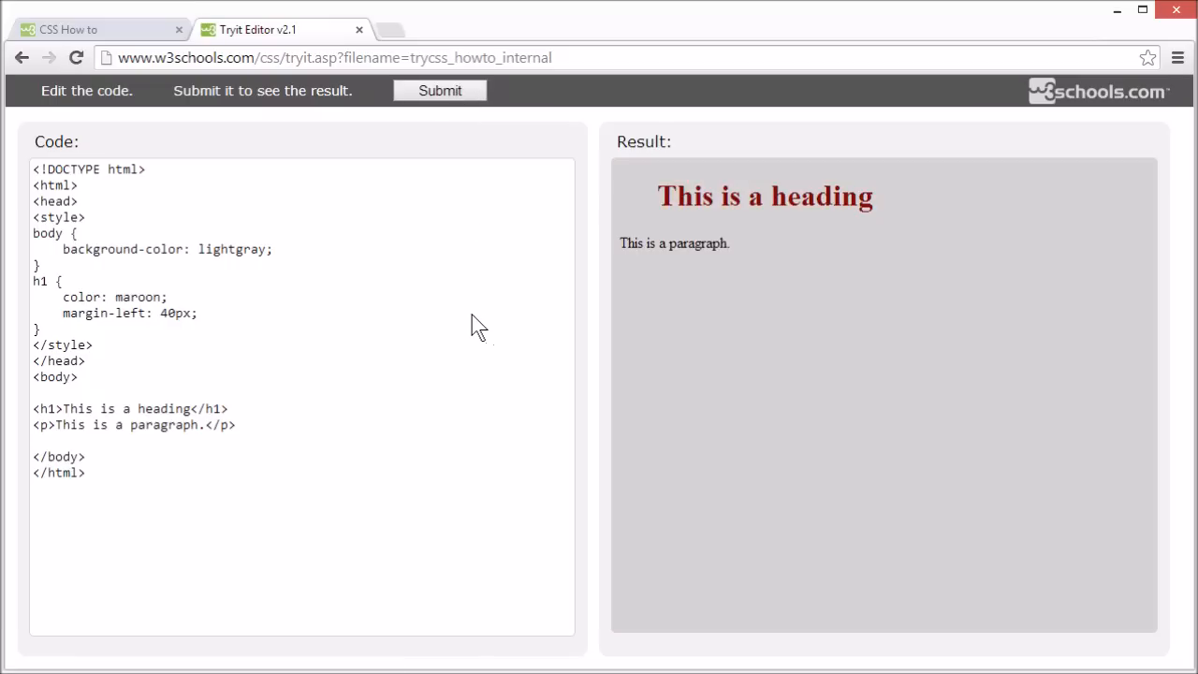
Return to the CSS How To page and scroll to the Inline Styles section.
click(360, 30)
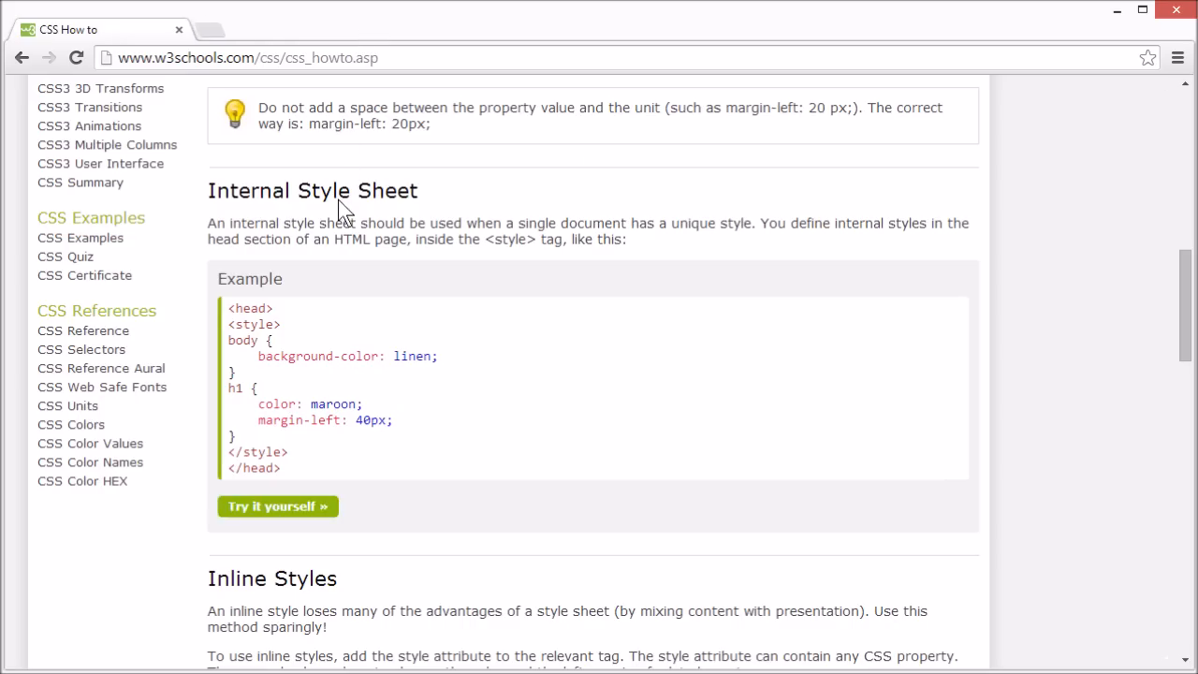
scroll(down, 3)
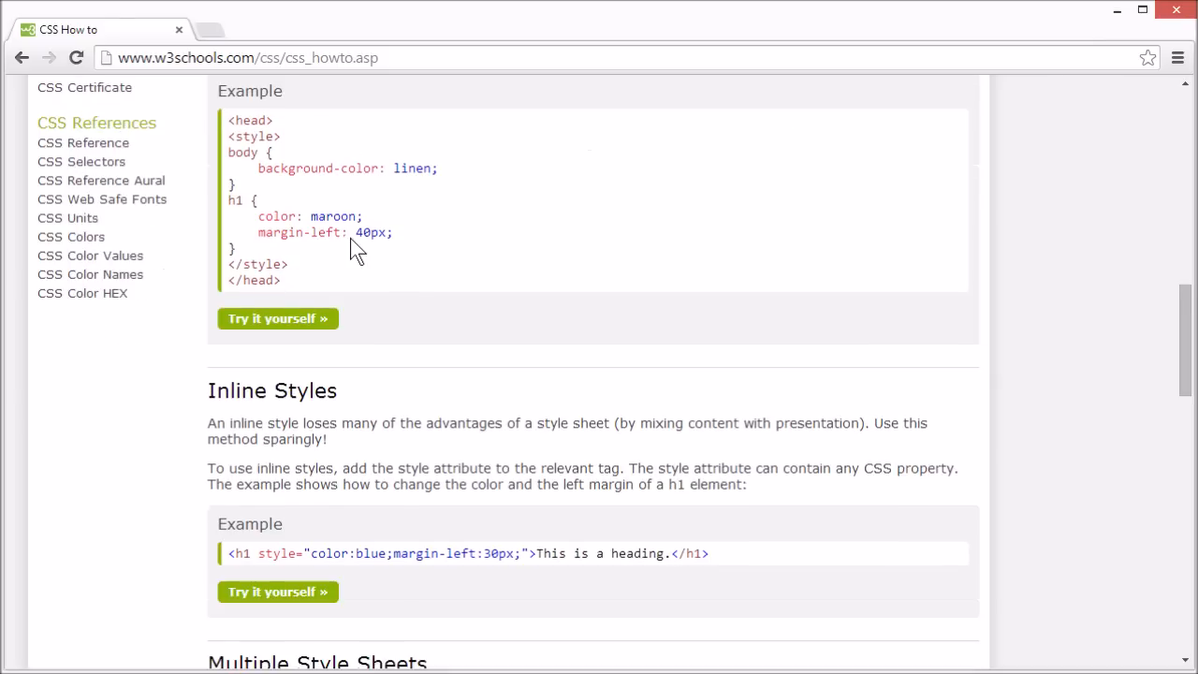
scroll(down, 3)
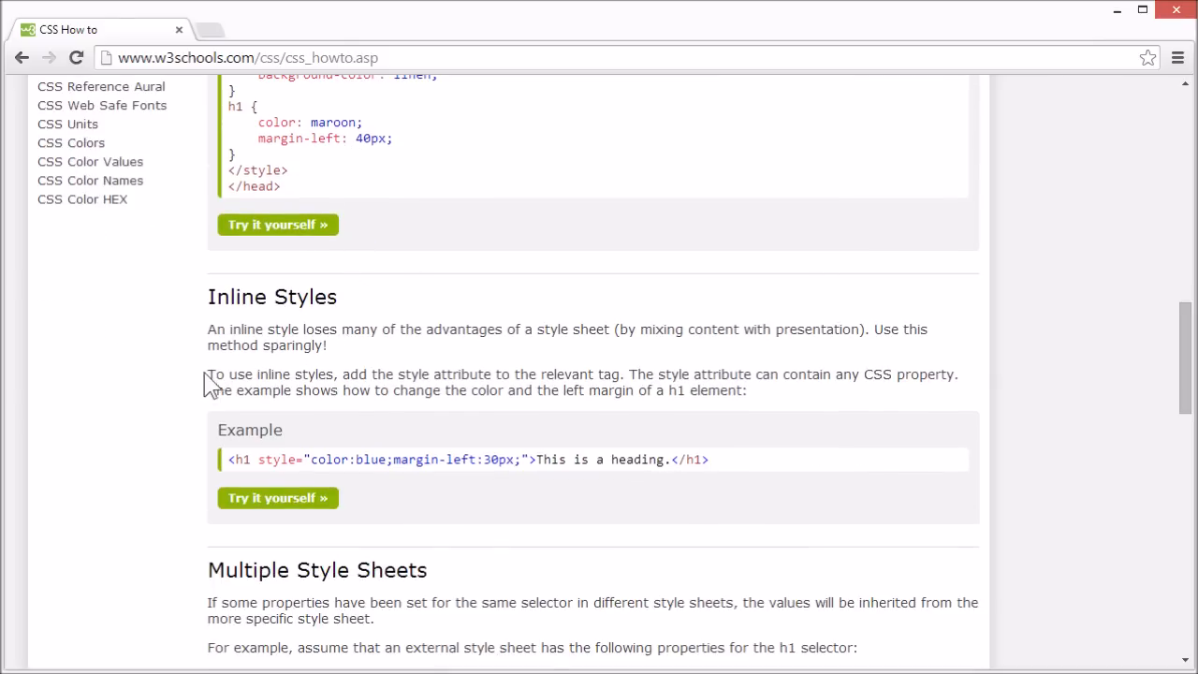
mouse_move(206, 397)
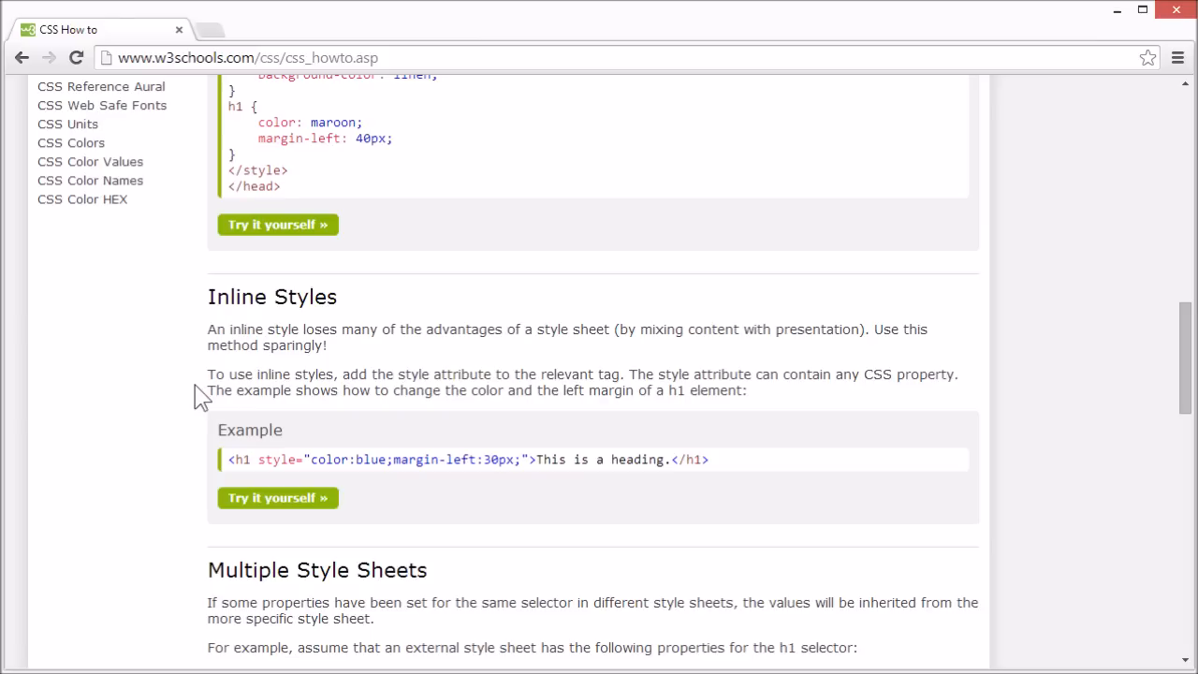
mouse_move(278, 499)
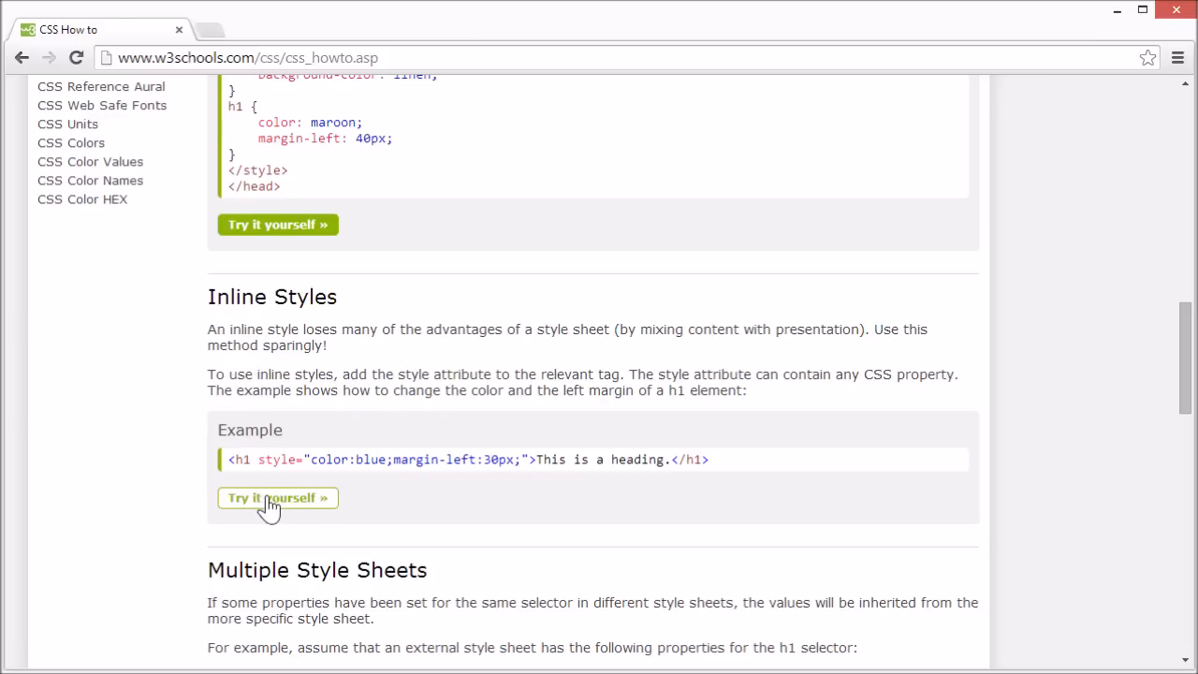
In the inline style example, change the h1 color from blue to red, rerun, then return to the tutorial.
click(277, 498)
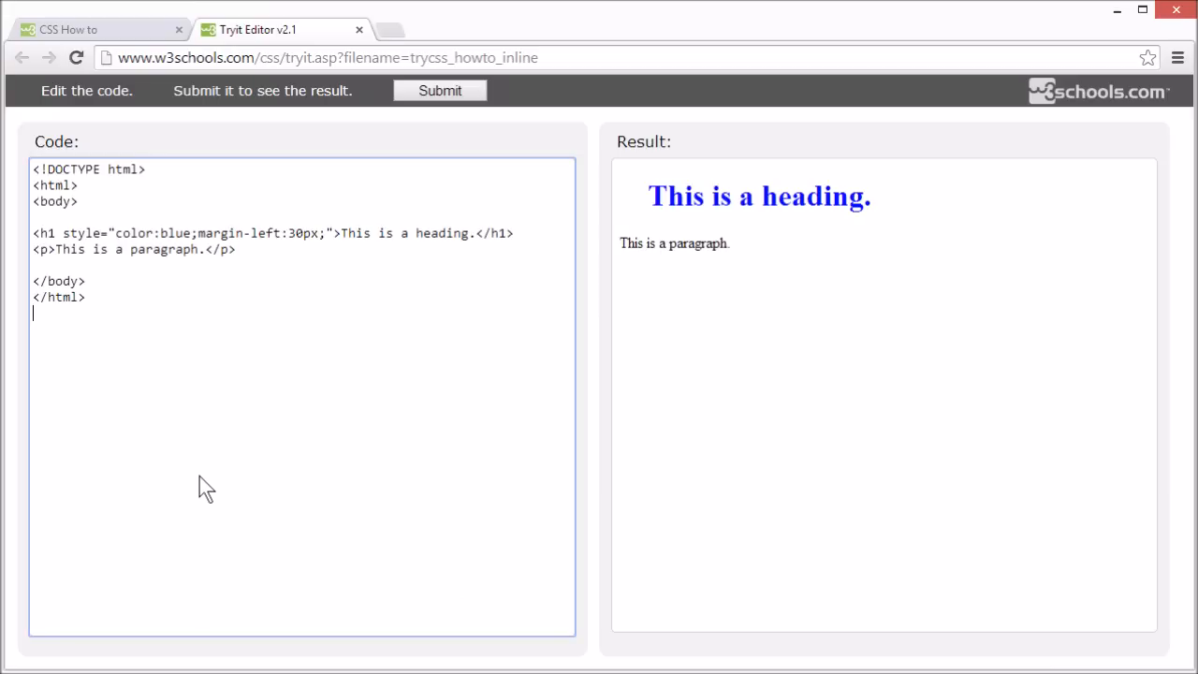
mouse_move(111, 242)
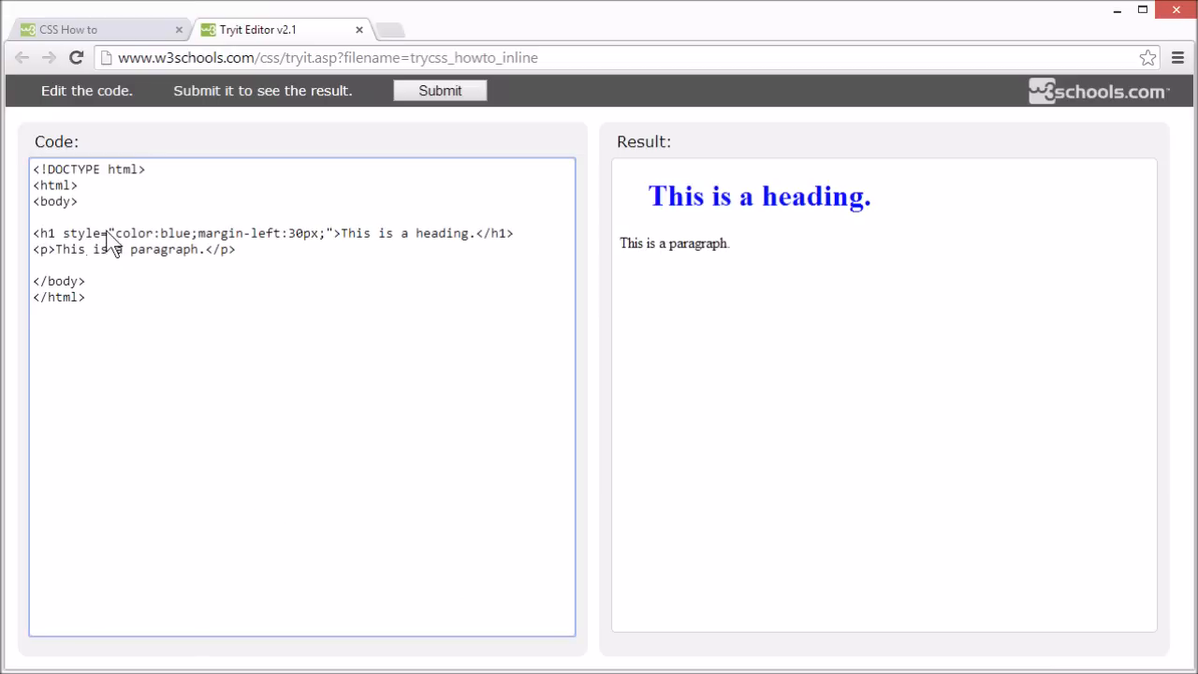
drag(110, 232, 221, 233)
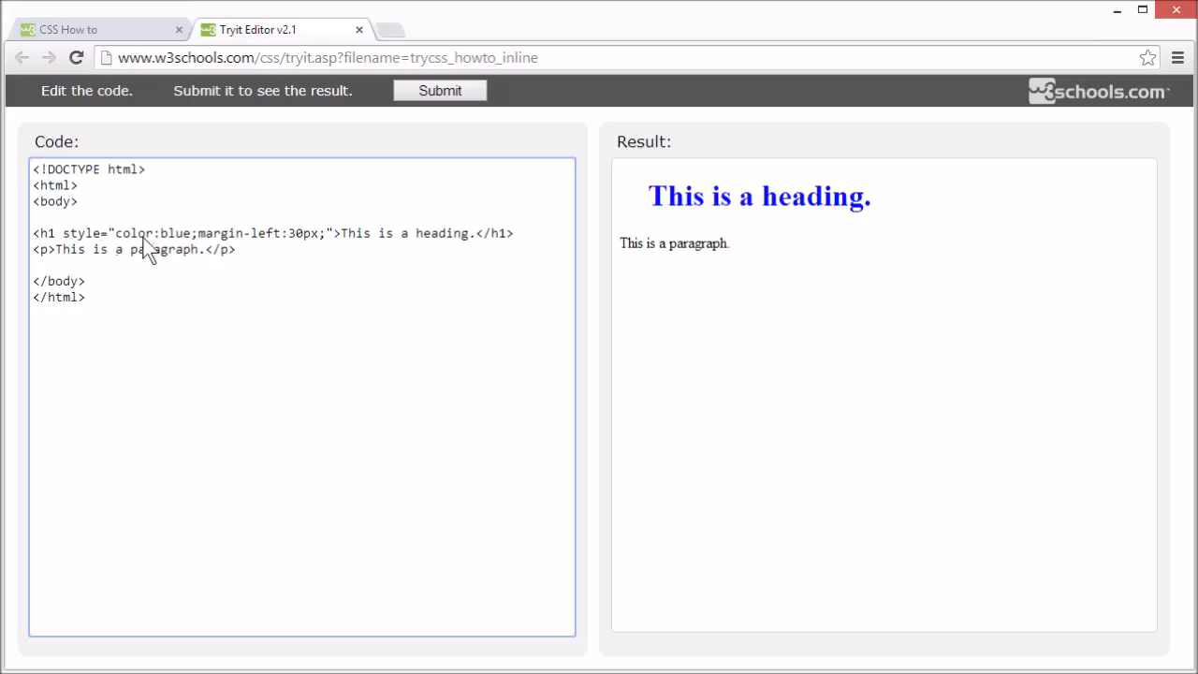
mouse_move(245, 241)
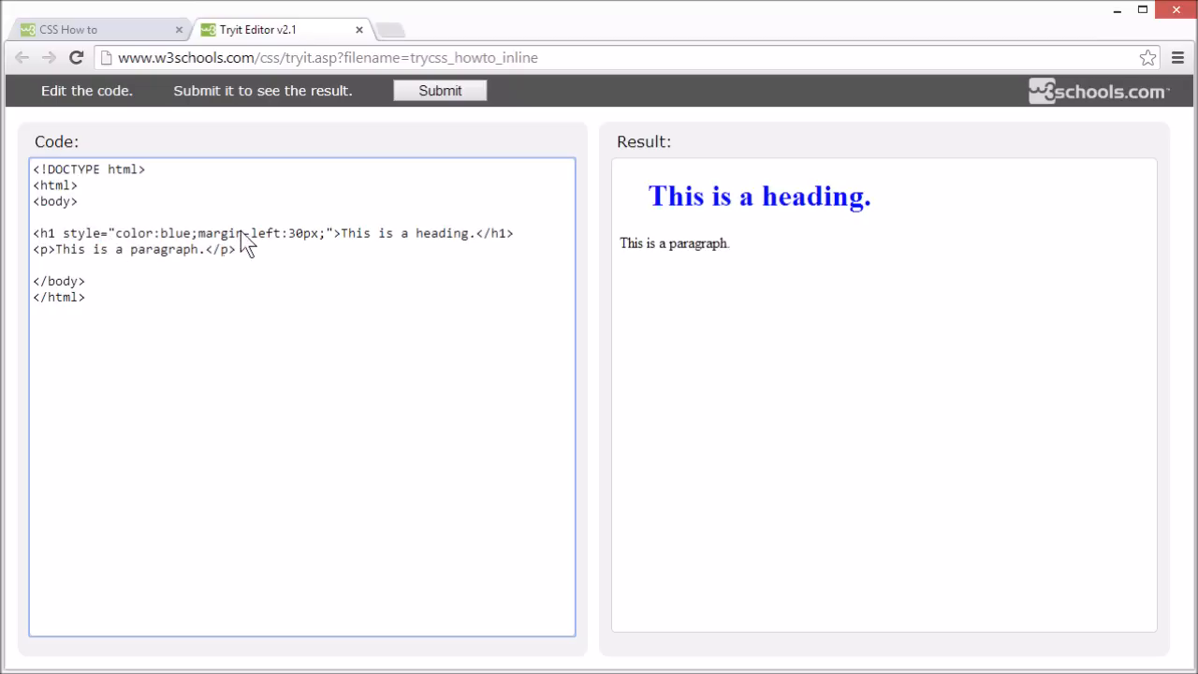
drag(648, 196, 764, 197)
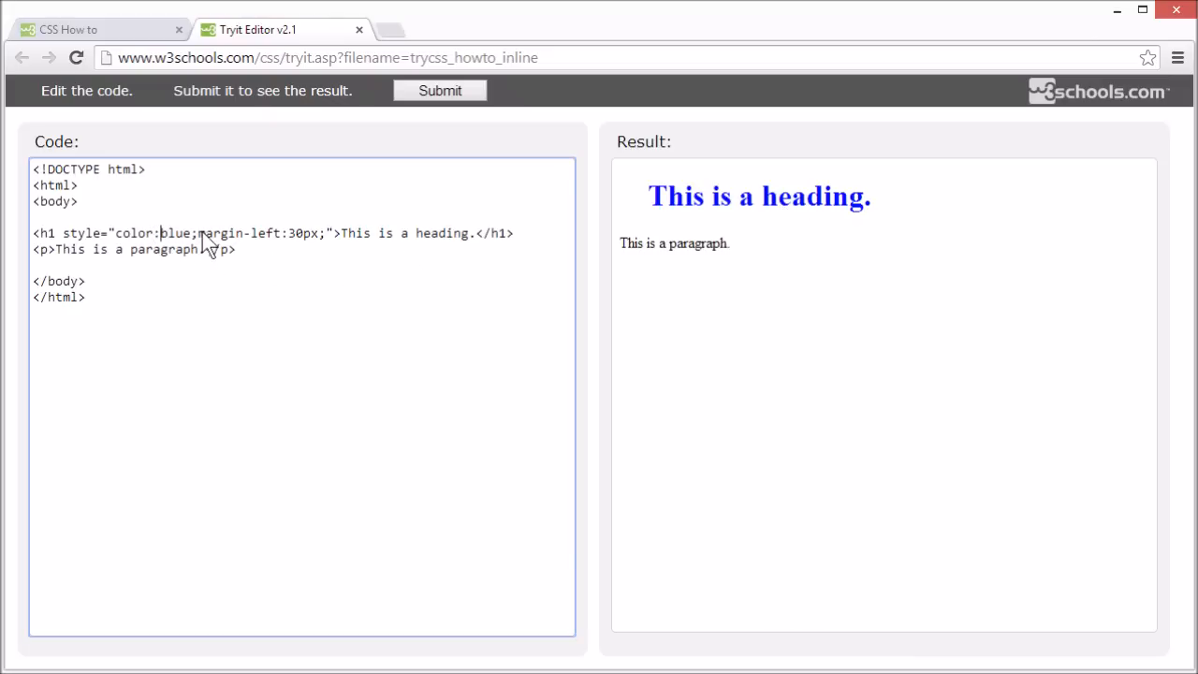
text(red)
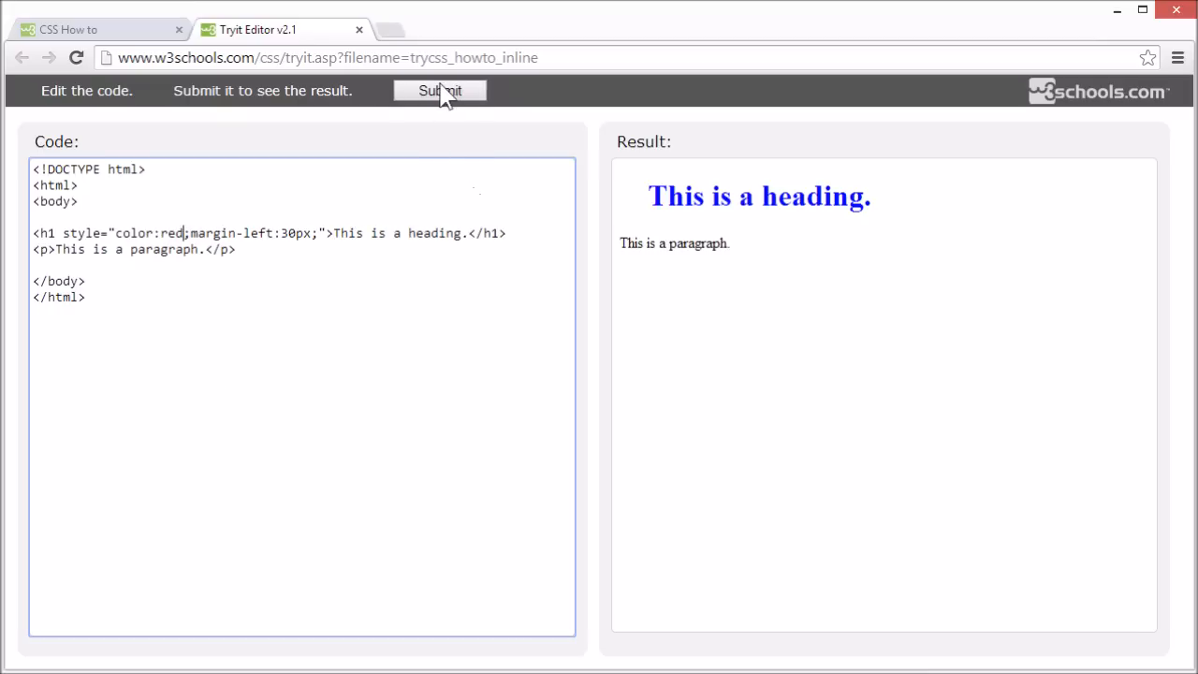
click(440, 90)
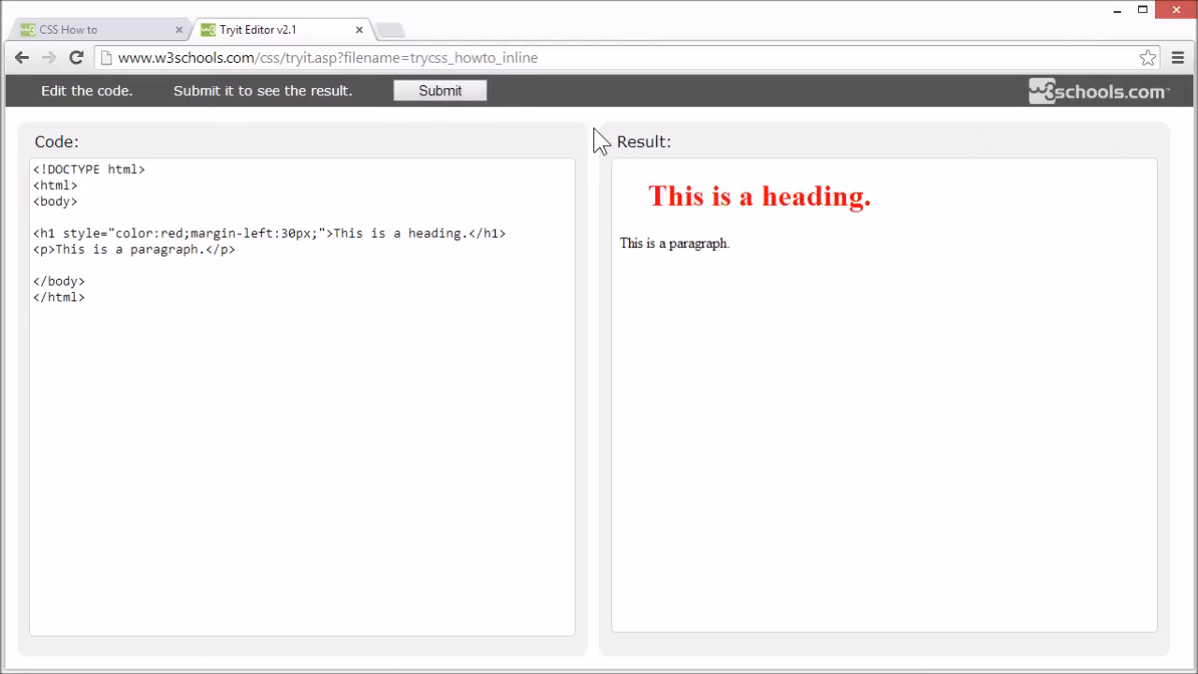
click(360, 30)
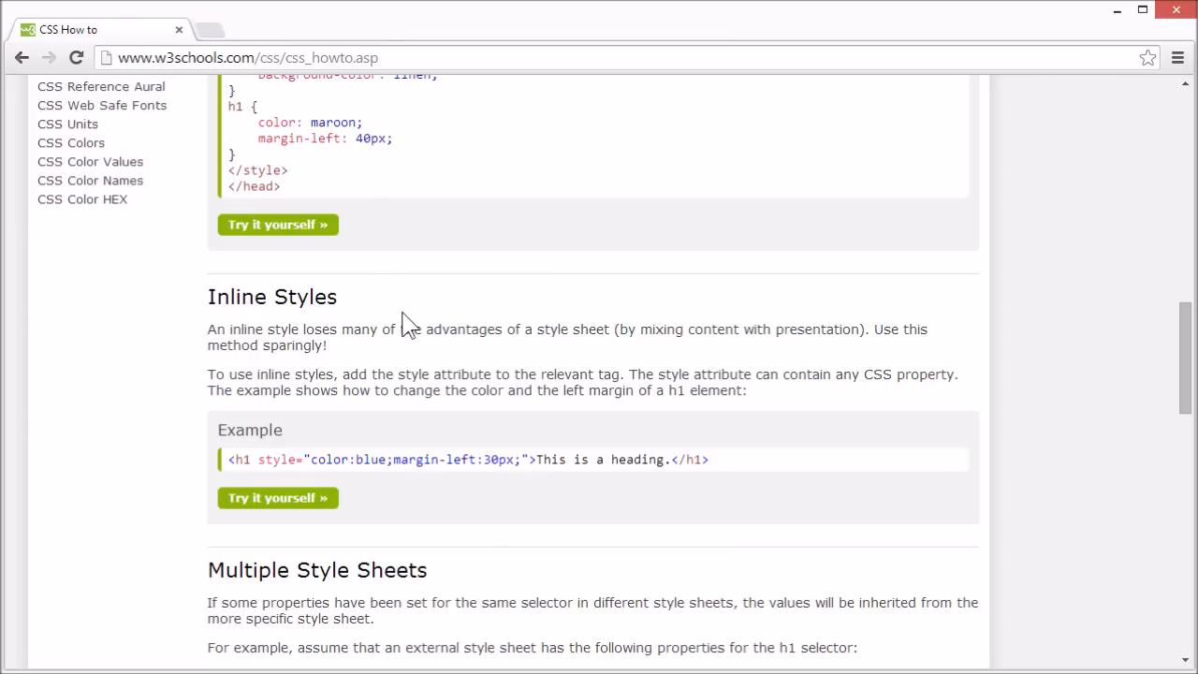
Scroll to Multiple Style Sheets and mark the color property in the internal h1 example.
scroll(down, 3)
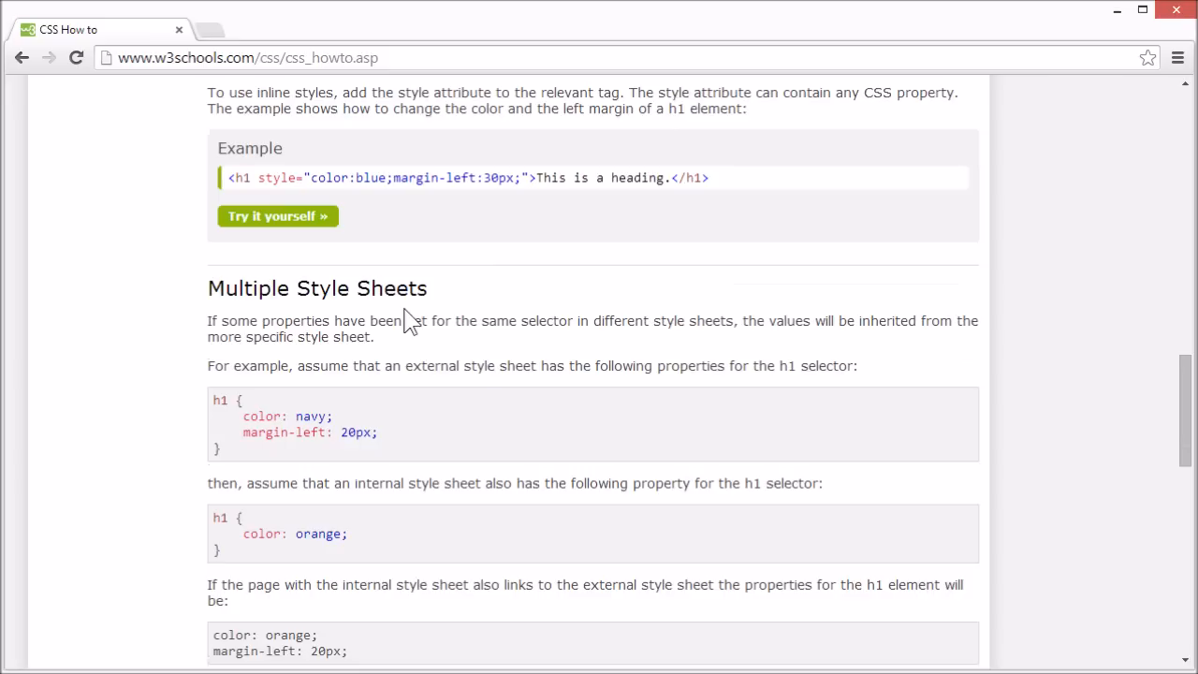
scroll(down, 3)
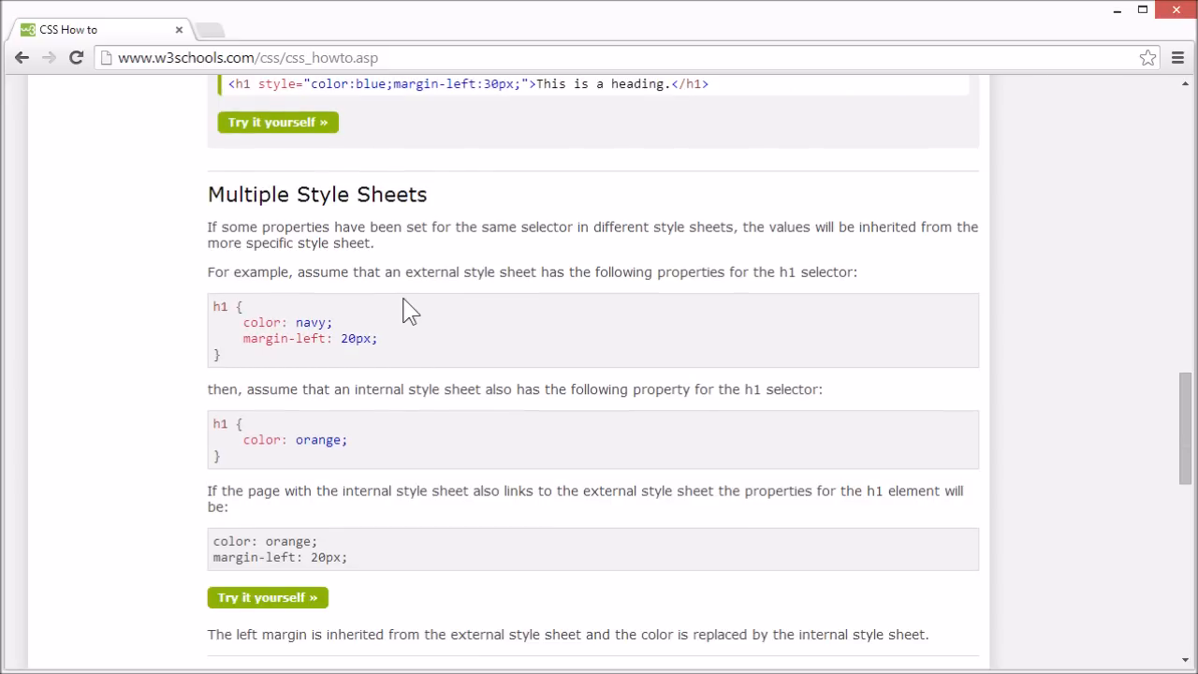
mouse_move(419, 326)
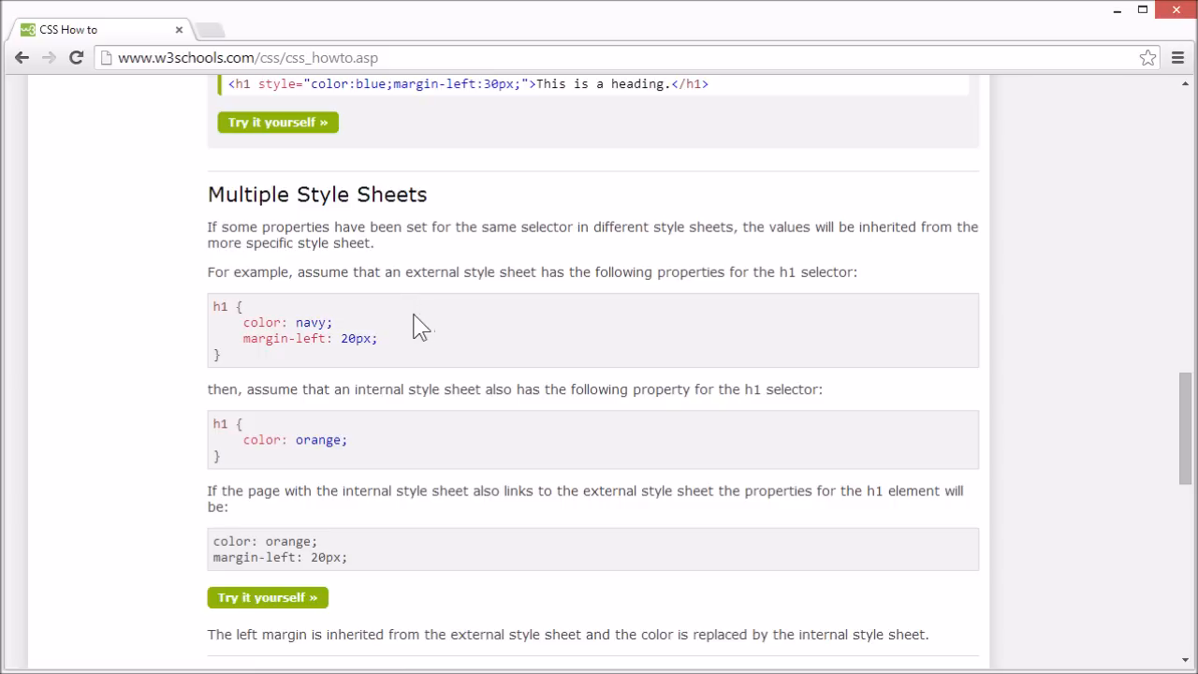
mouse_move(252, 326)
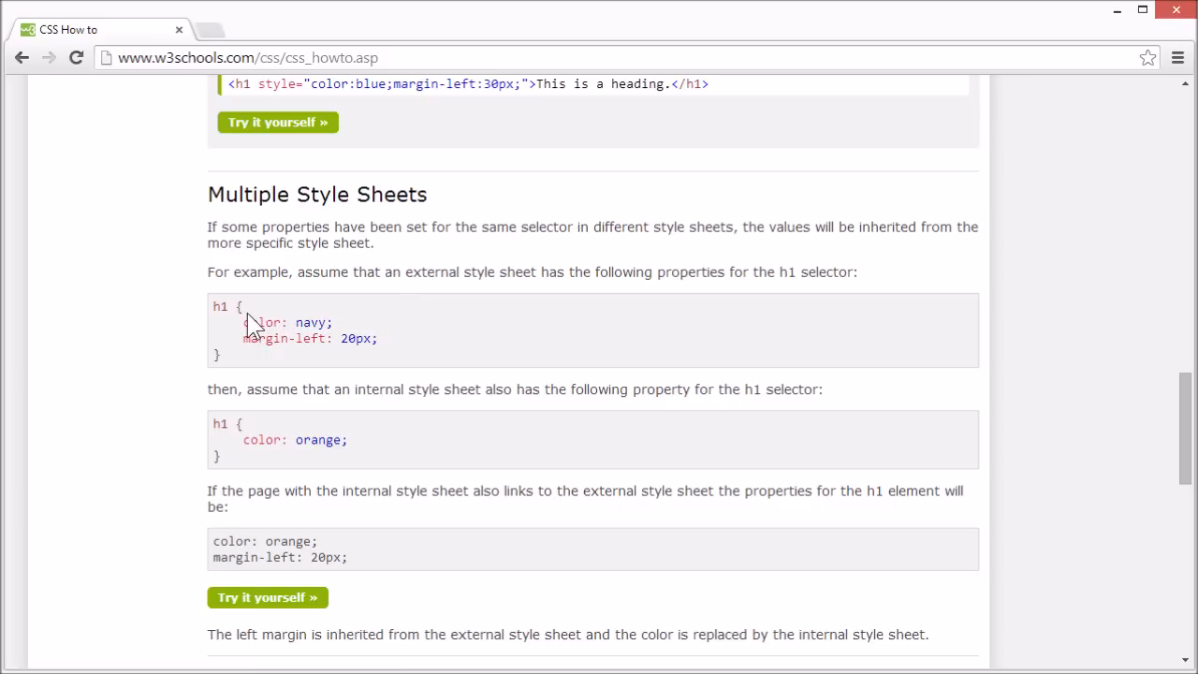
mouse_move(241, 331)
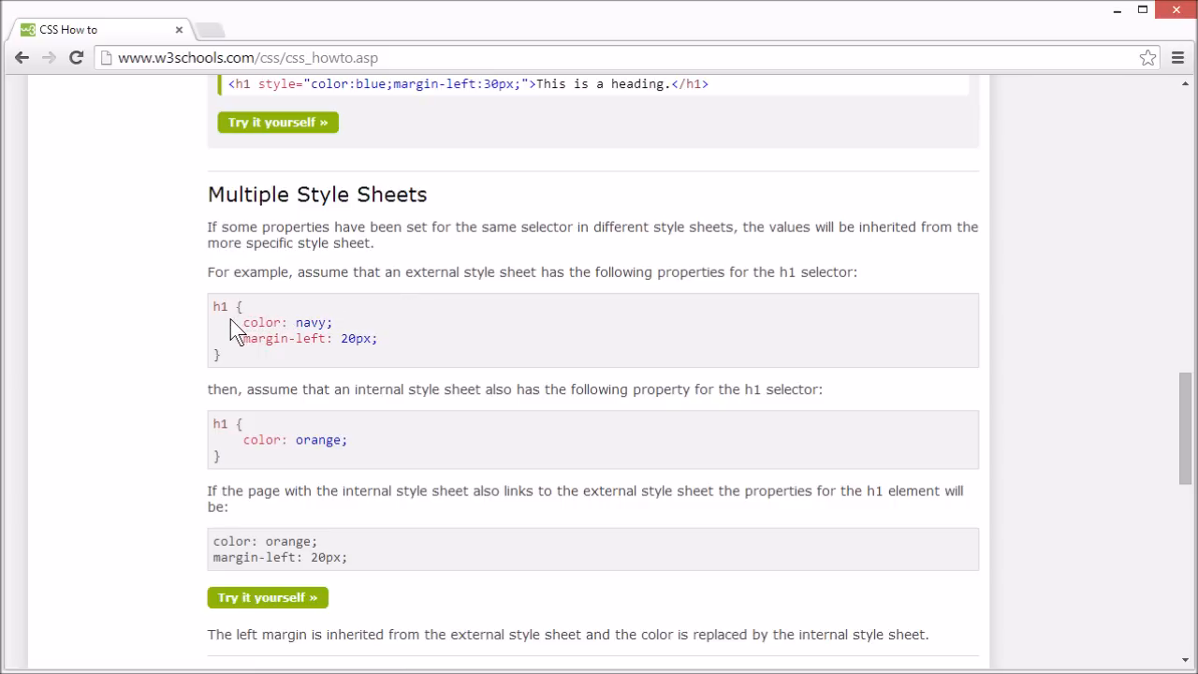
mouse_move(255, 345)
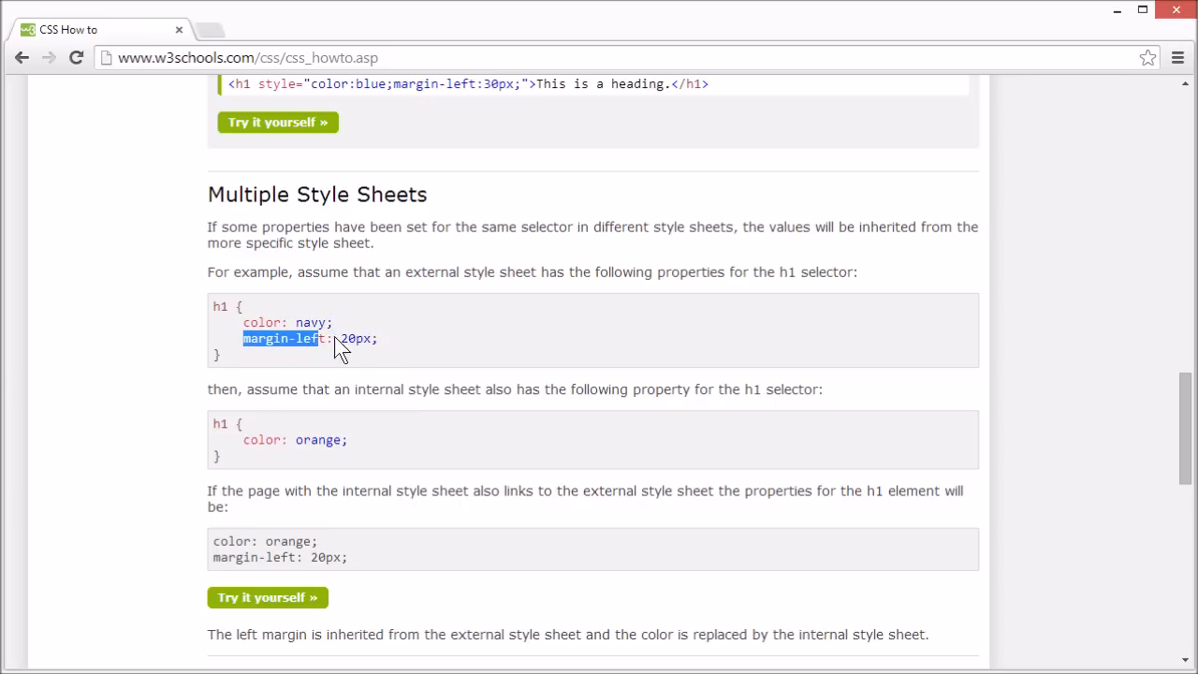
mouse_move(397, 330)
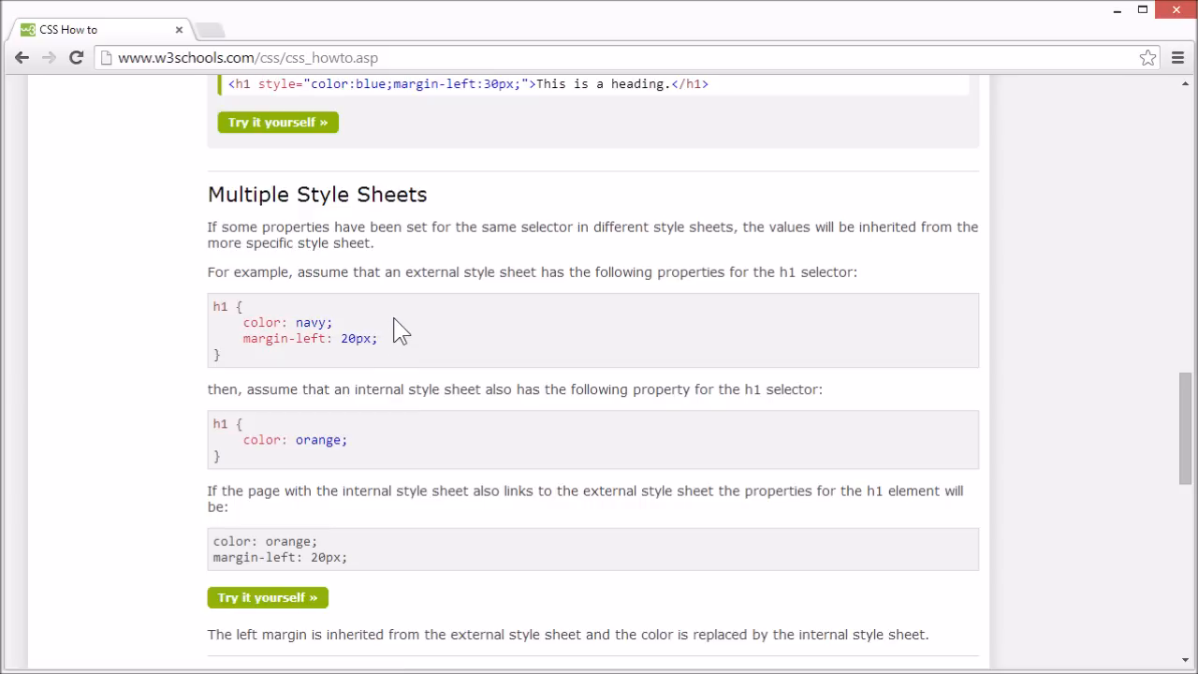
mouse_move(386, 364)
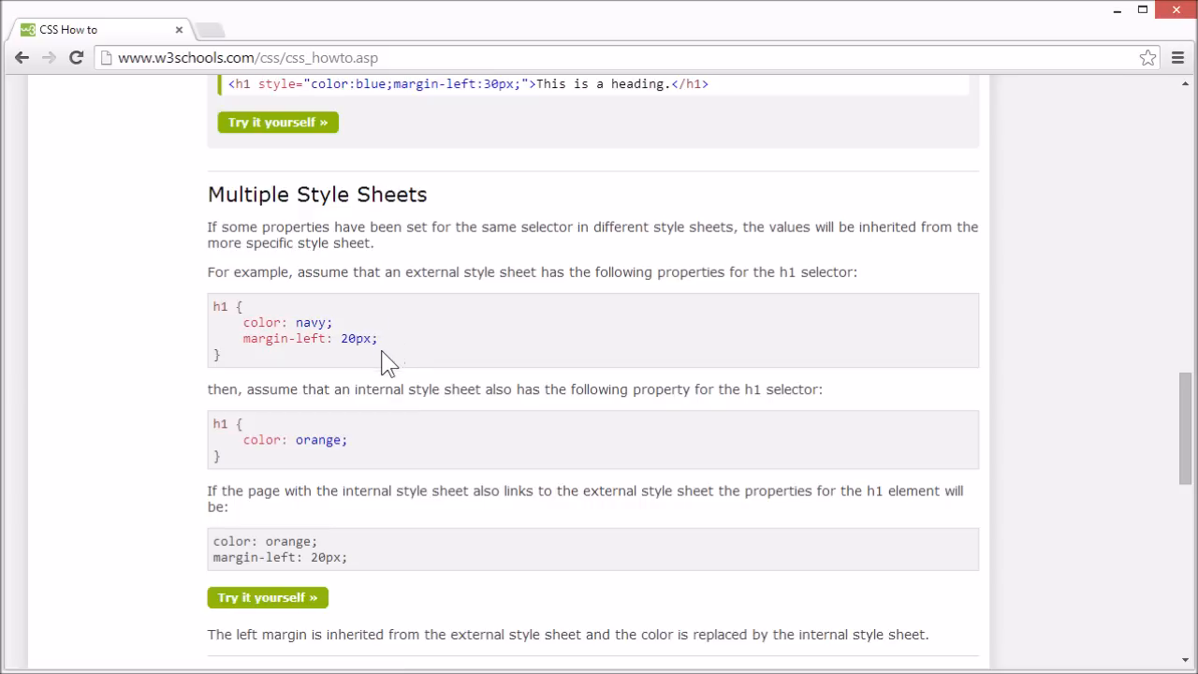
mouse_move(307, 483)
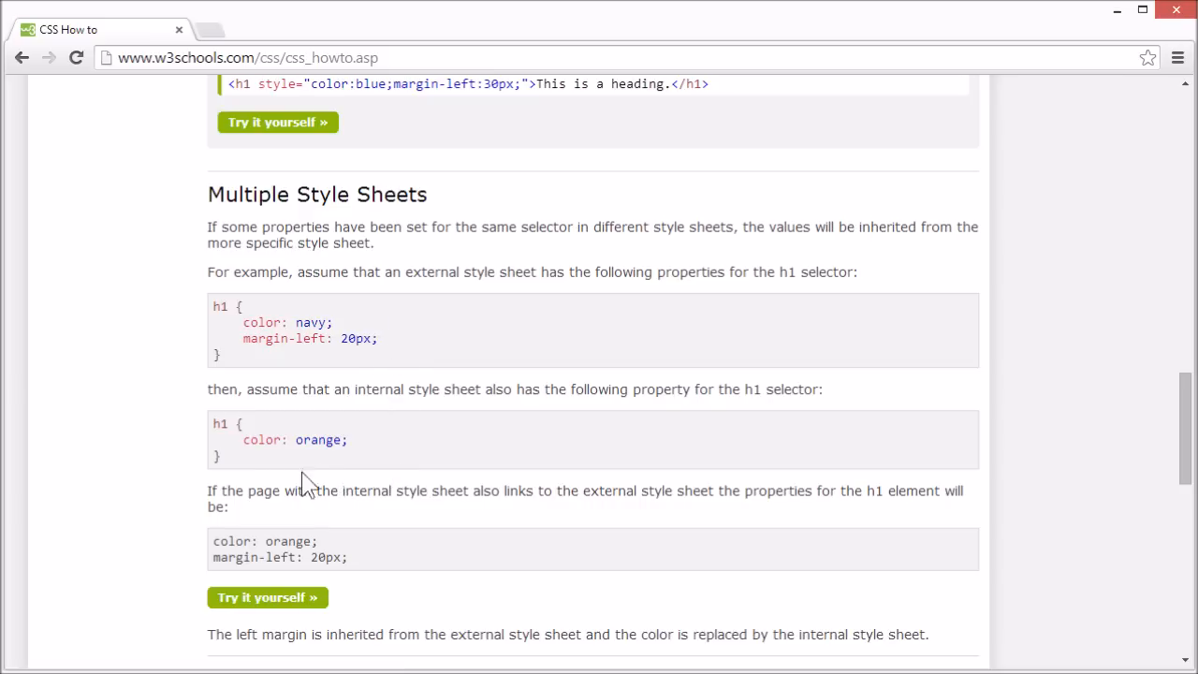
double_click(262, 438)
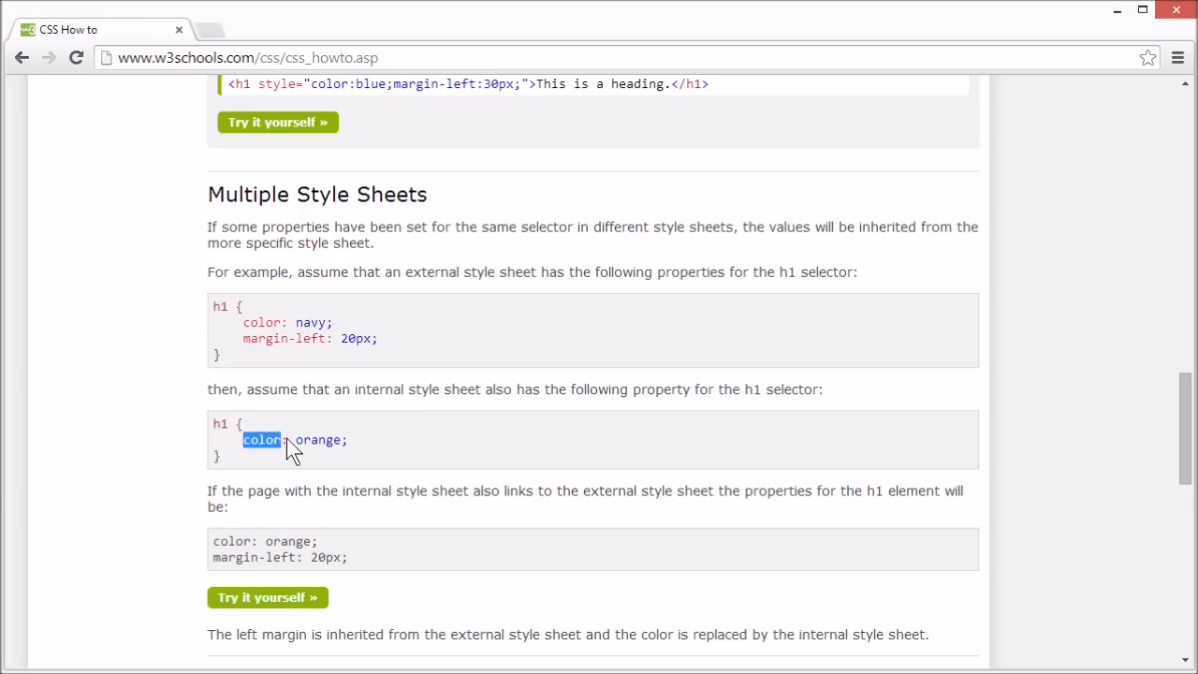
click(365, 445)
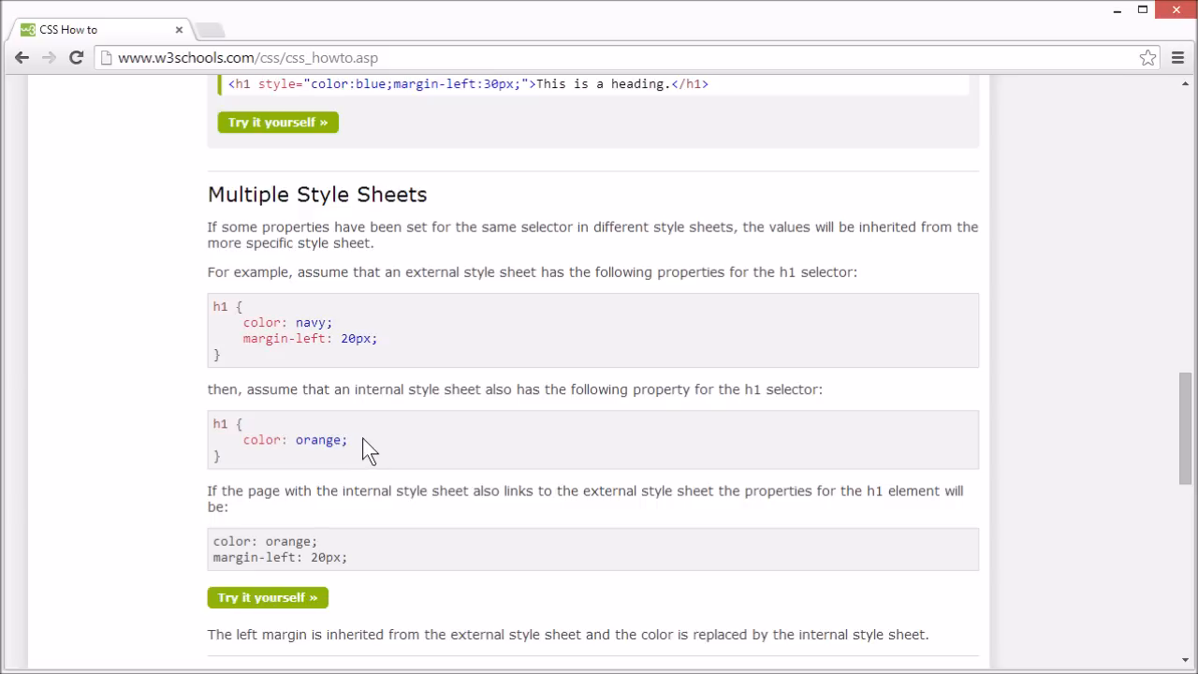
mouse_move(367, 442)
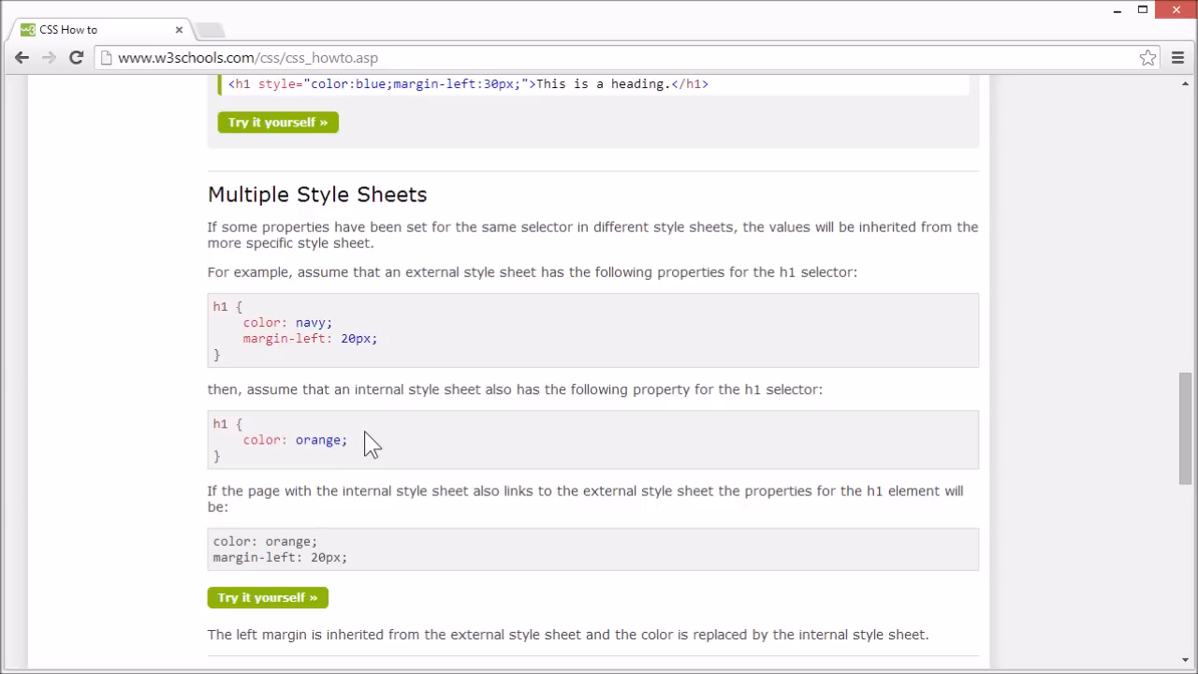
mouse_move(262, 541)
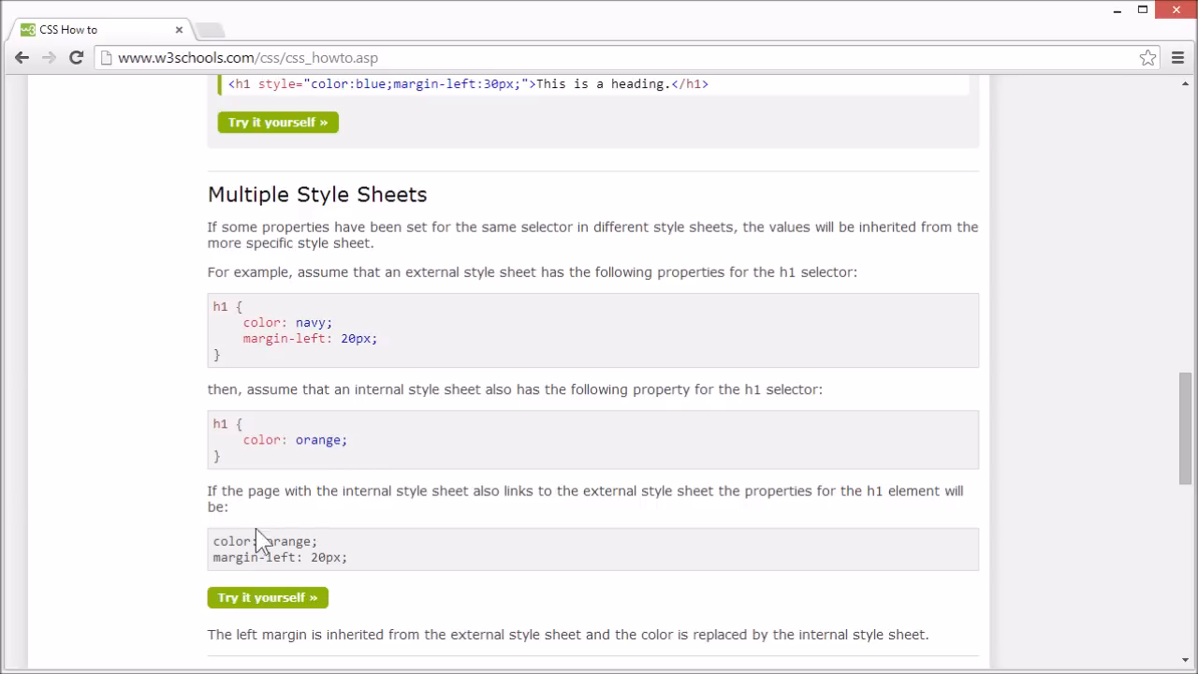
Open the Multiple Style Sheets Tryit example, which renders an orange heading.
click(266, 598)
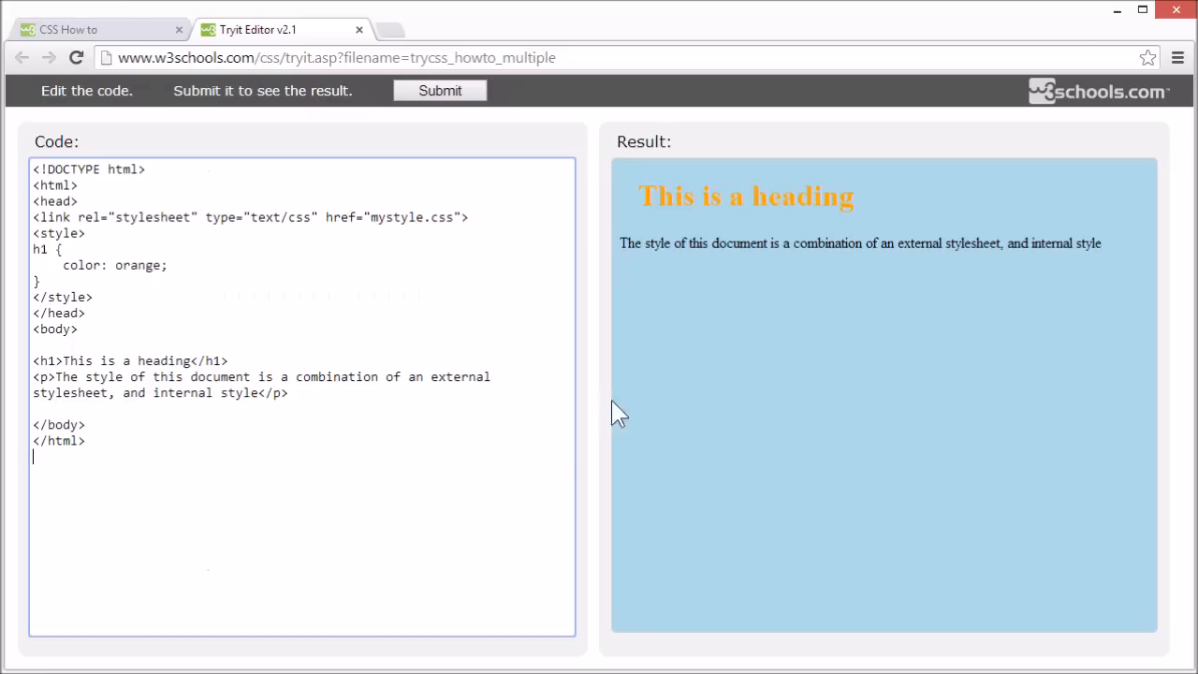
mouse_move(637, 165)
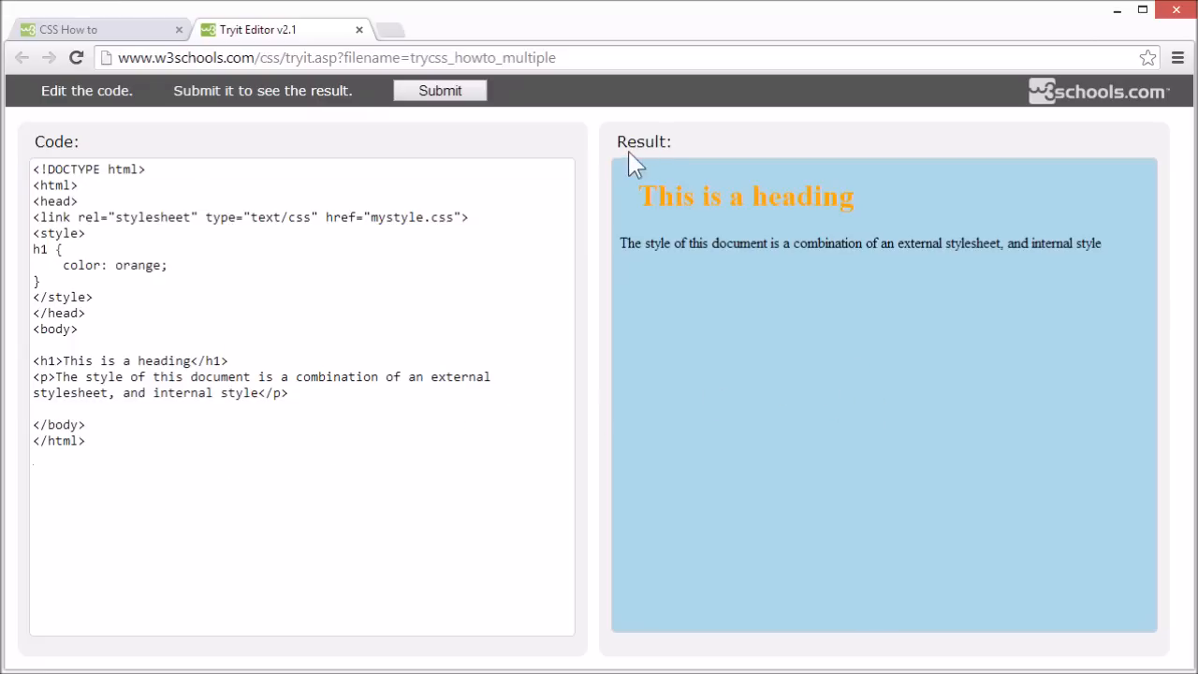
mouse_move(866, 206)
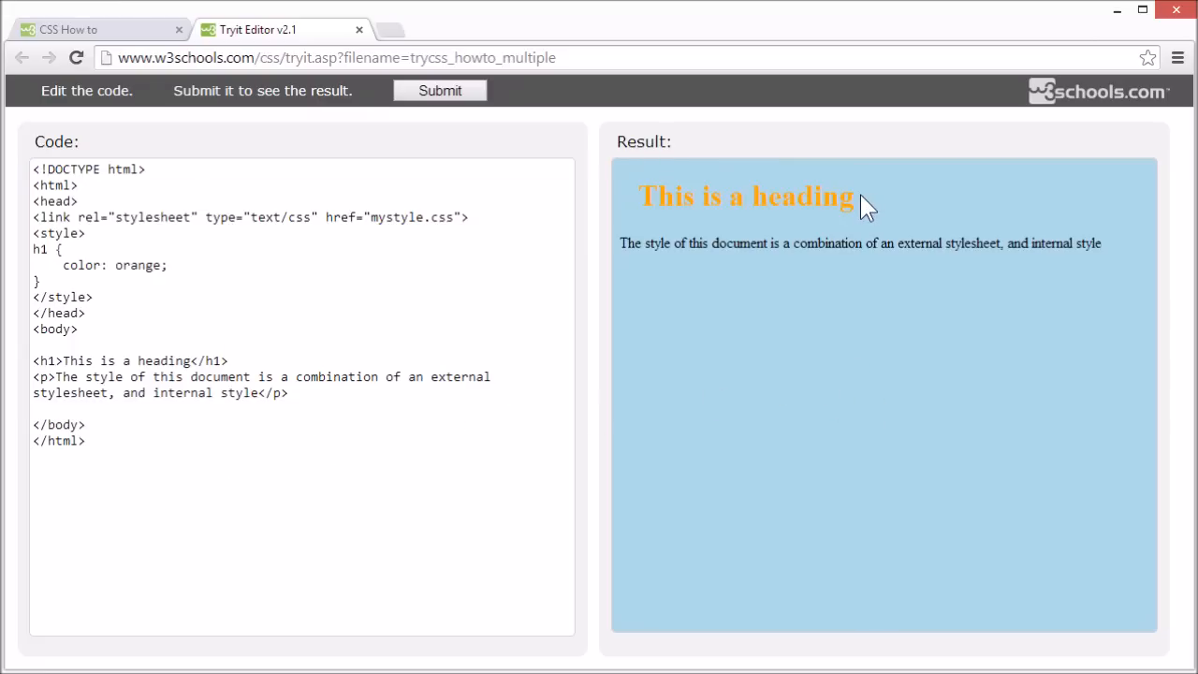
mouse_move(869, 213)
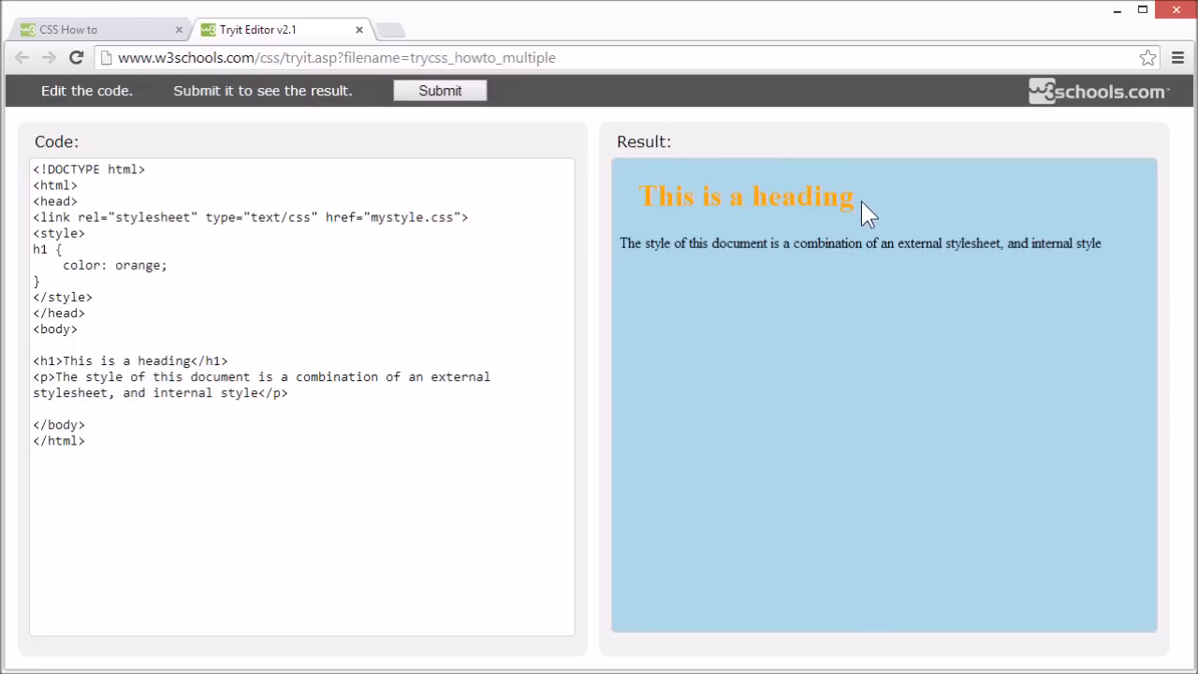
mouse_move(622, 210)
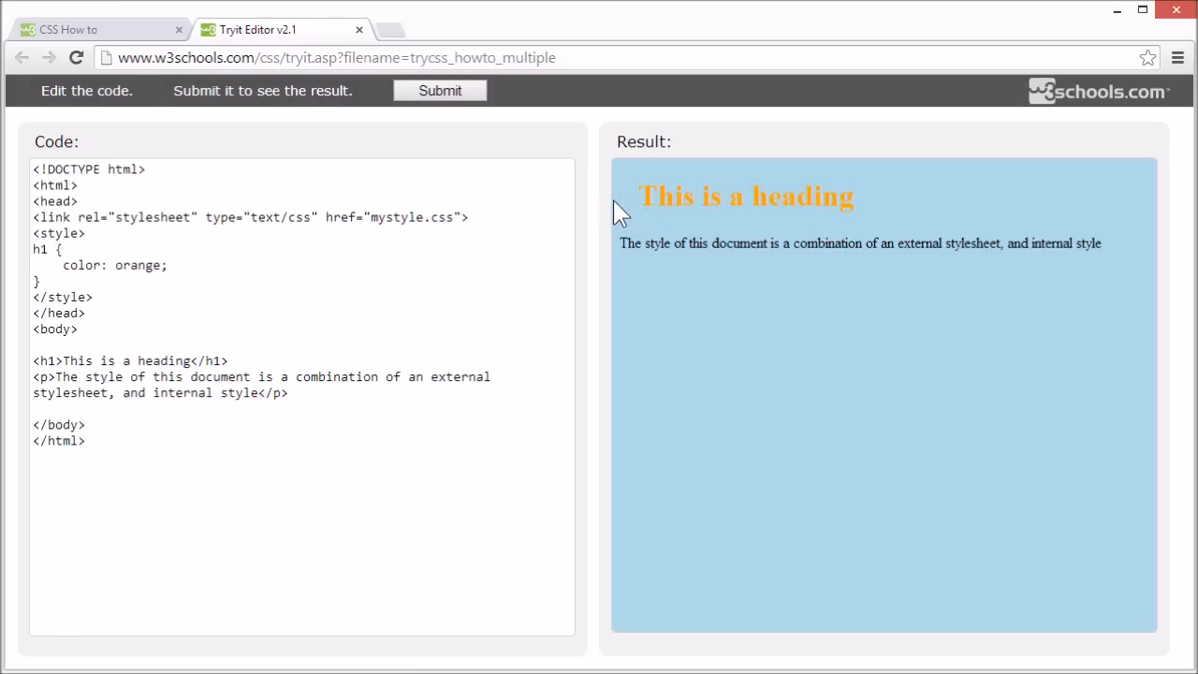
mouse_move(644, 208)
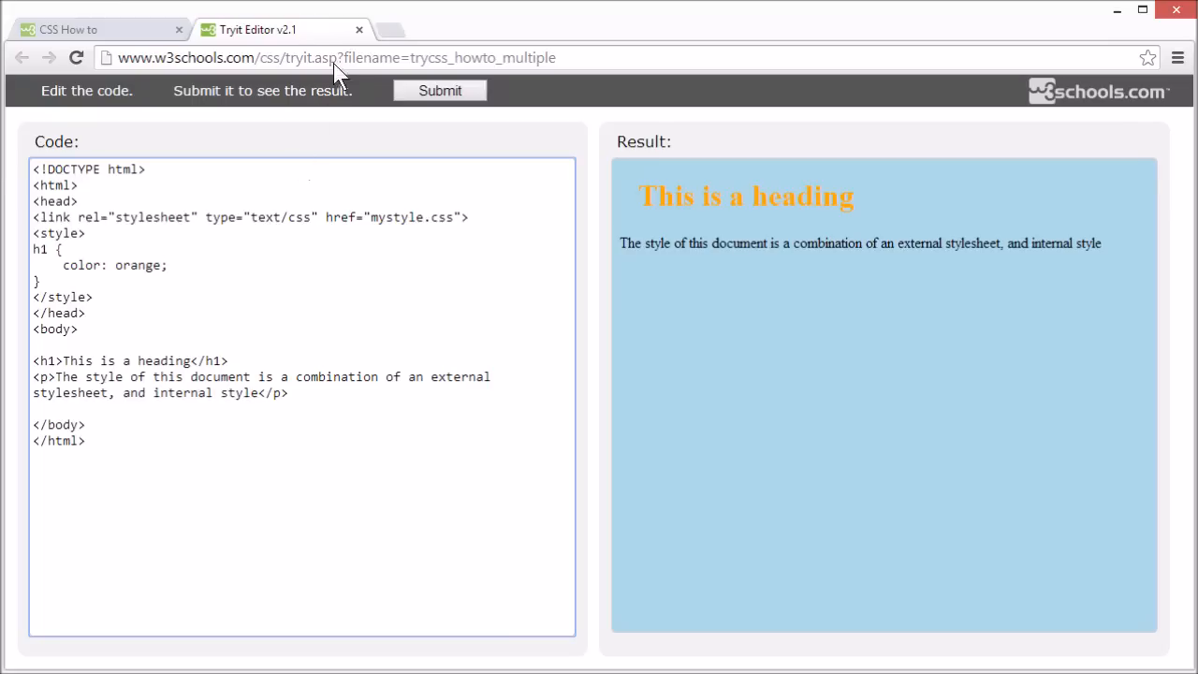
Return to the tutorial, scroll to Cascading Order and point out the style priority items.
click(359, 30)
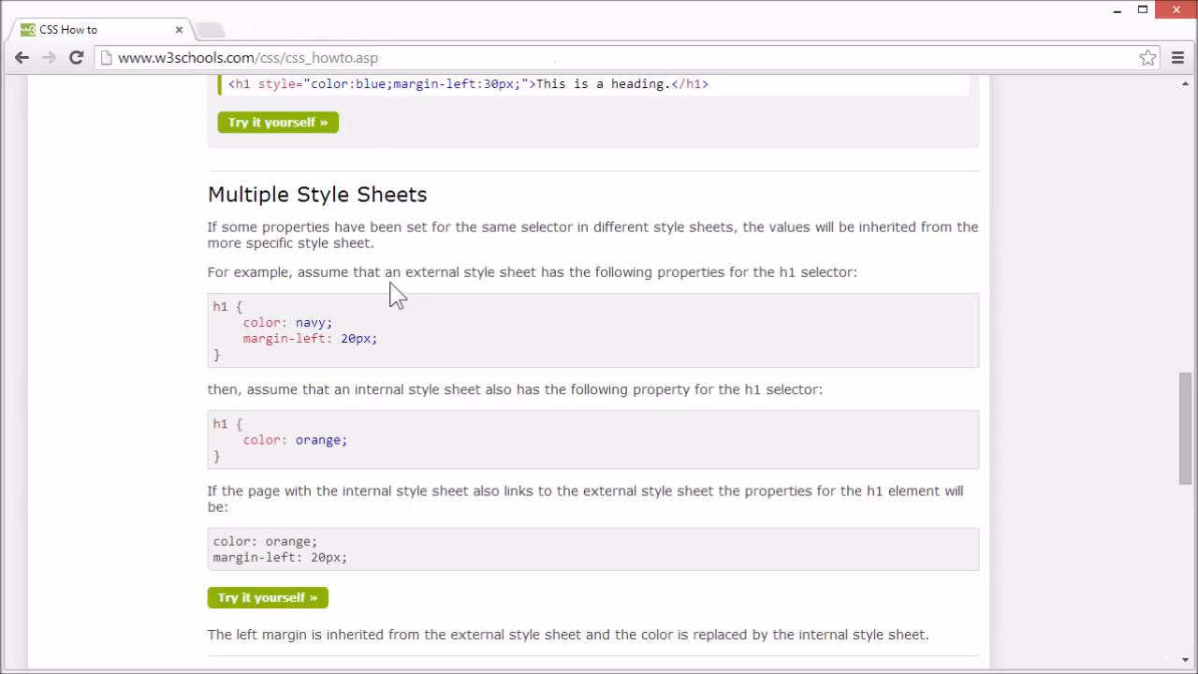
scroll(down, 3)
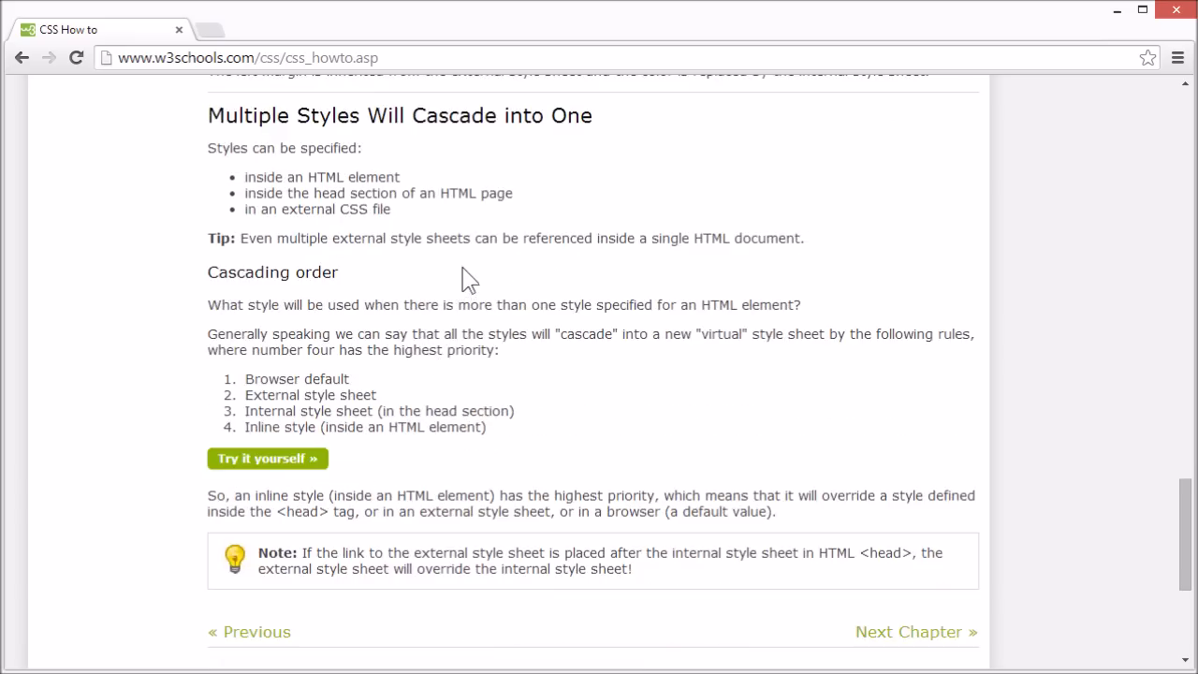
mouse_move(433, 269)
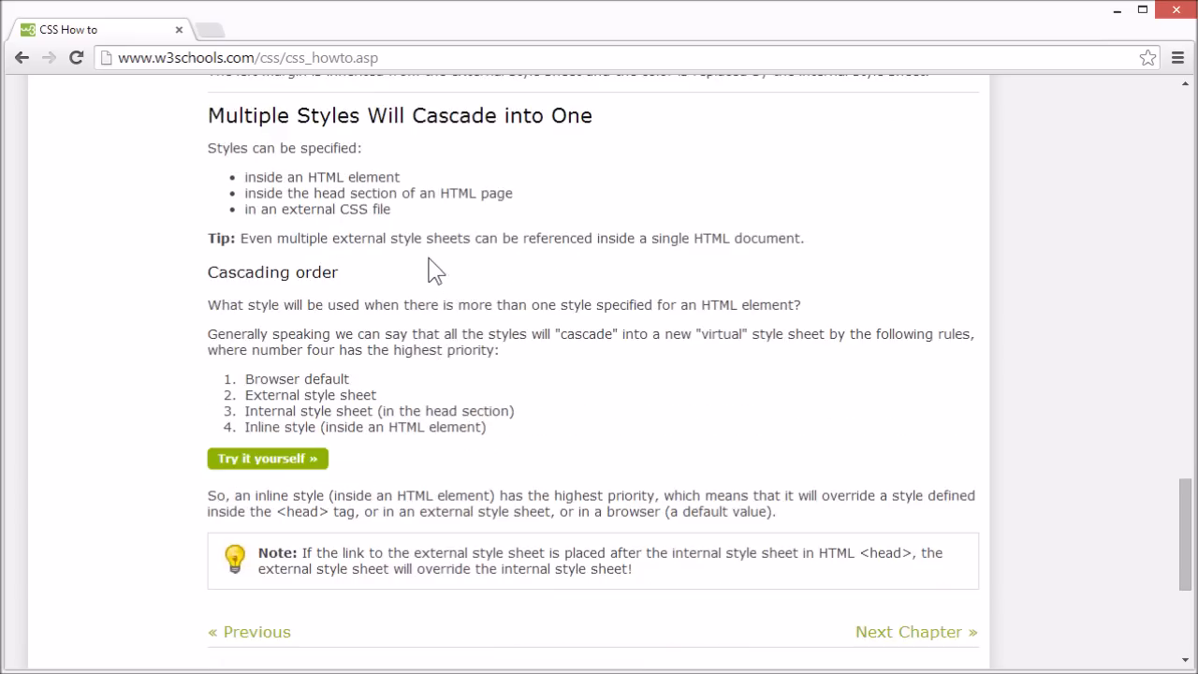
mouse_move(318, 185)
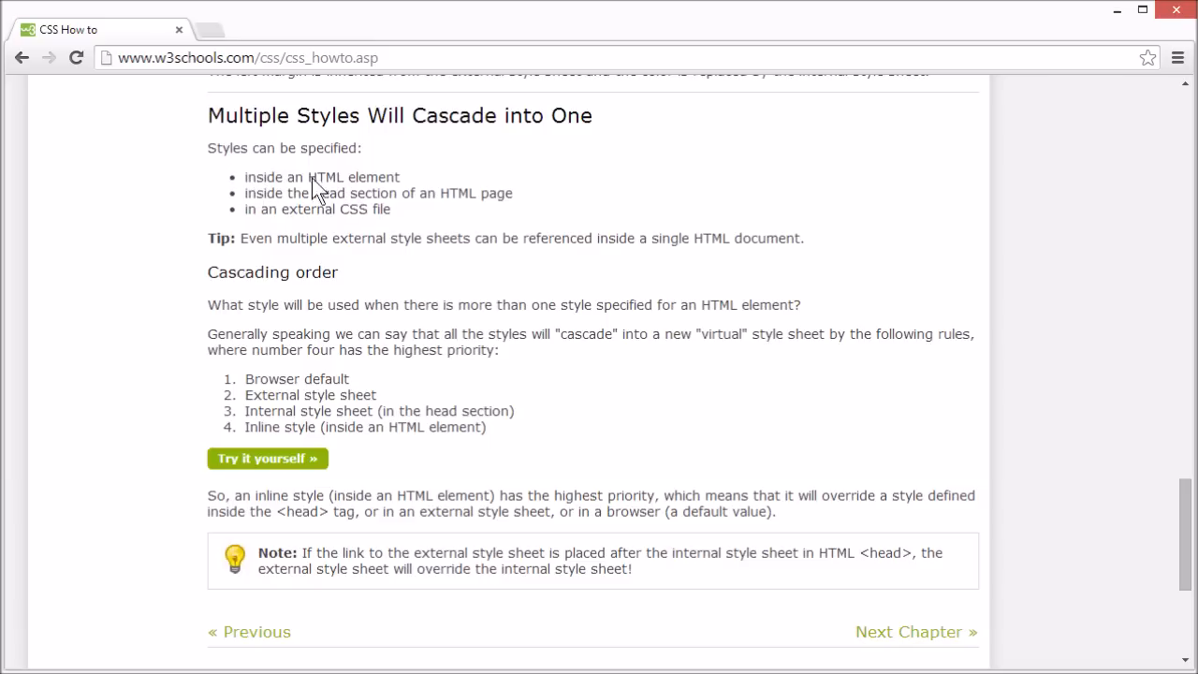
mouse_move(307, 216)
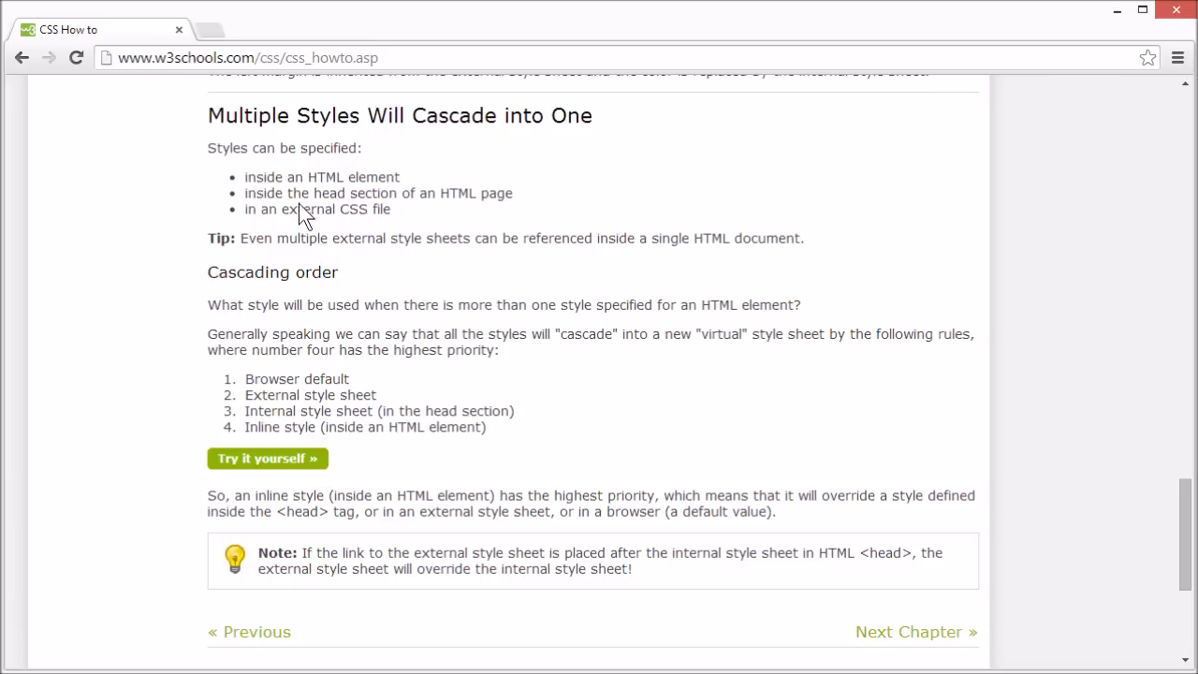
mouse_move(309, 202)
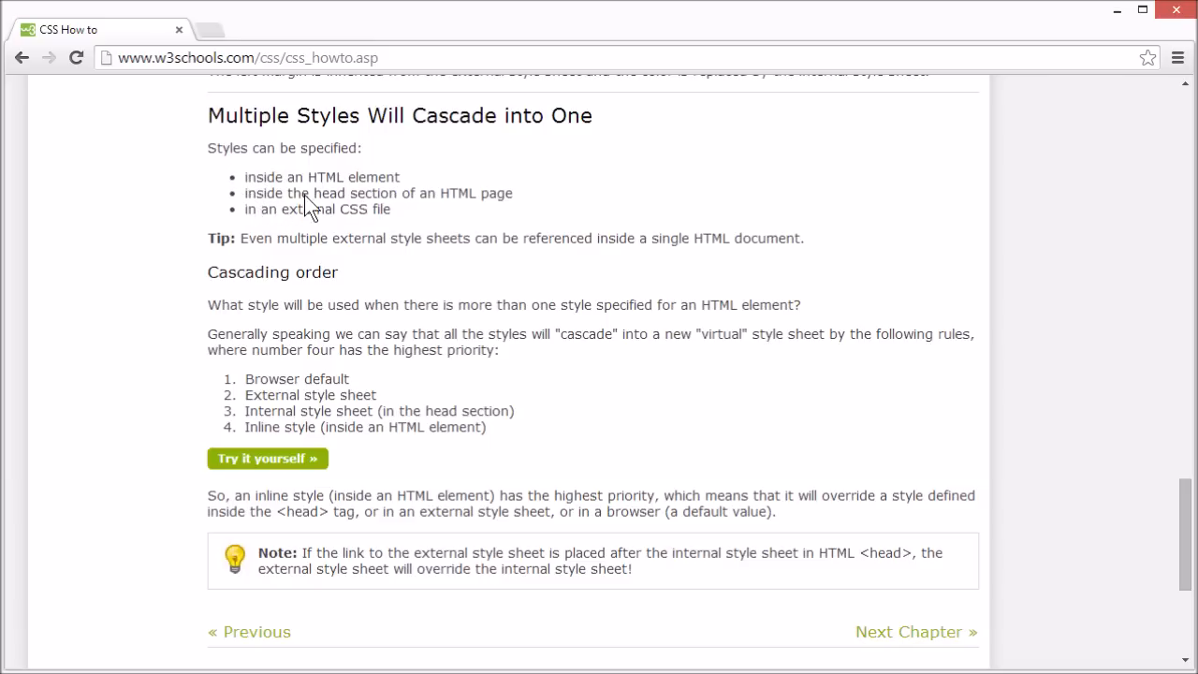
mouse_move(374, 228)
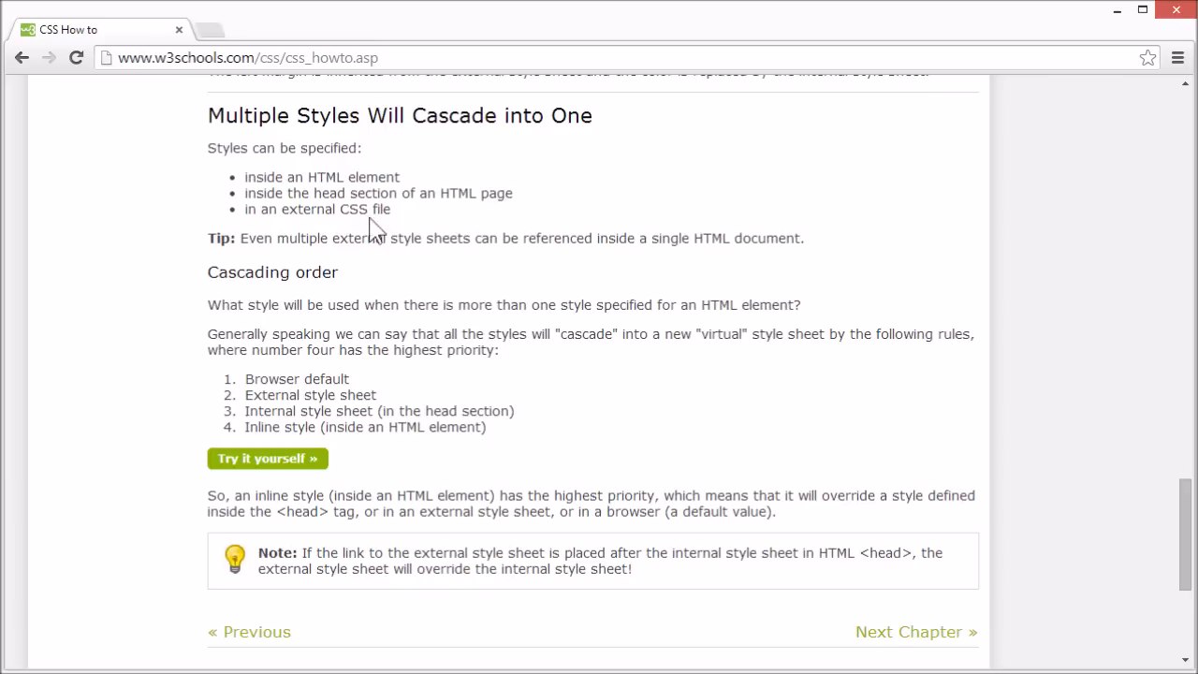
mouse_move(278, 221)
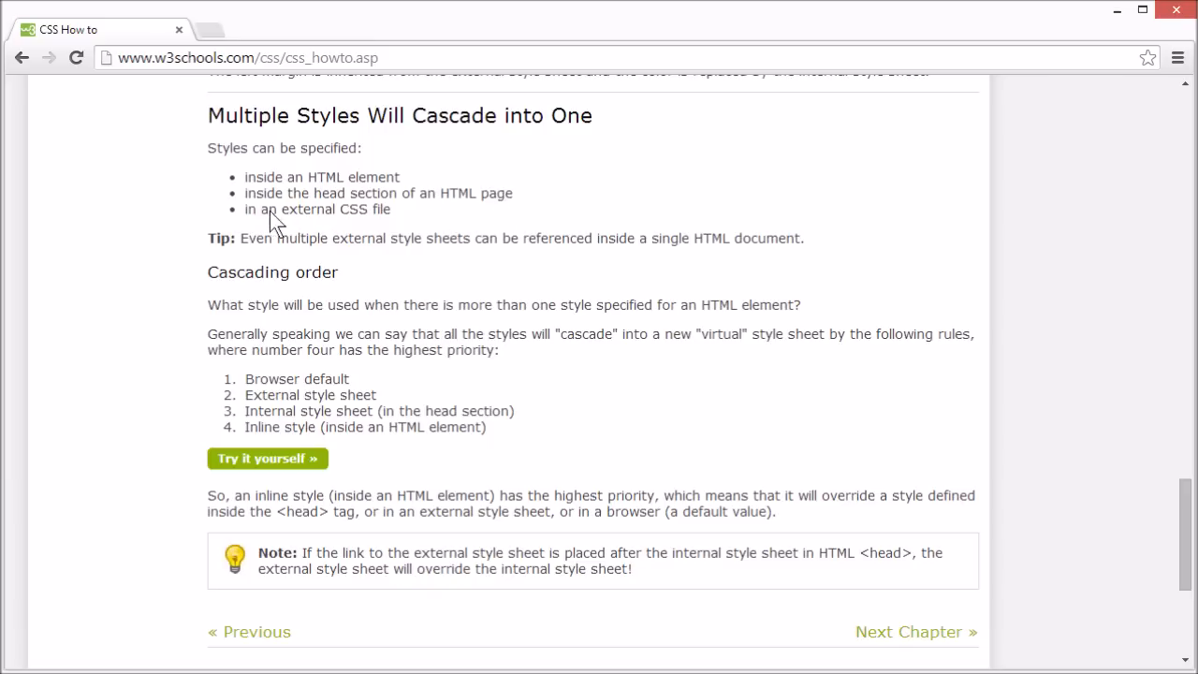
mouse_move(374, 337)
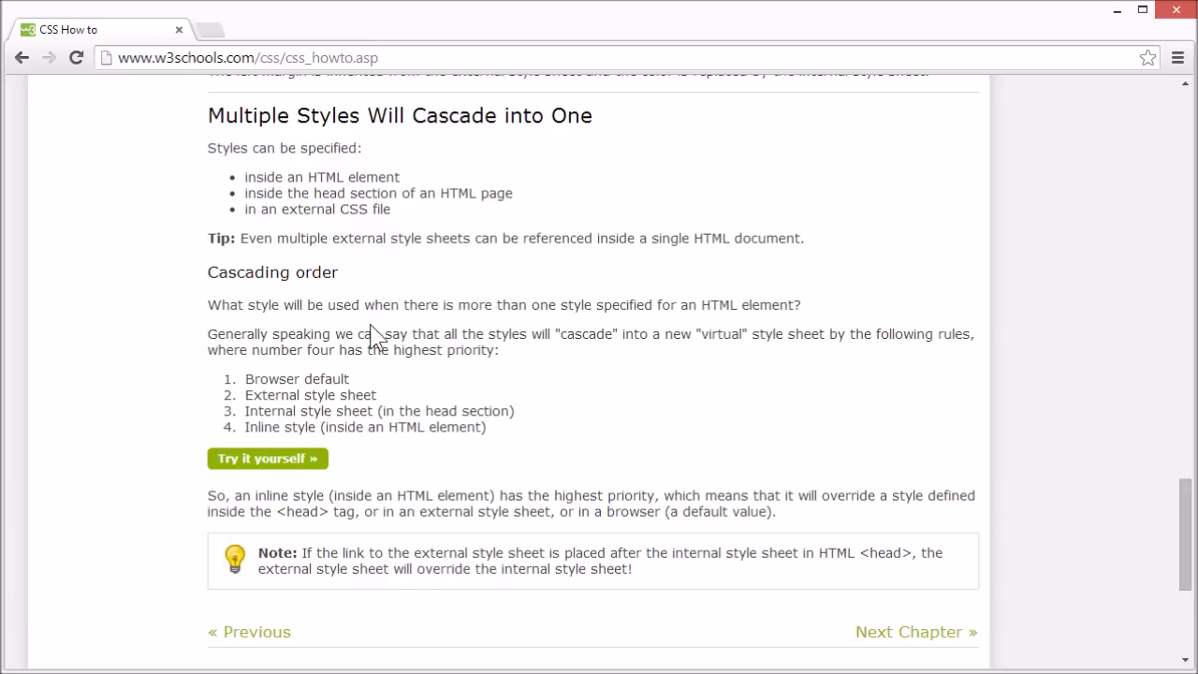
mouse_move(446, 366)
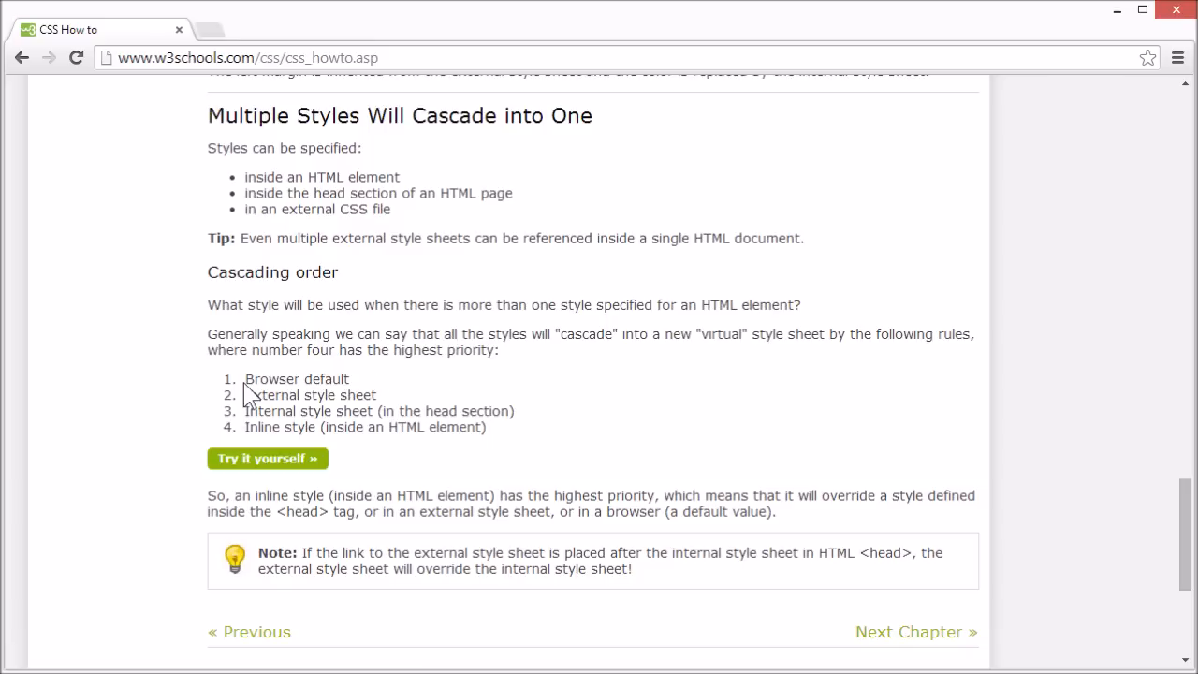
double_click(296, 378)
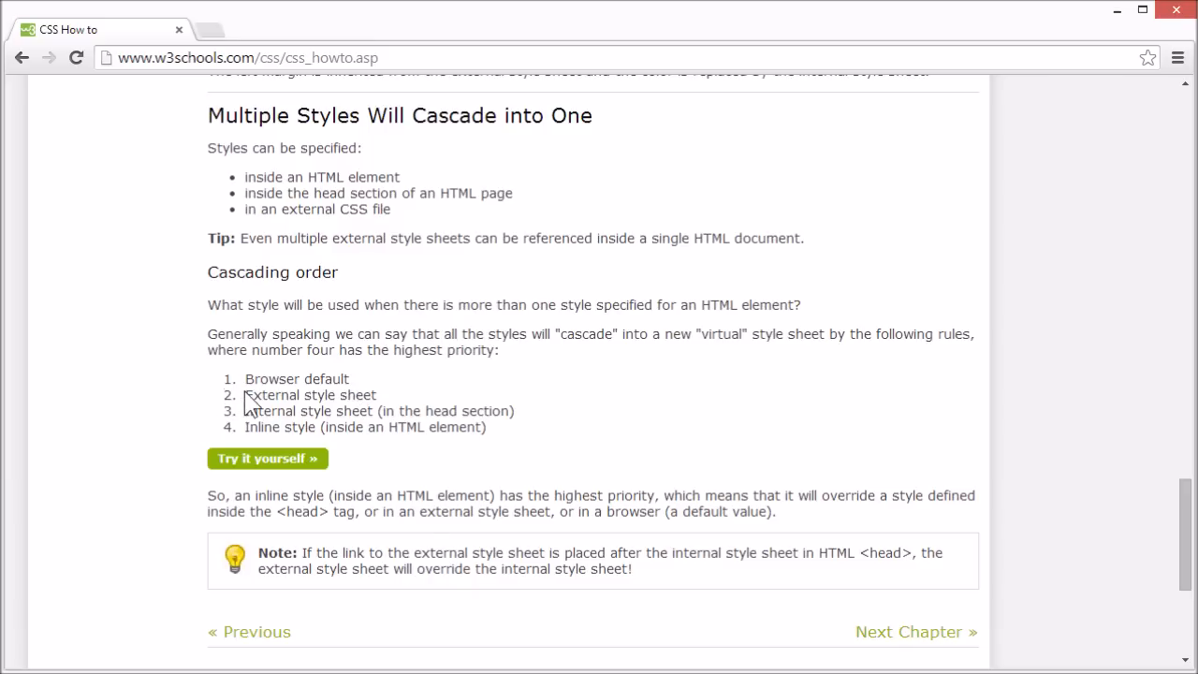
mouse_move(298, 412)
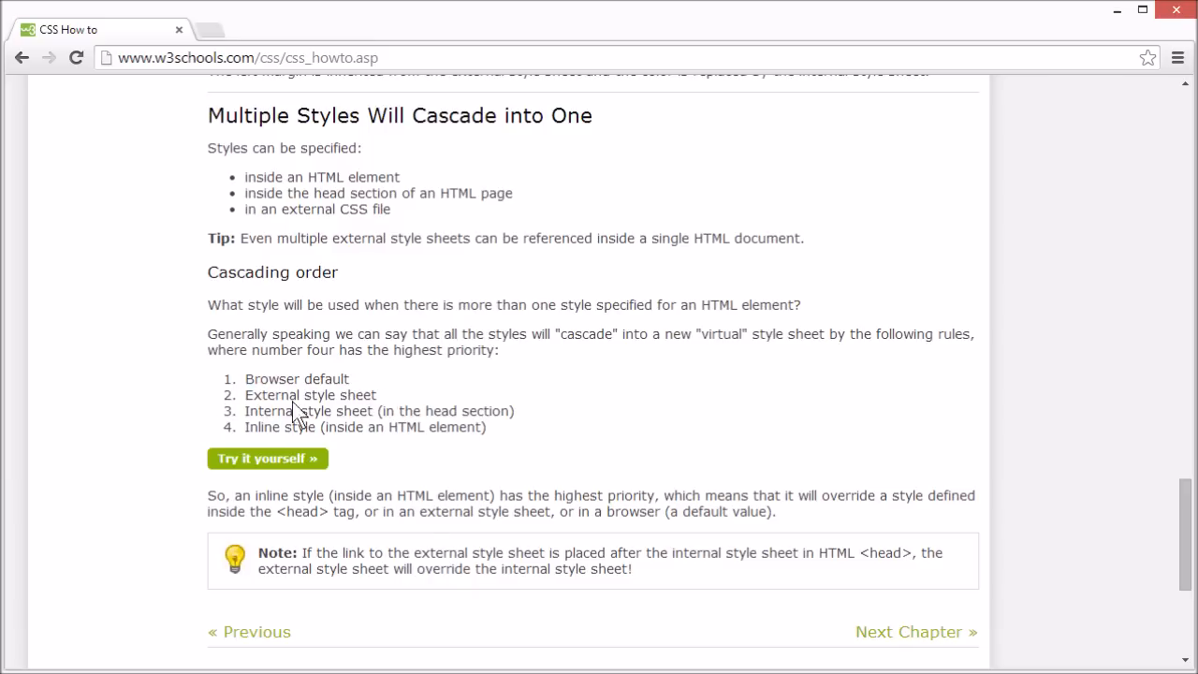
double_click(307, 411)
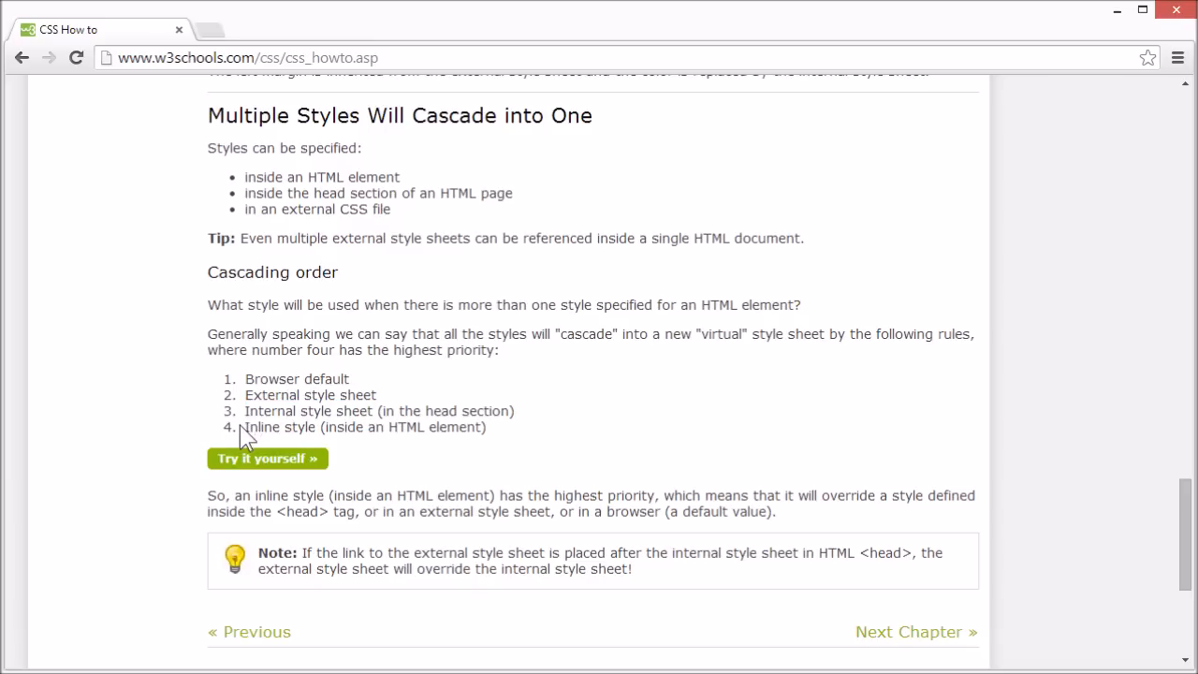
double_click(265, 427)
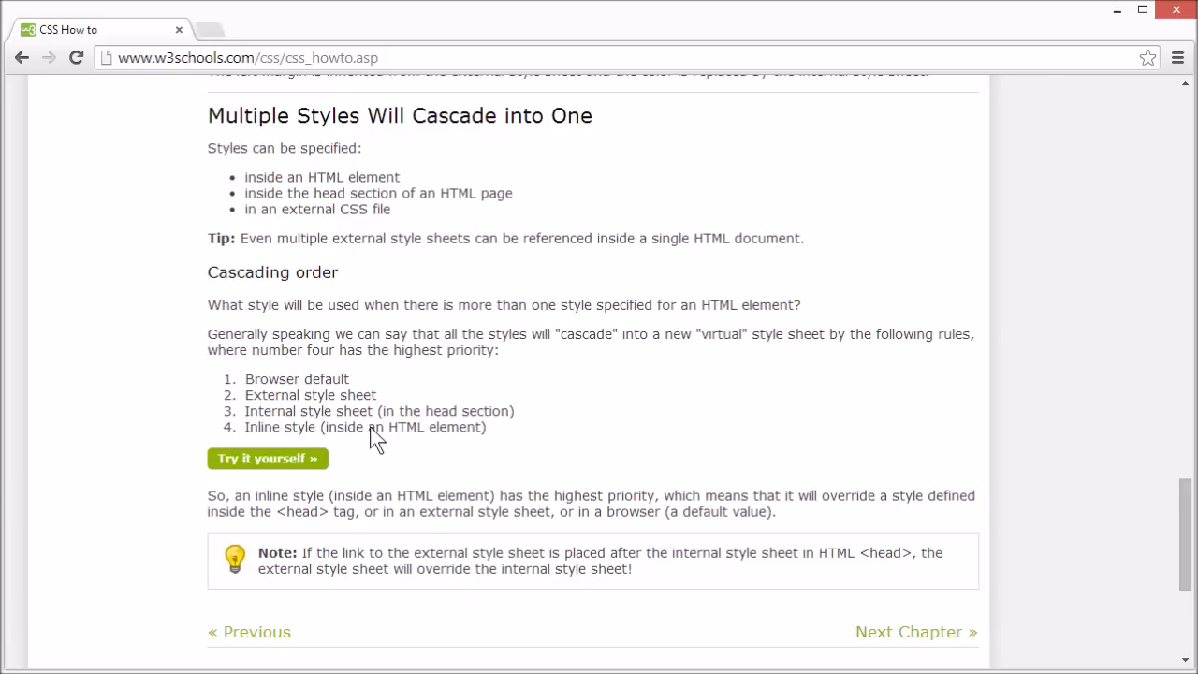
mouse_move(272, 459)
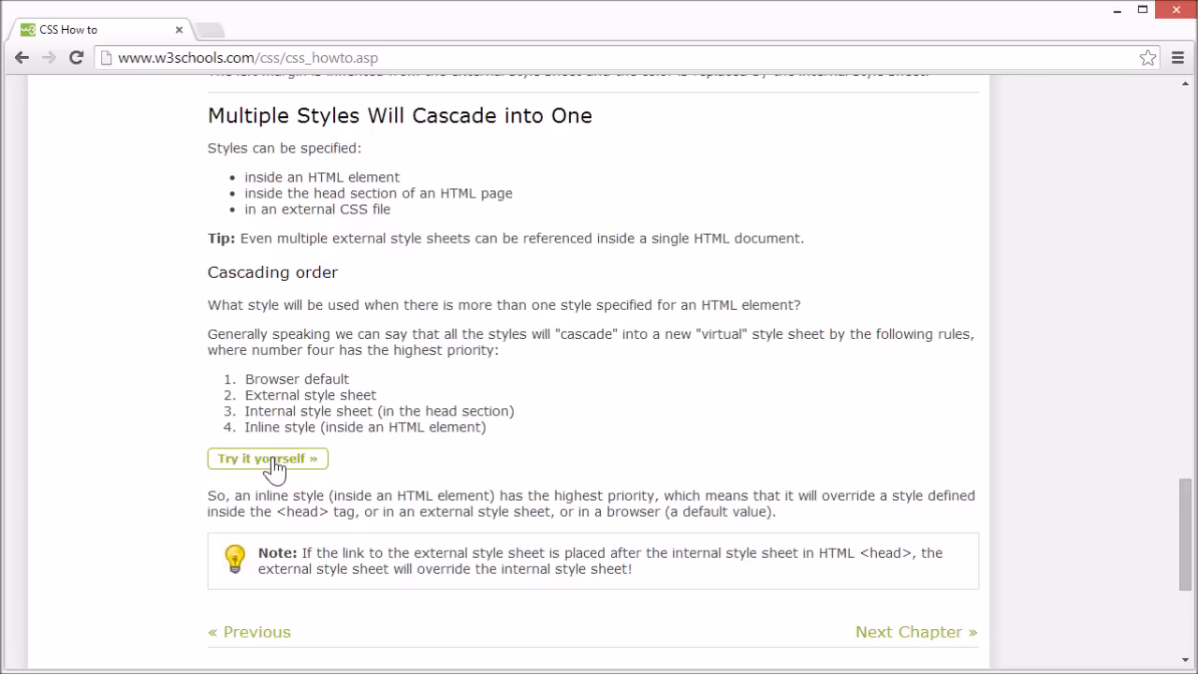
Open the cascading order Tryit example and select the inline lightcyan value in the body tag.
click(266, 457)
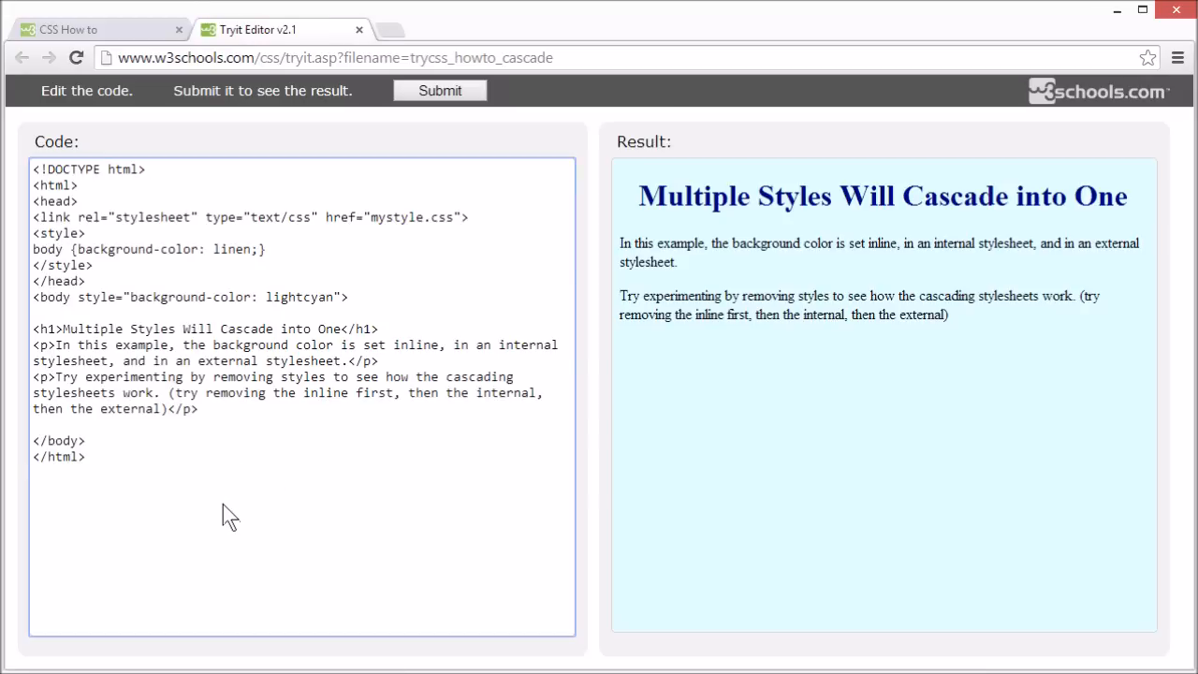
mouse_move(180, 333)
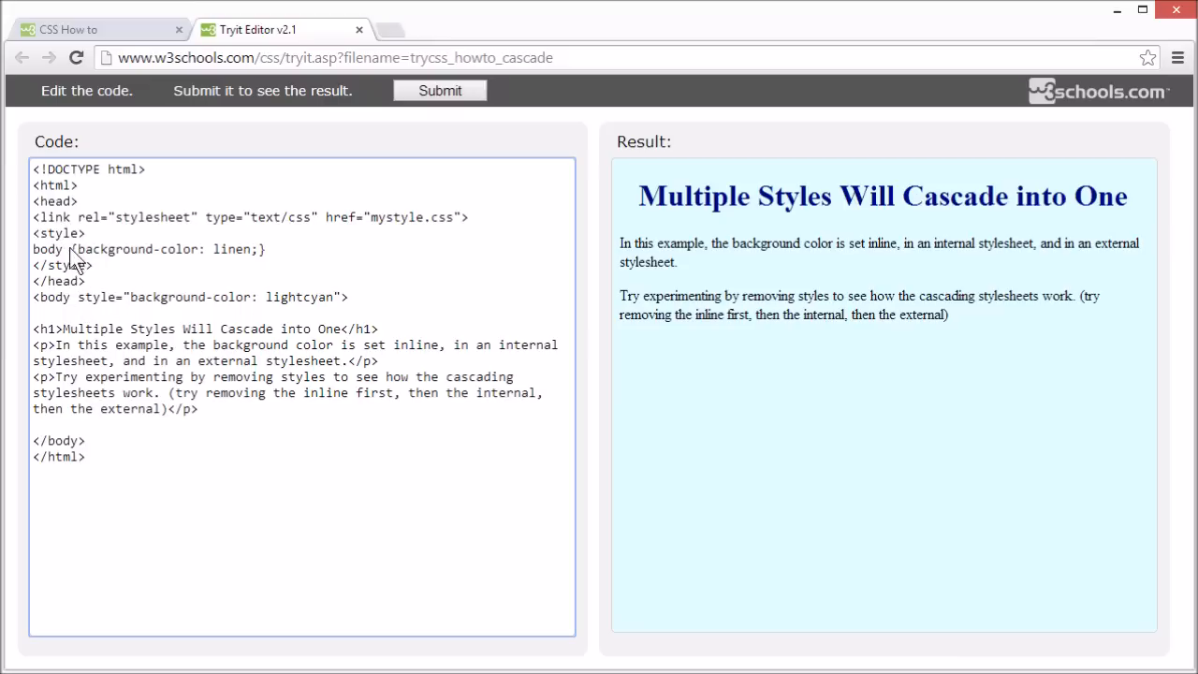
drag(34, 233, 92, 266)
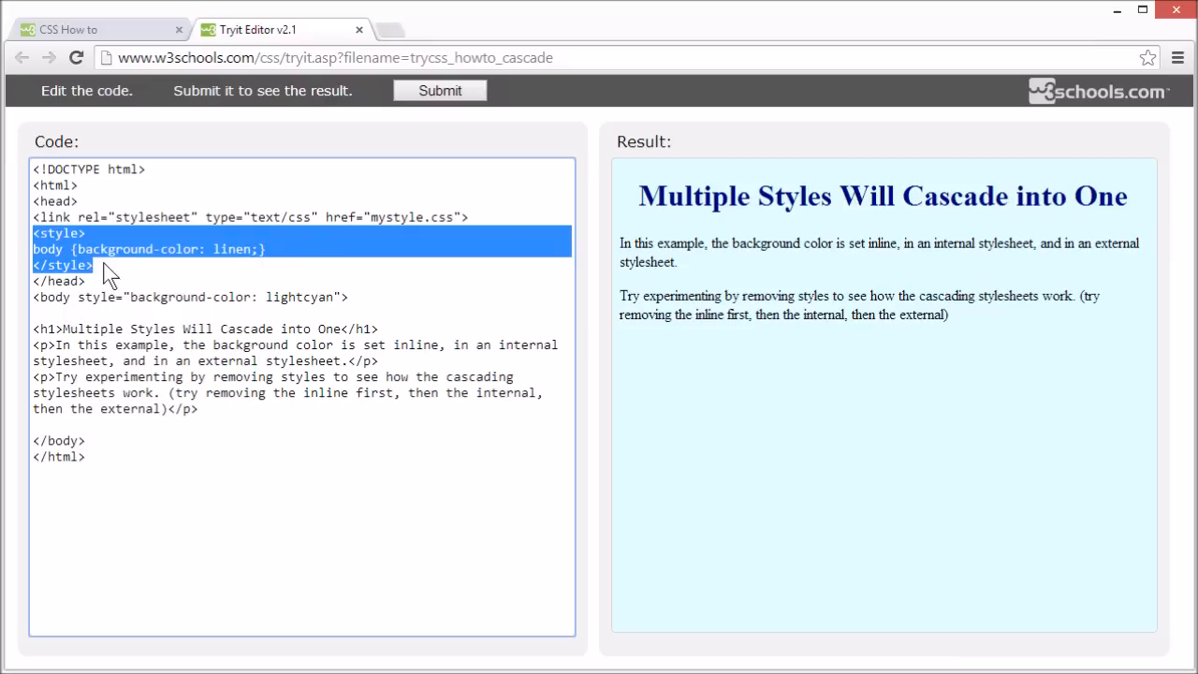
click(346, 225)
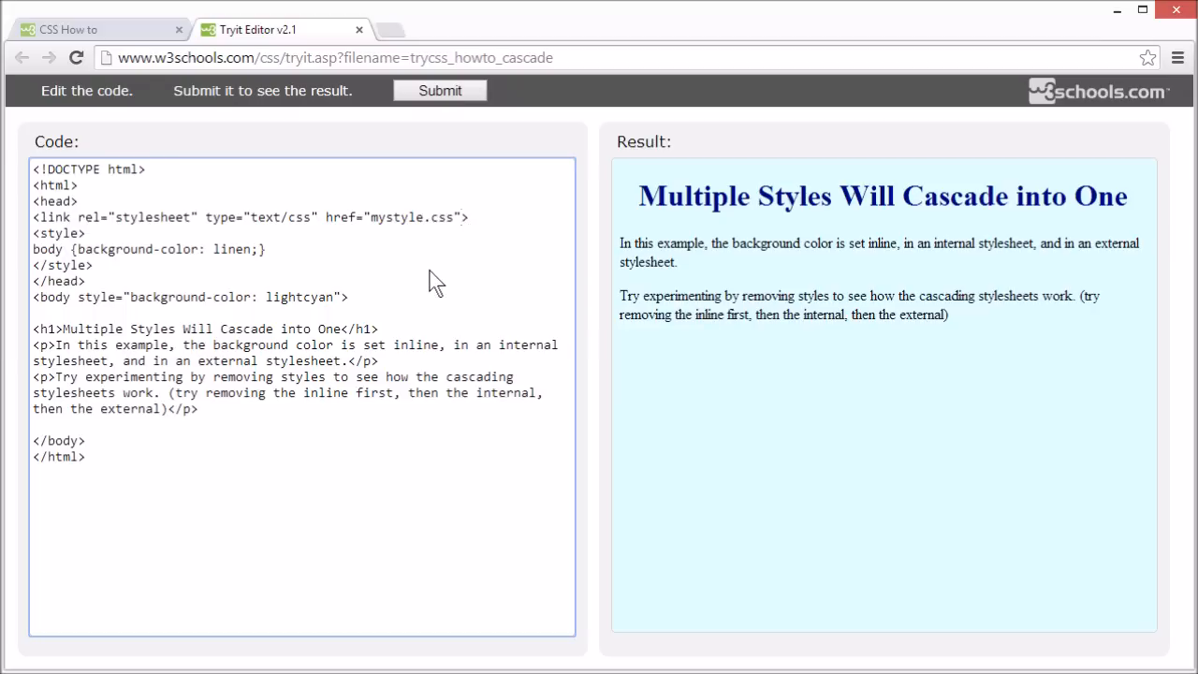
mouse_move(753, 327)
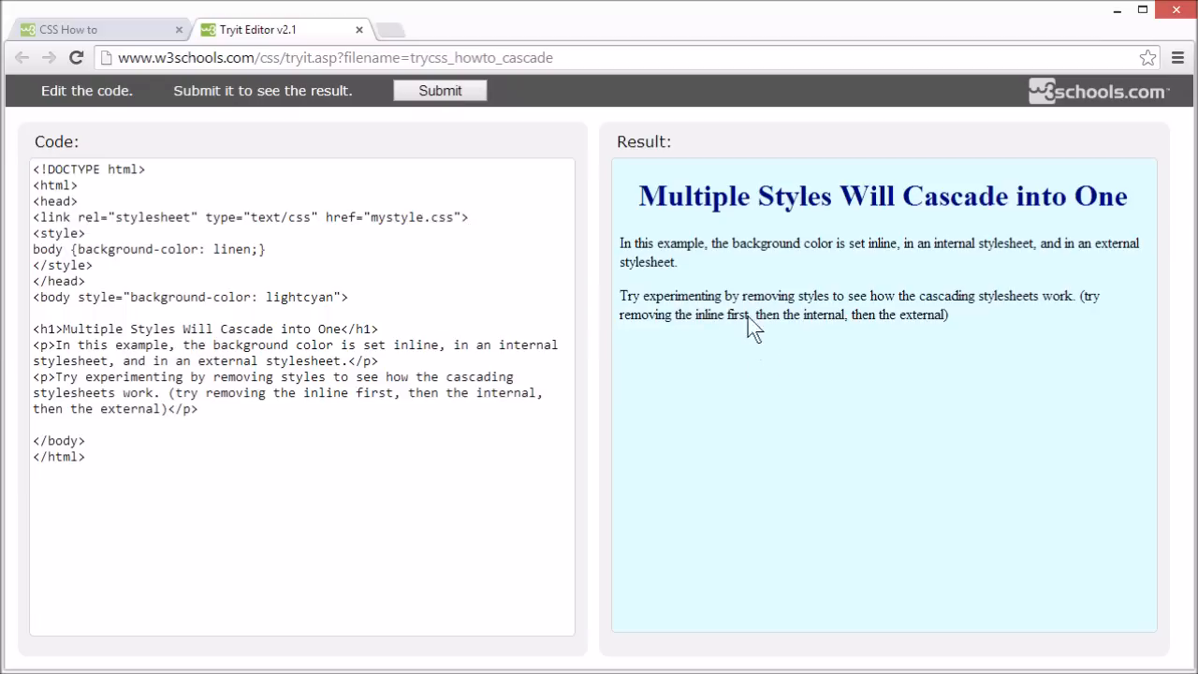
mouse_move(665, 478)
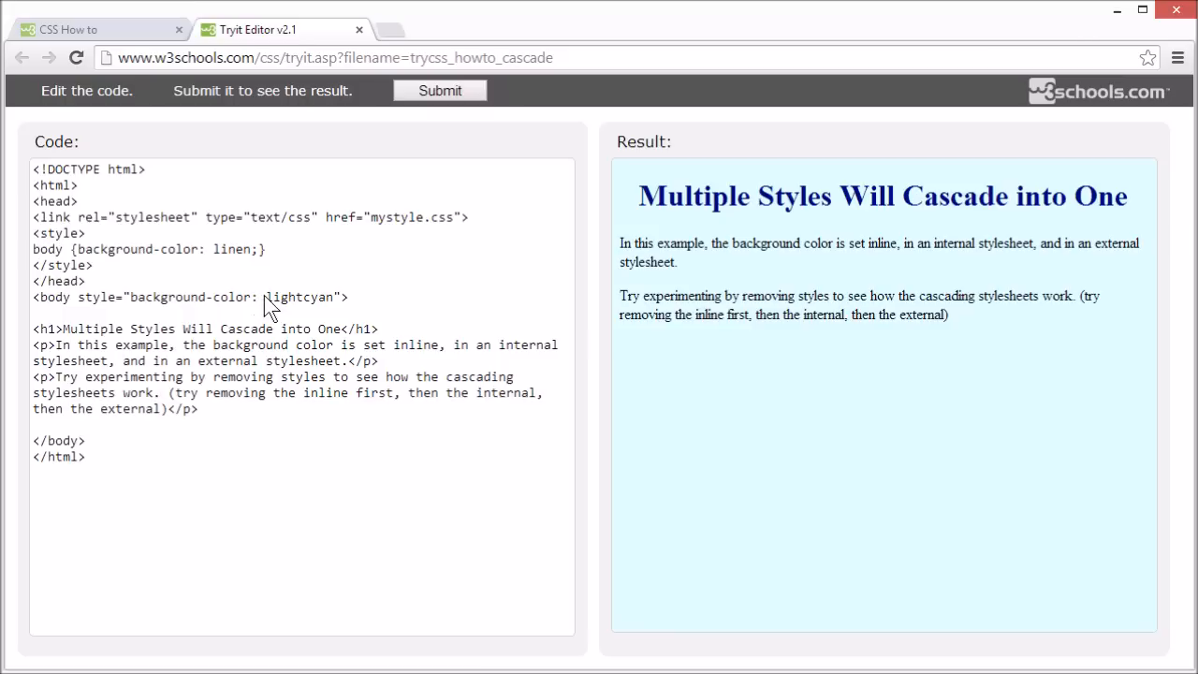
double_click(296, 296)
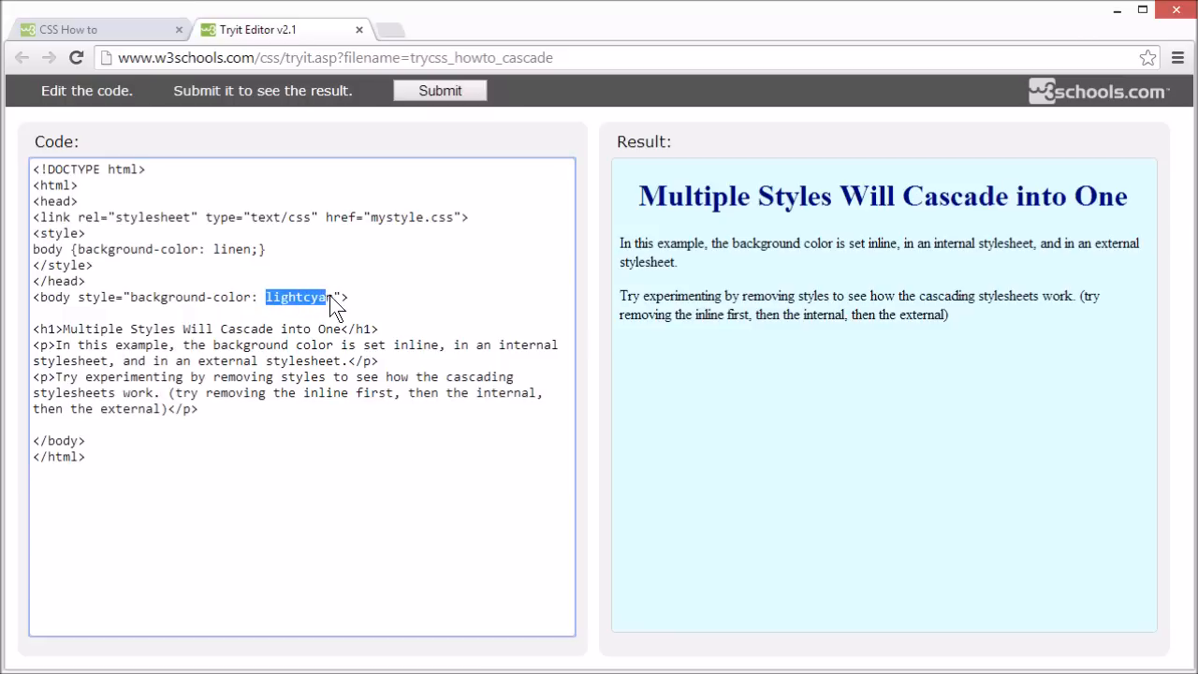
click(328, 296)
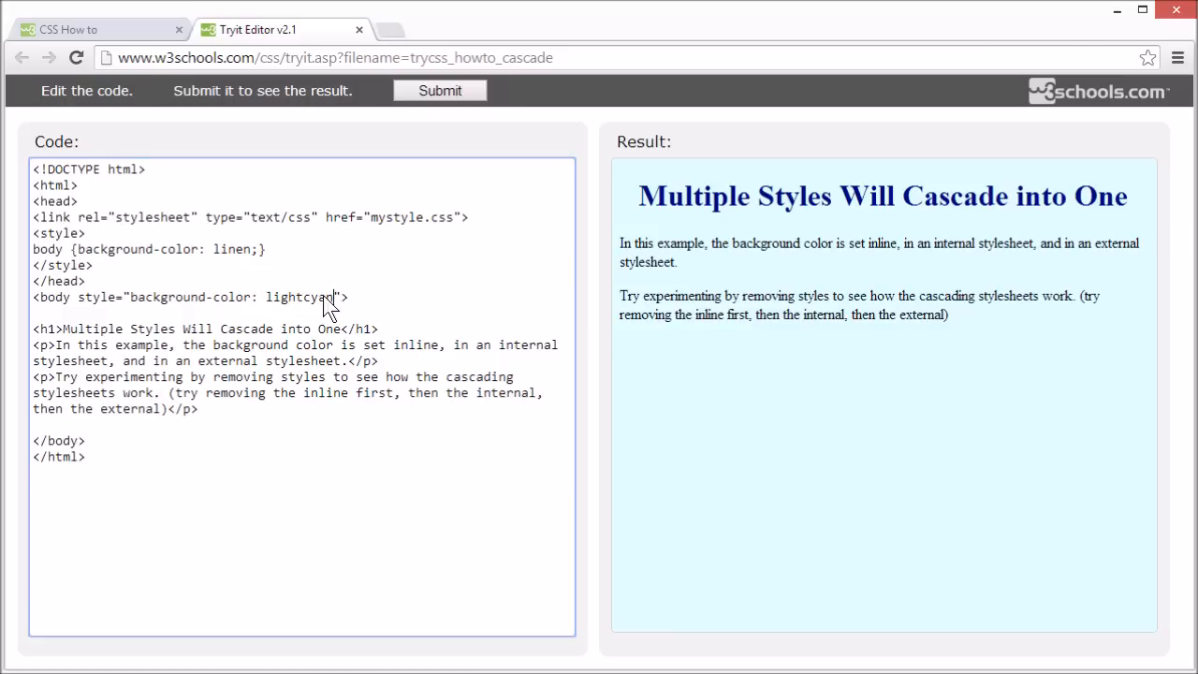
double_click(299, 296)
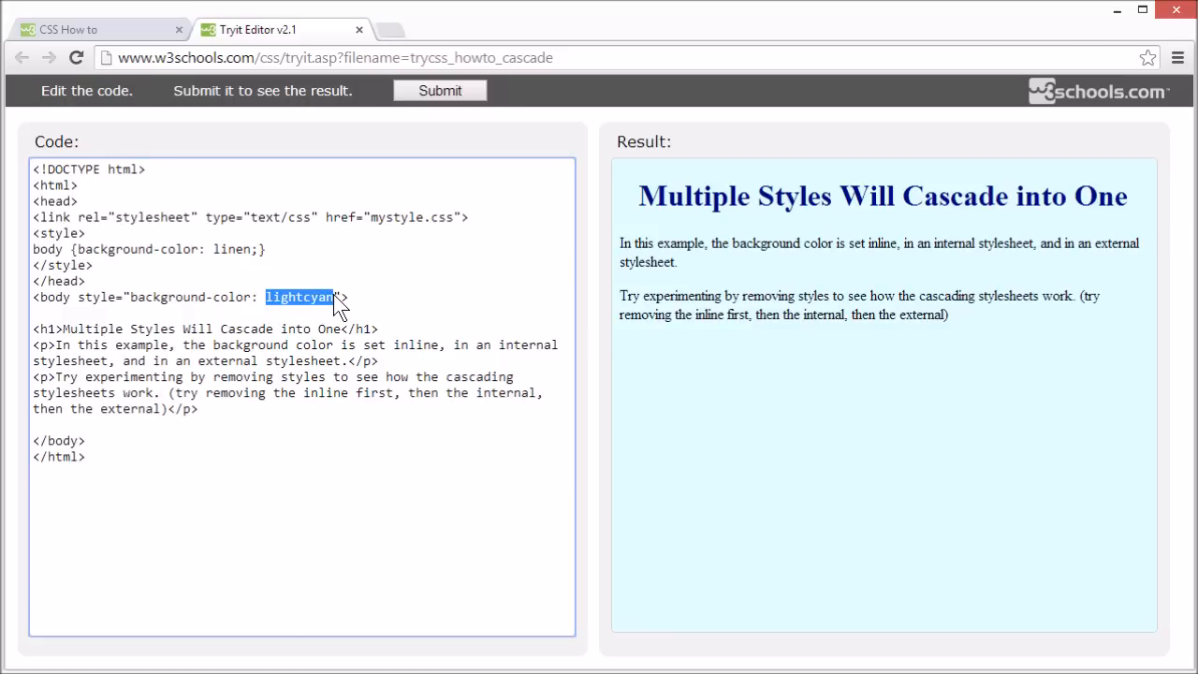
Delete the inline lightcyan and internal linen backgrounds, rerunning after each.
key(Delete)
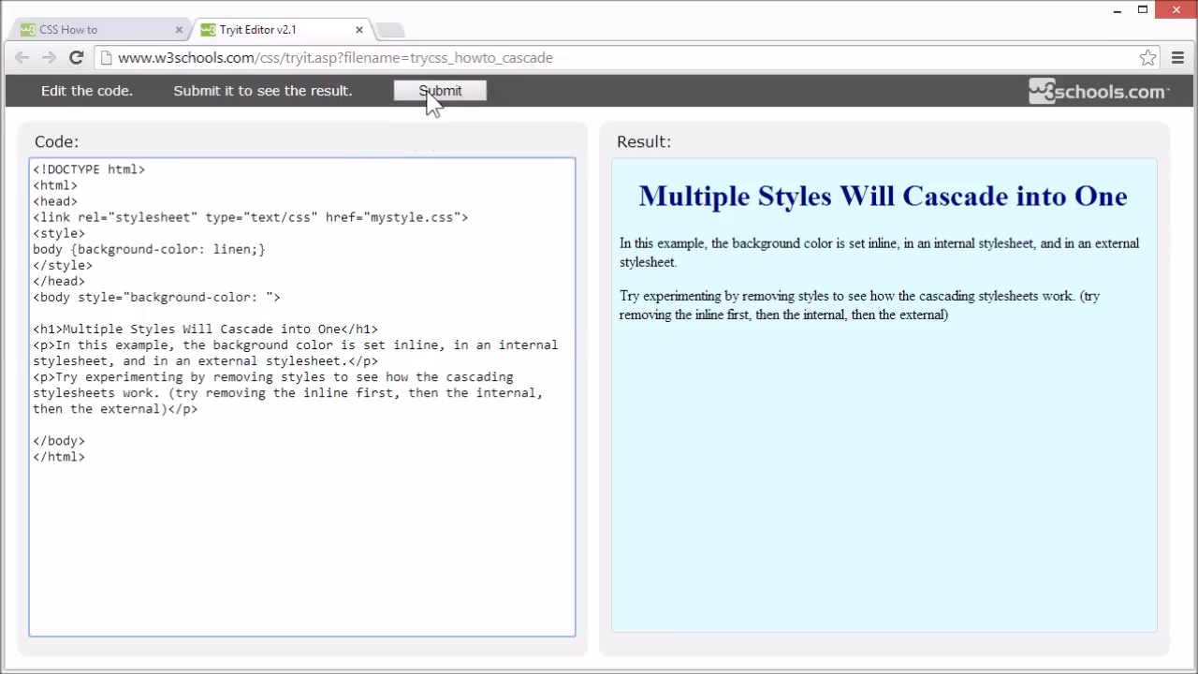
click(441, 90)
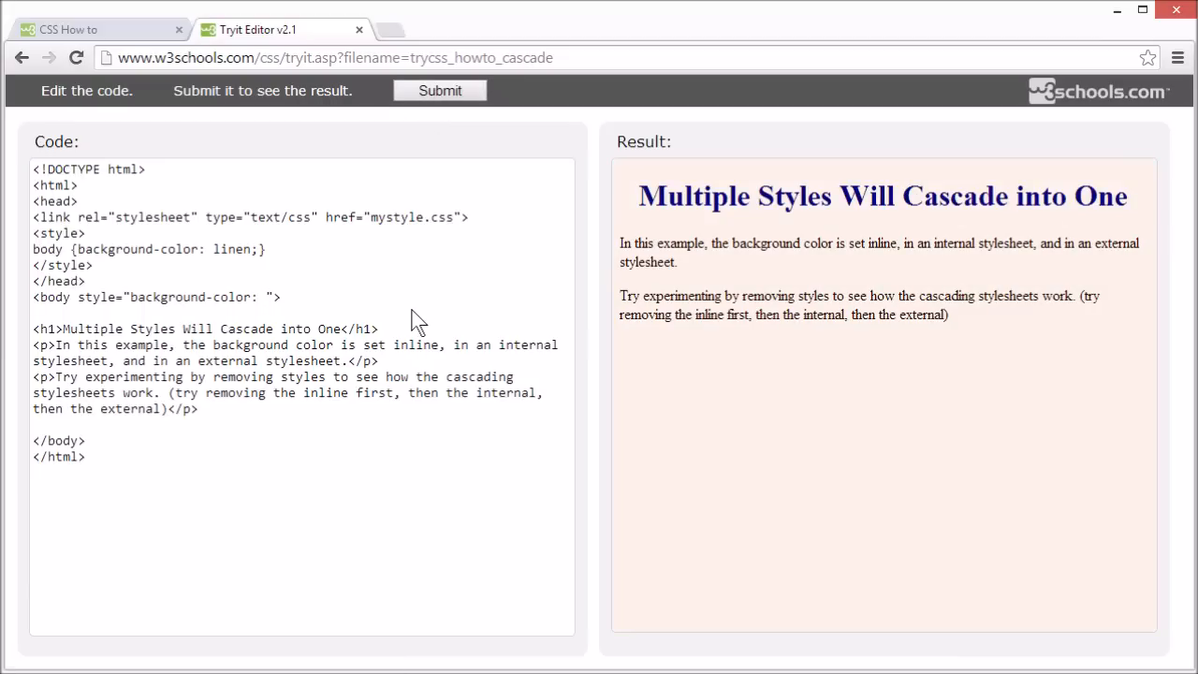
click(210, 249)
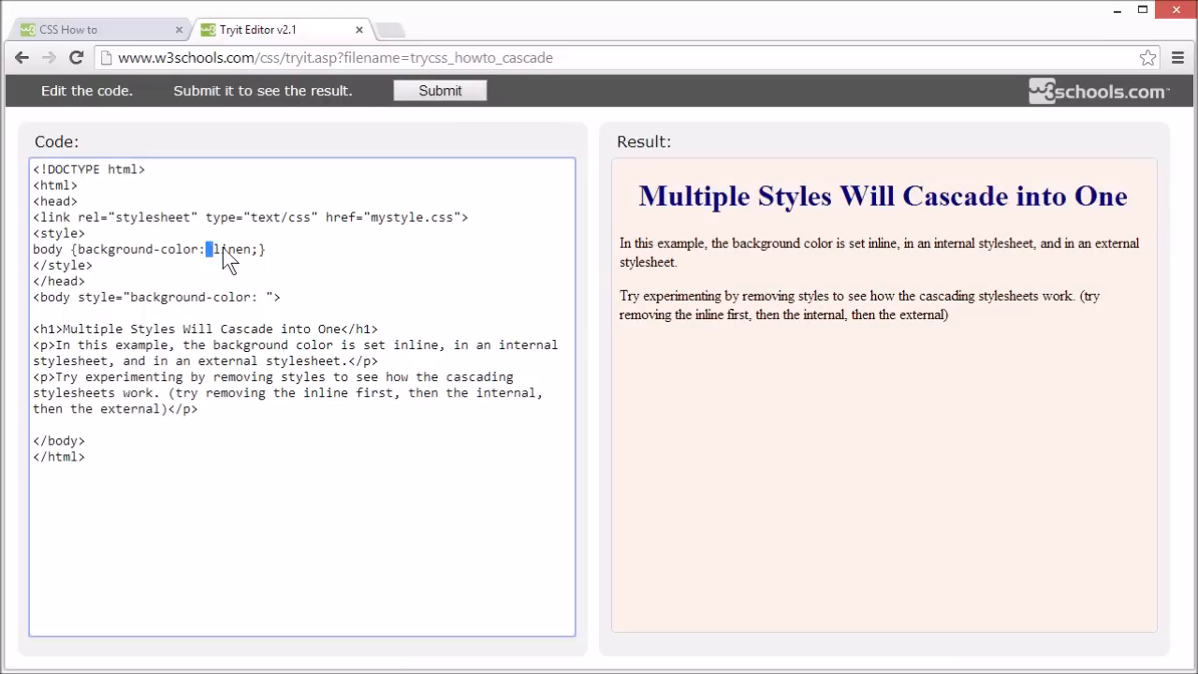
double_click(230, 249)
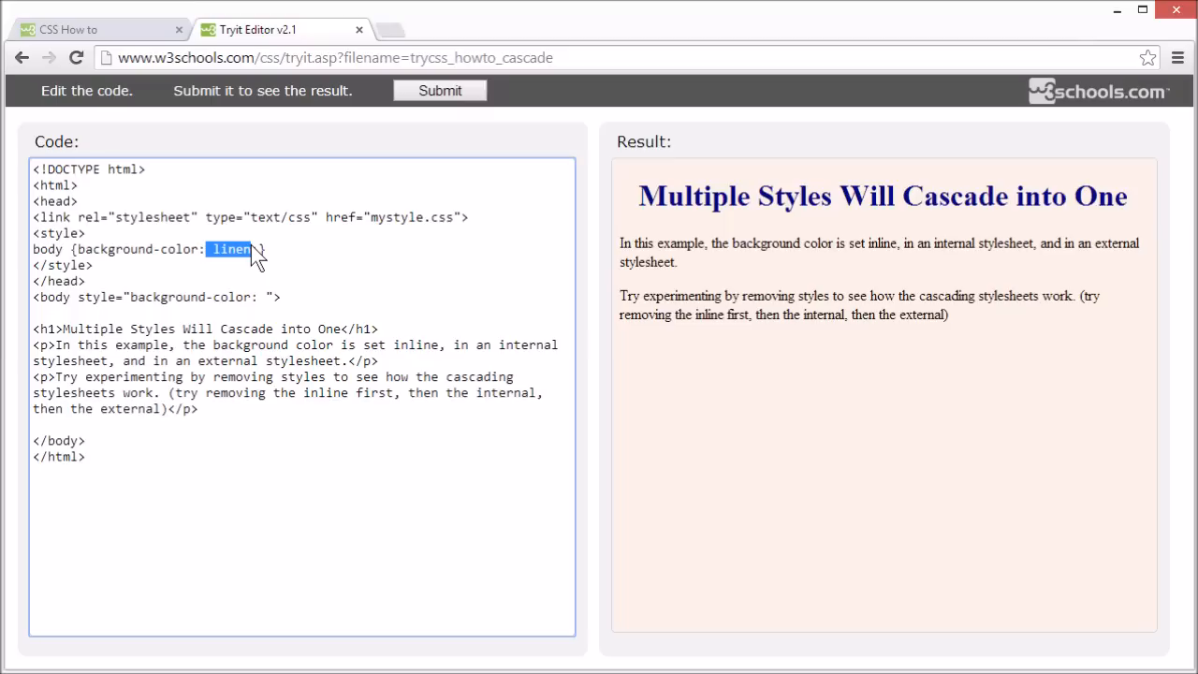
key(Delete)
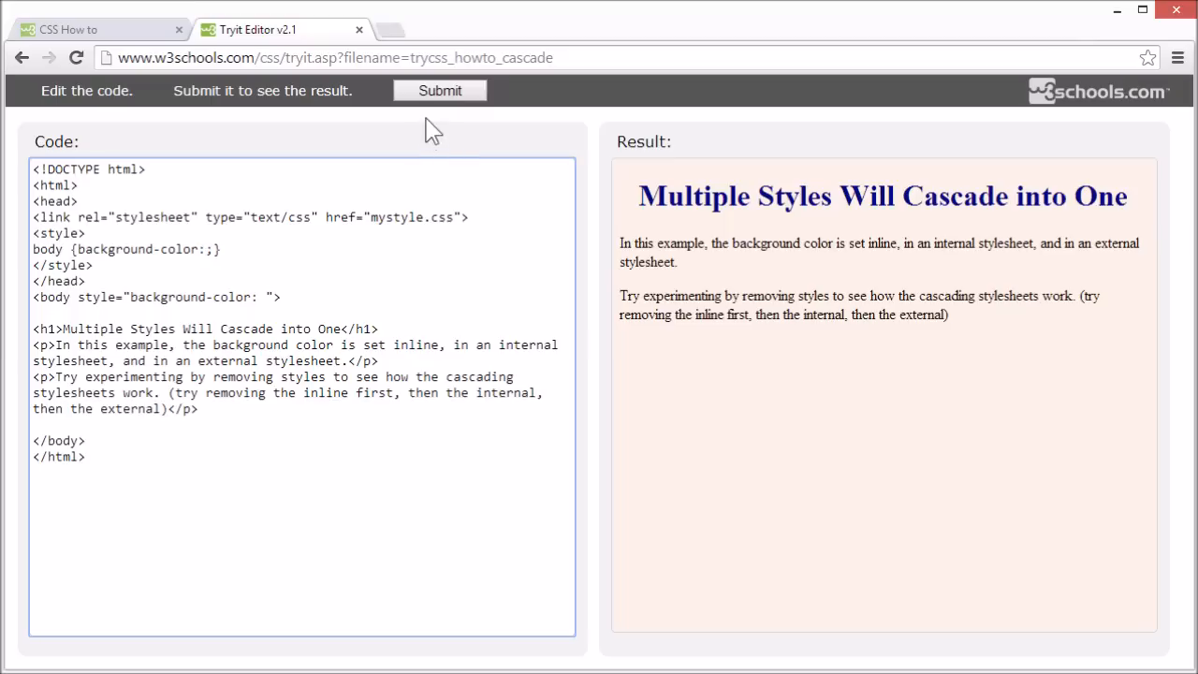
click(440, 90)
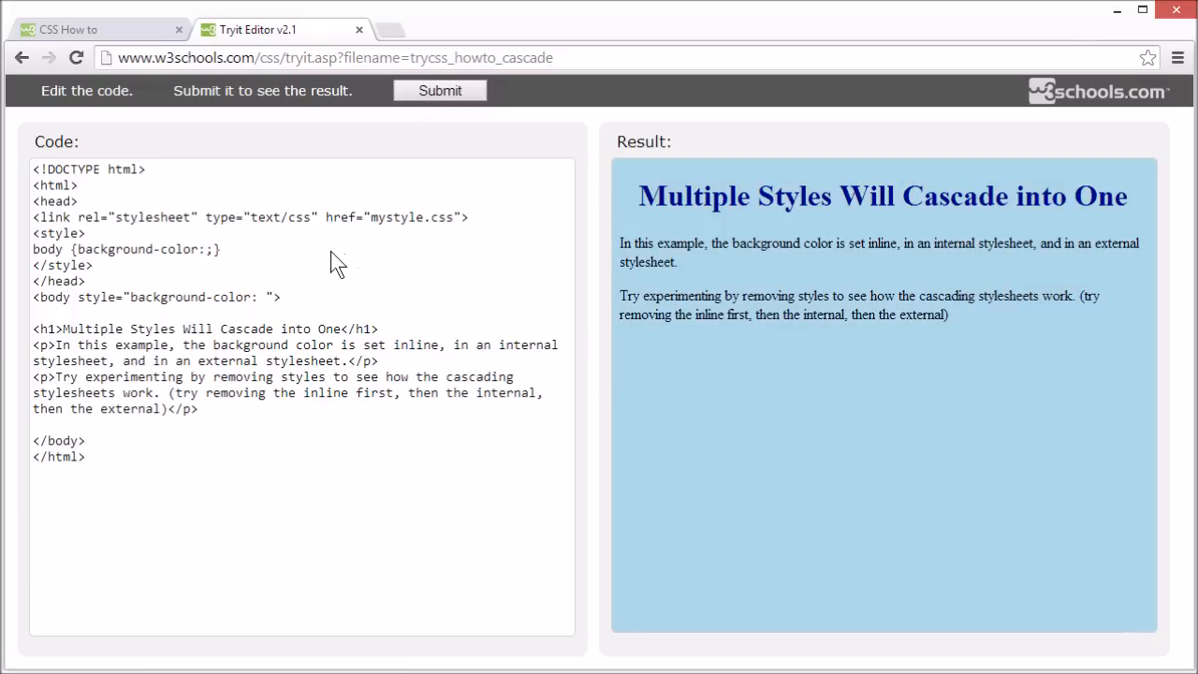
mouse_move(378, 228)
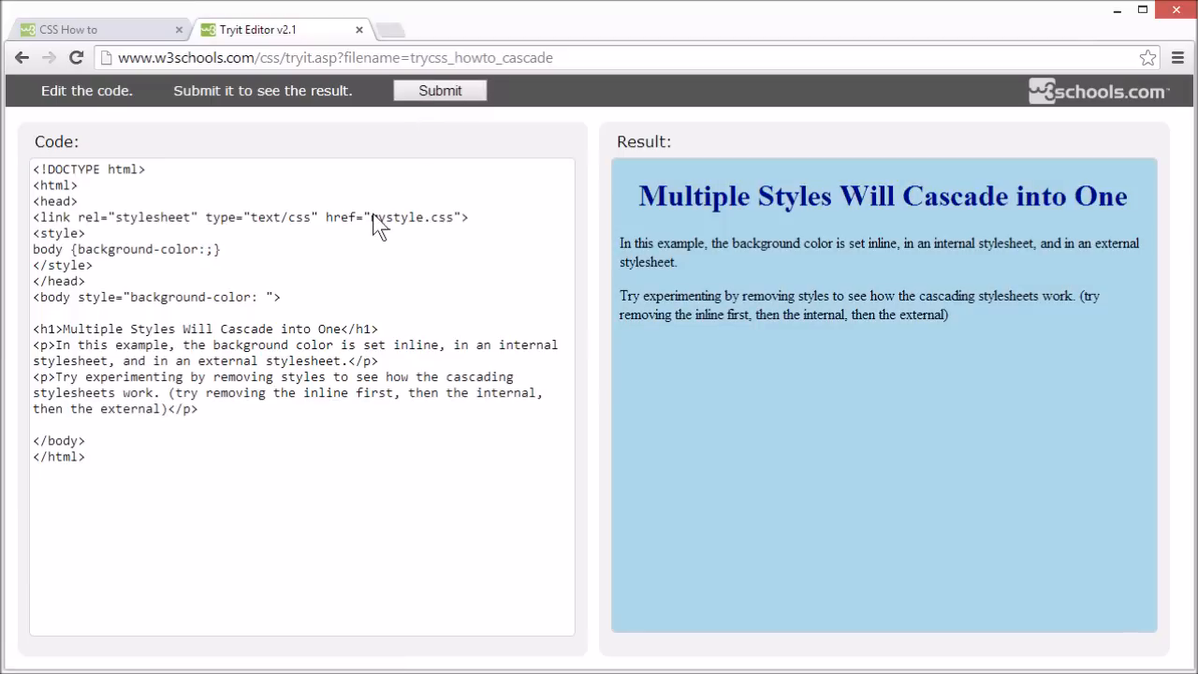
Remove mystyle.css from the link href and rerun, leaving a plain white page.
double_click(412, 217)
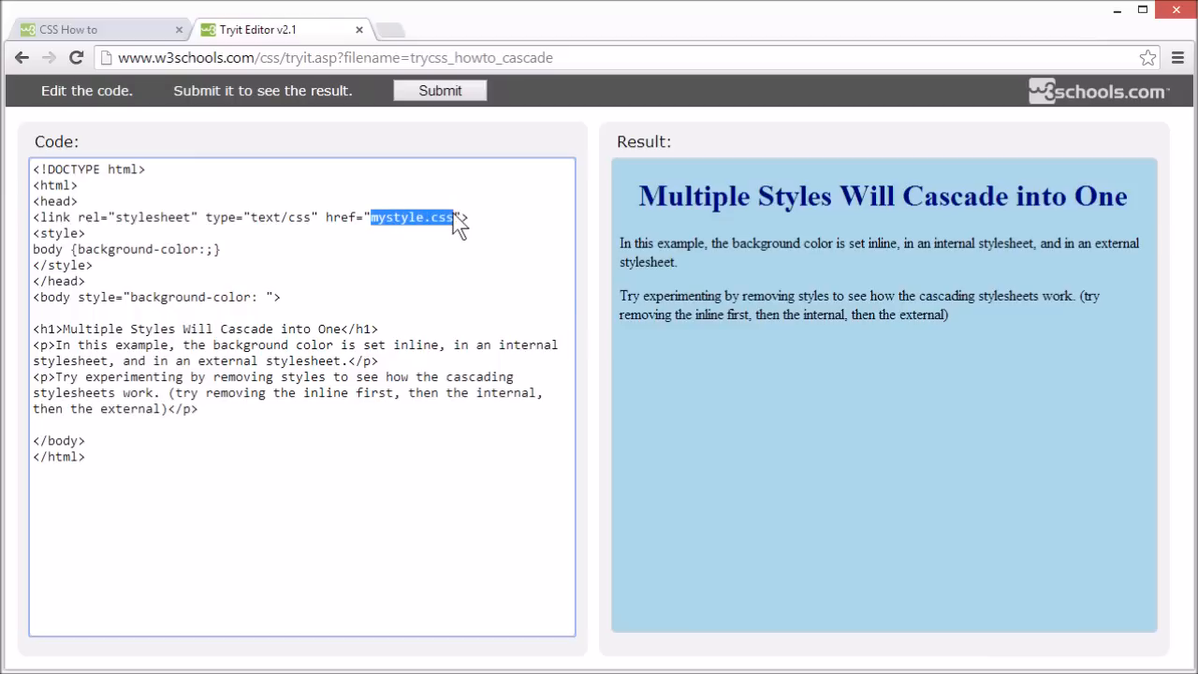
click(440, 90)
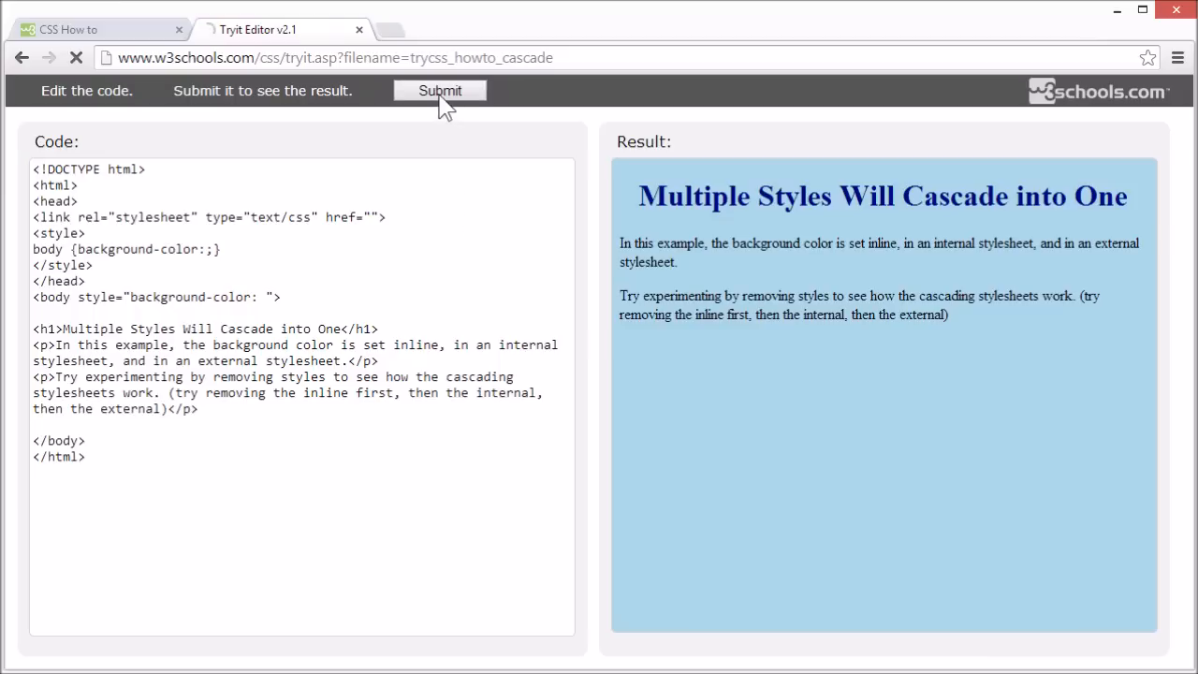
click(441, 90)
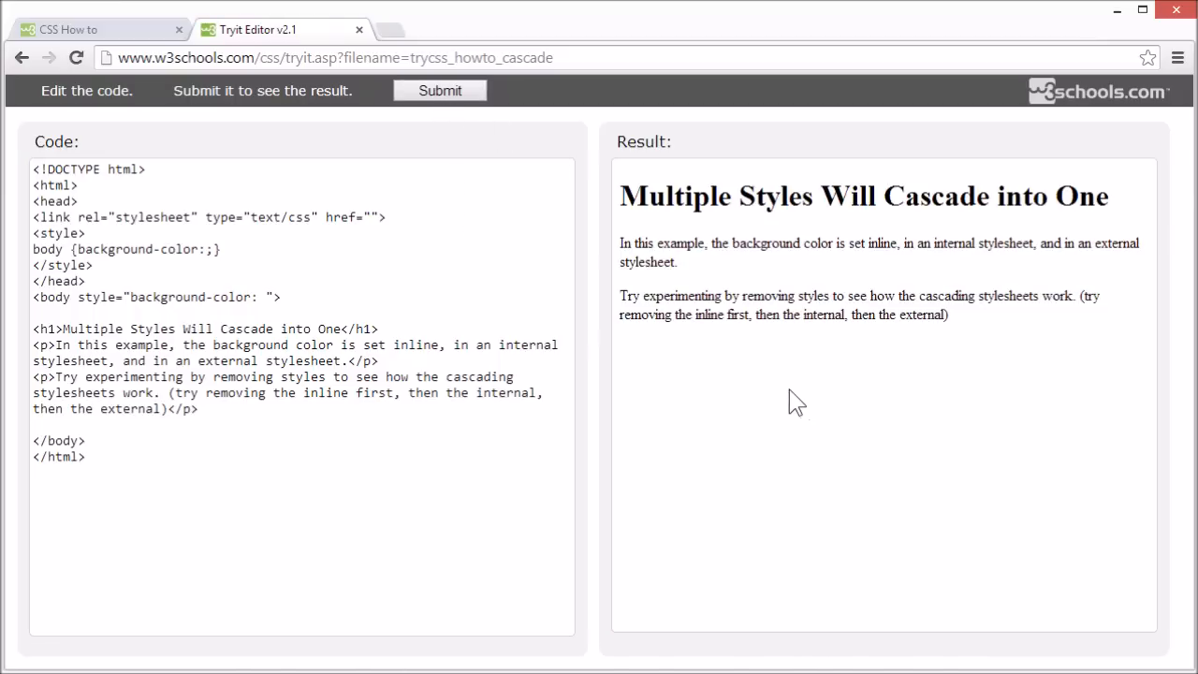
mouse_move(801, 427)
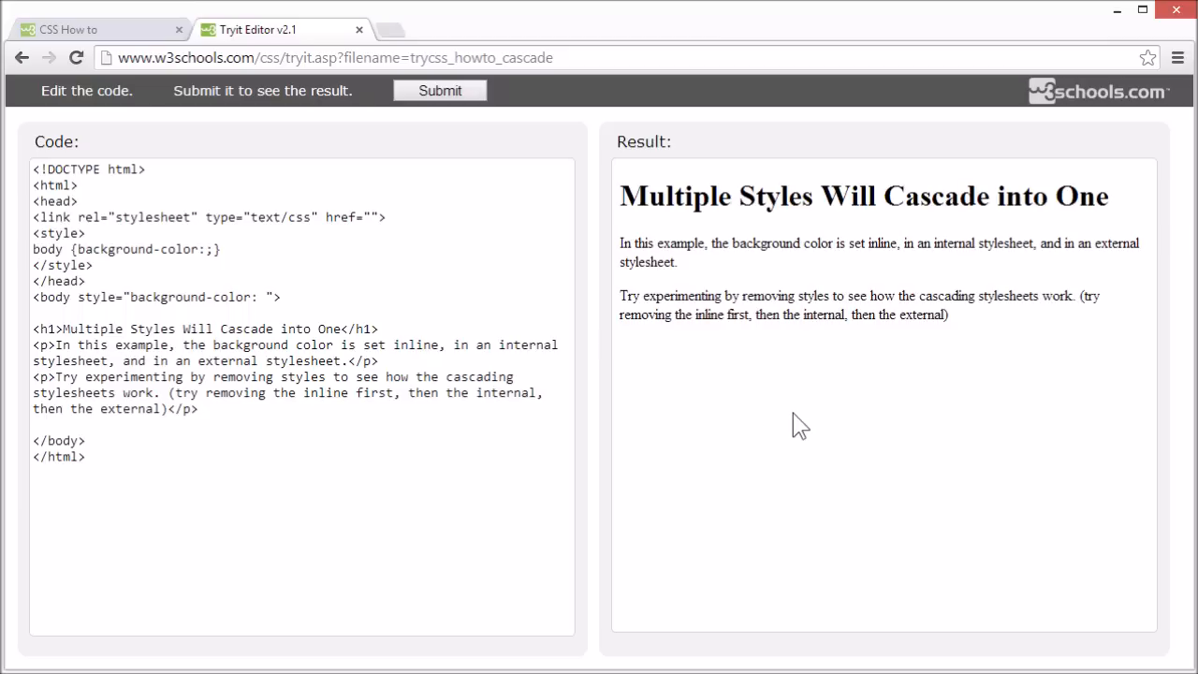
click(372, 228)
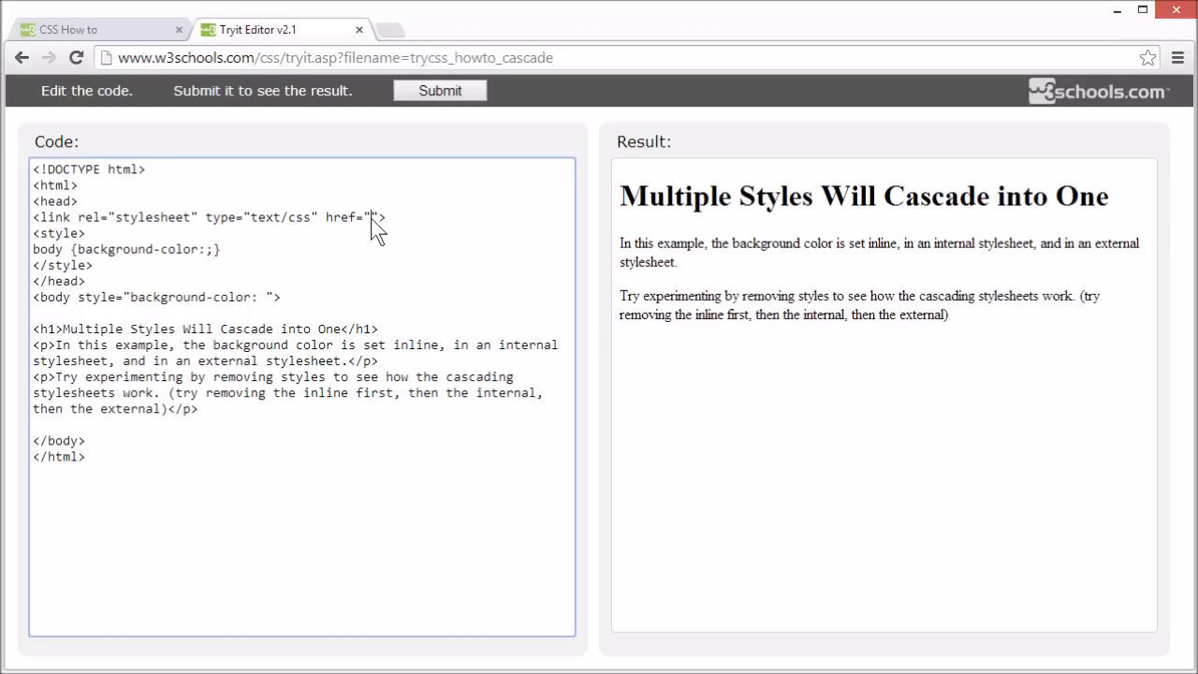
mouse_move(383, 229)
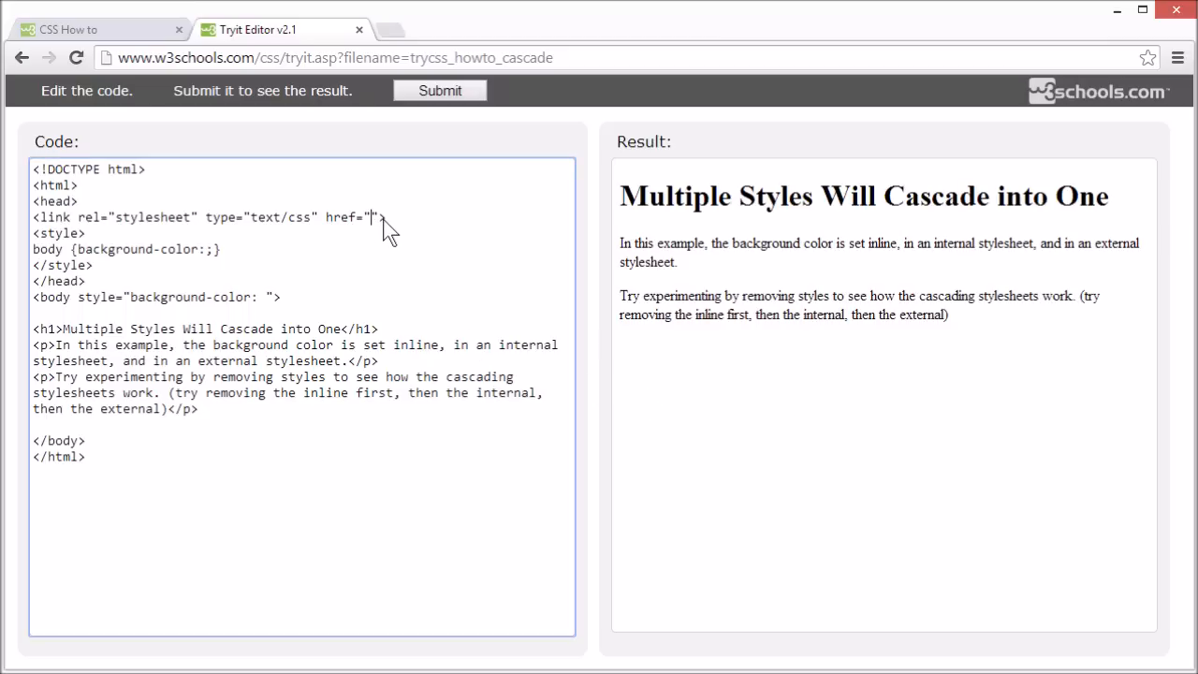
Retype mystyle.css in the href and rerun so the linen page with navy heading returns.
text(mystyl)
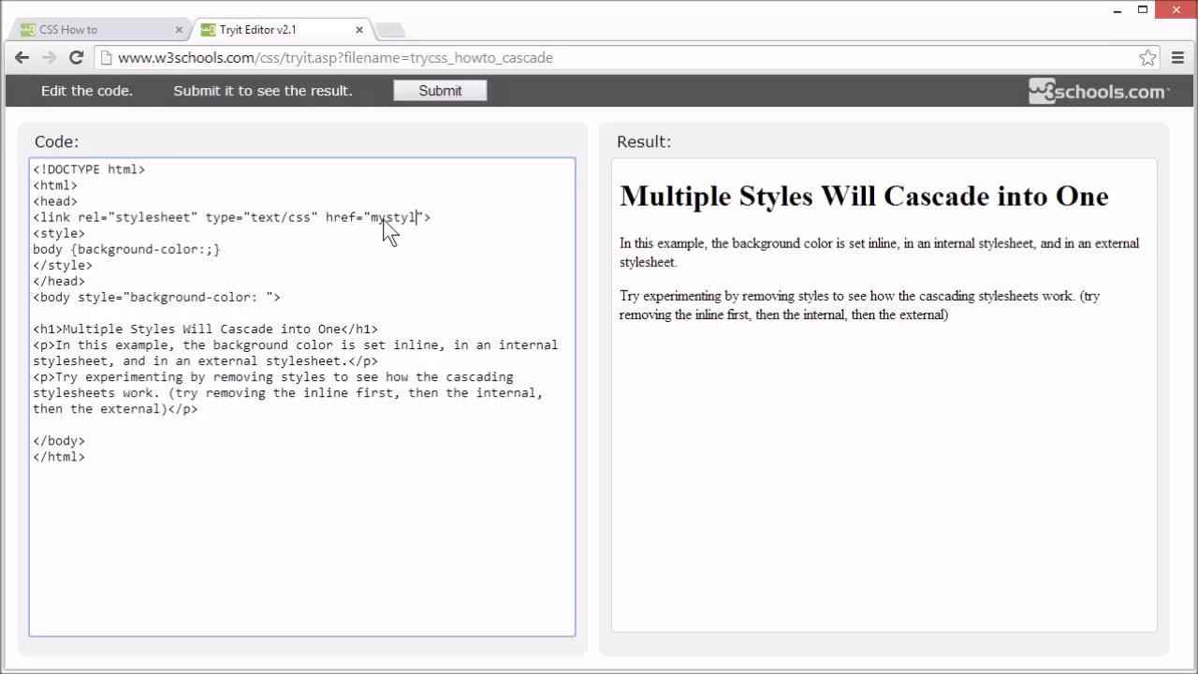
text(e.css)
click(128, 249)
text( linen)
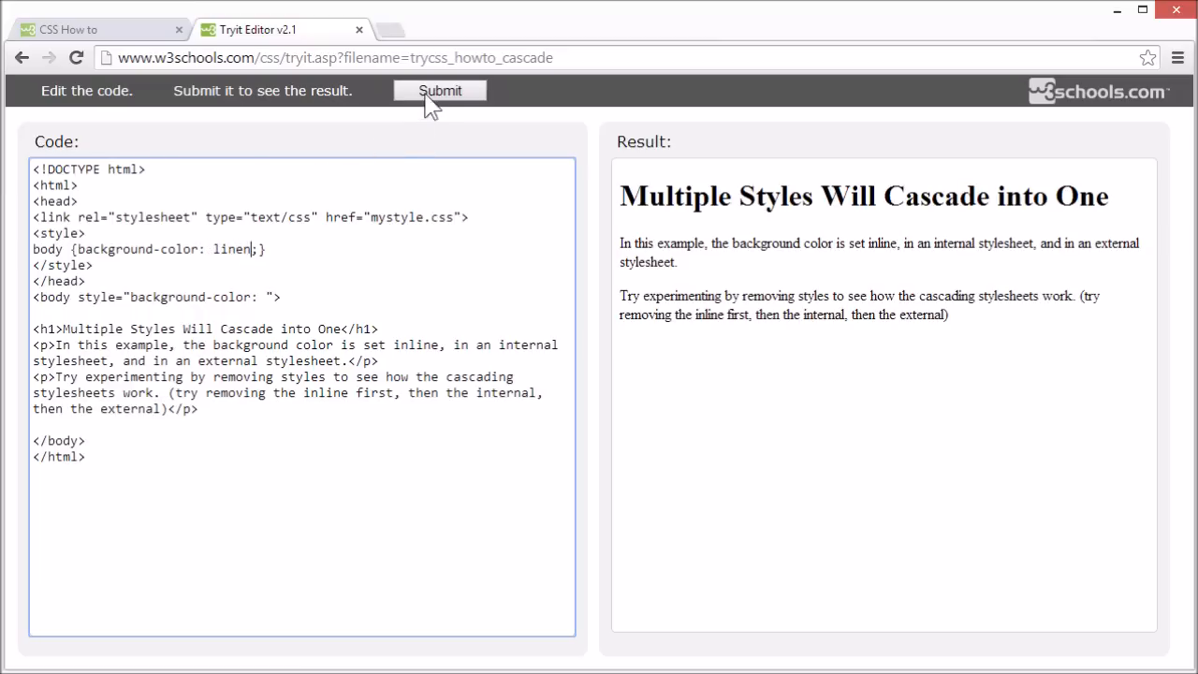
click(440, 90)
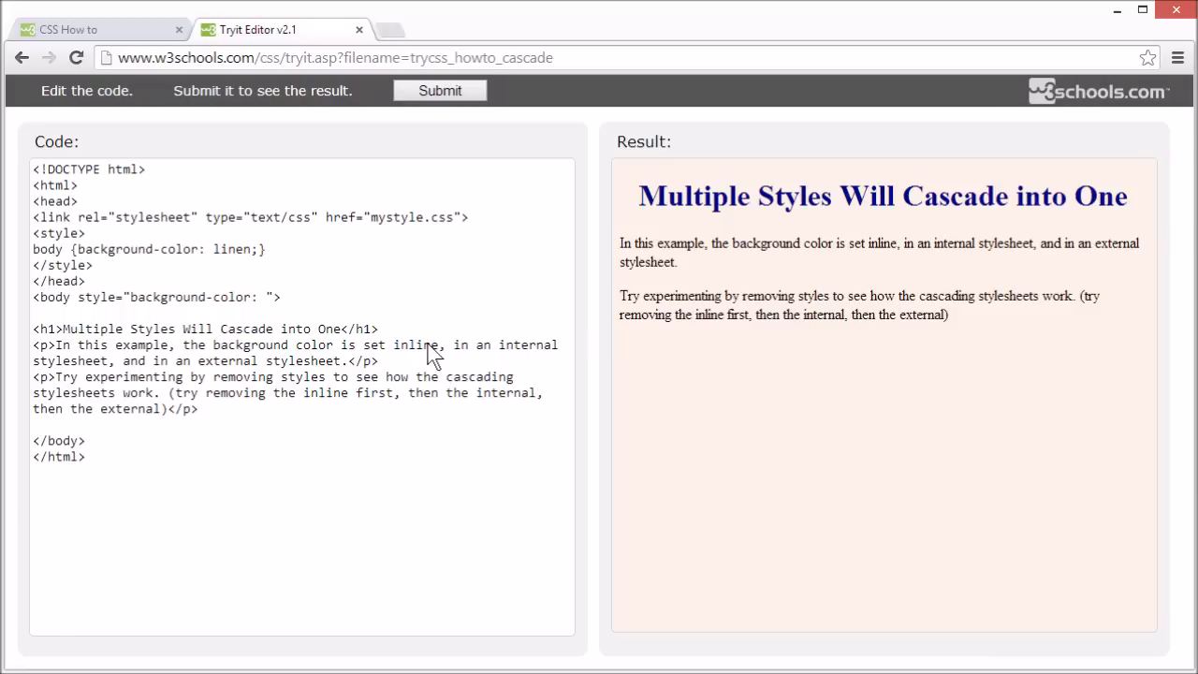
mouse_move(434, 352)
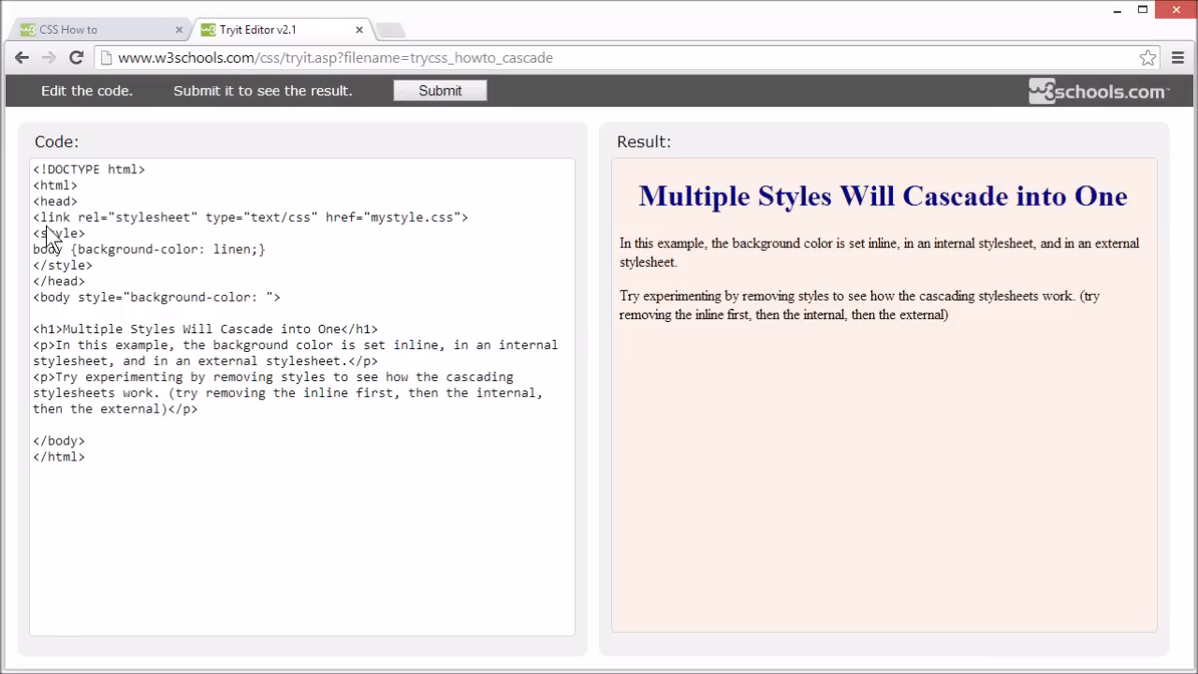
click(120, 263)
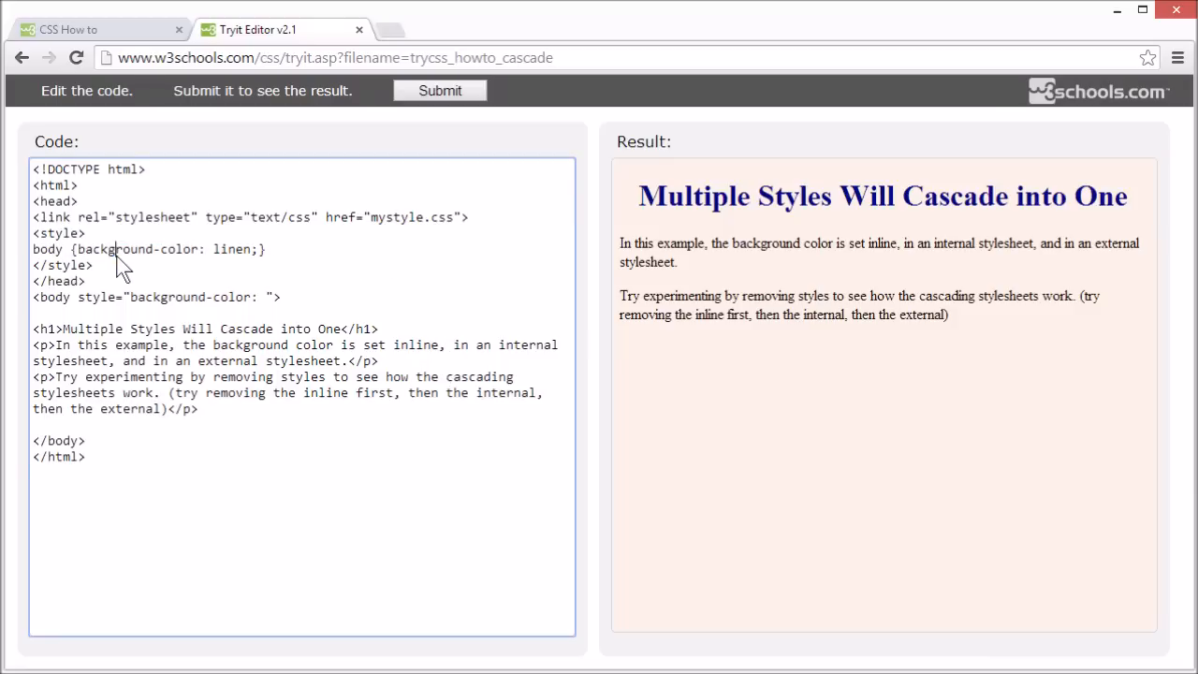
mouse_move(113, 247)
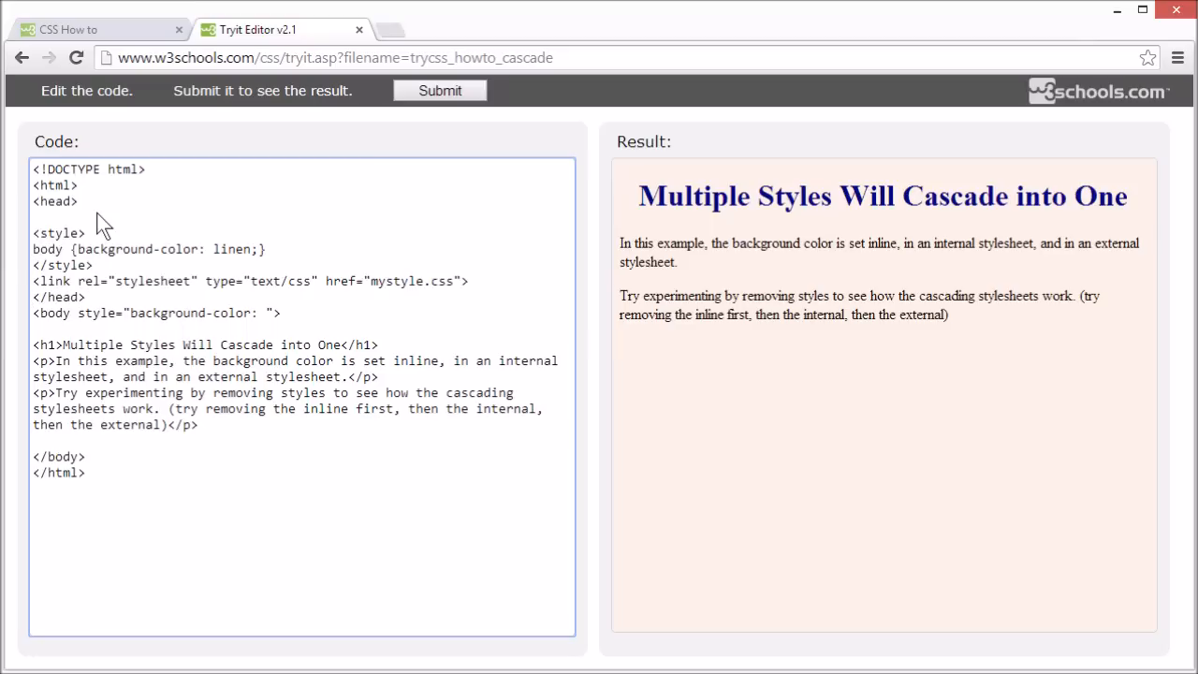
mouse_move(393, 253)
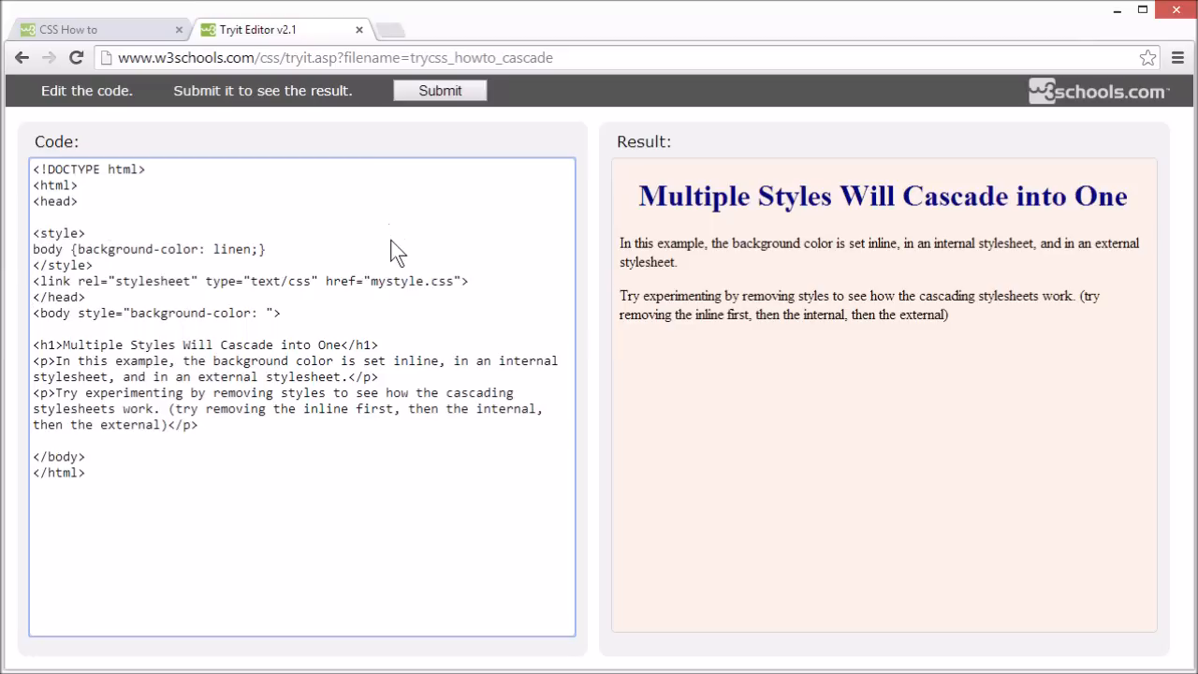
Move the link line below the style block and rerun so the light blue background overrides linen.
click(468, 281)
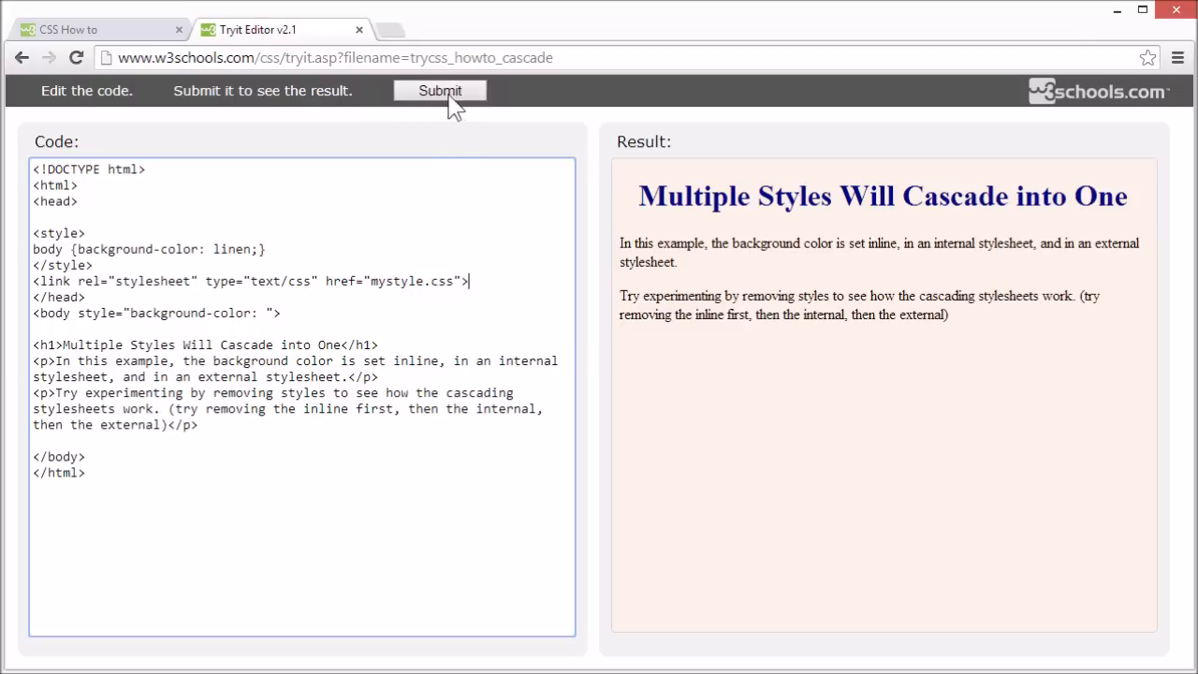
click(440, 90)
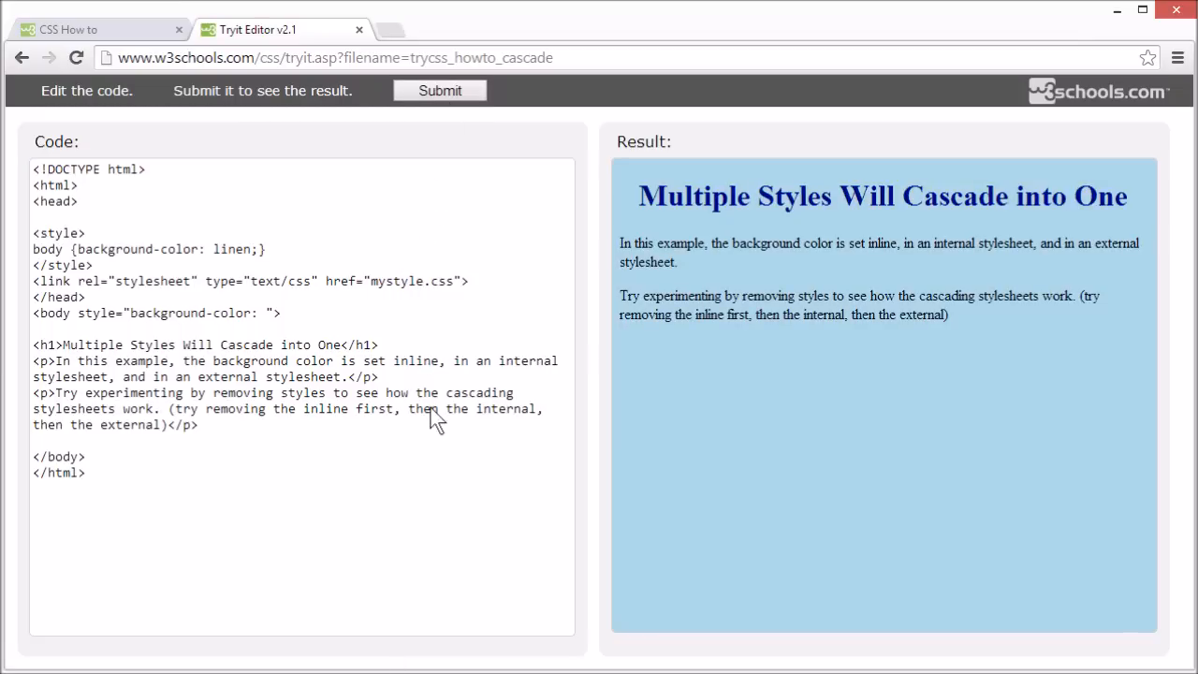
click(197, 424)
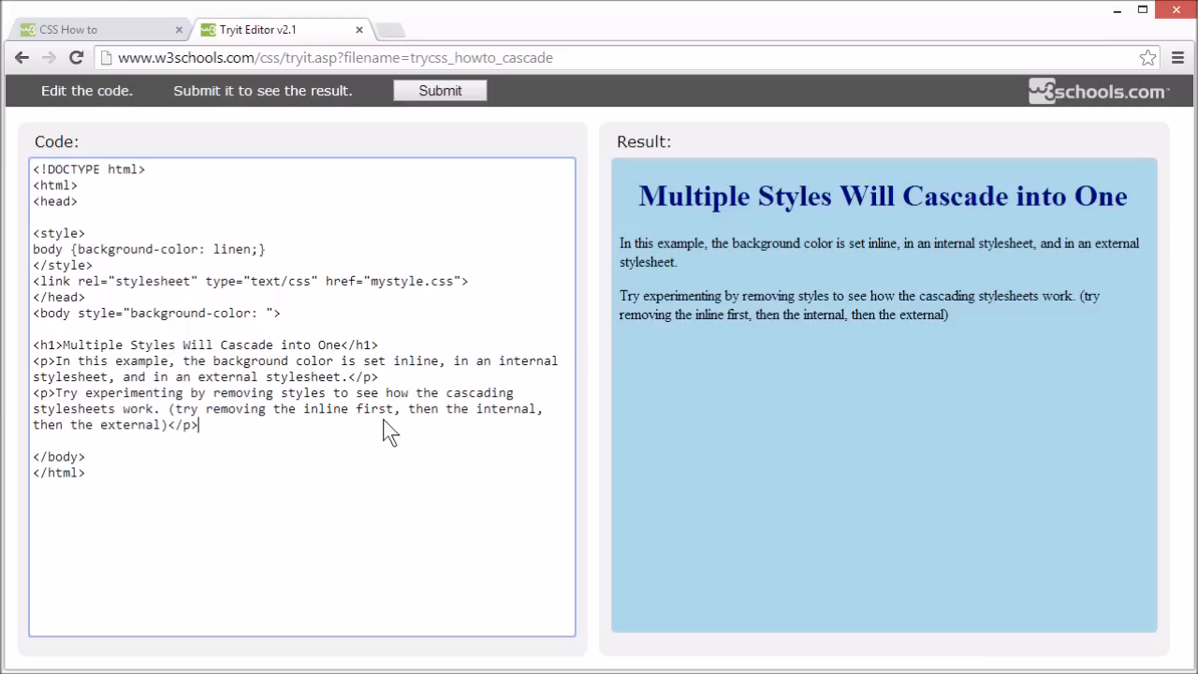
Switch back to the CSS How To tutorial page showing the Cascading Order section.
click(360, 30)
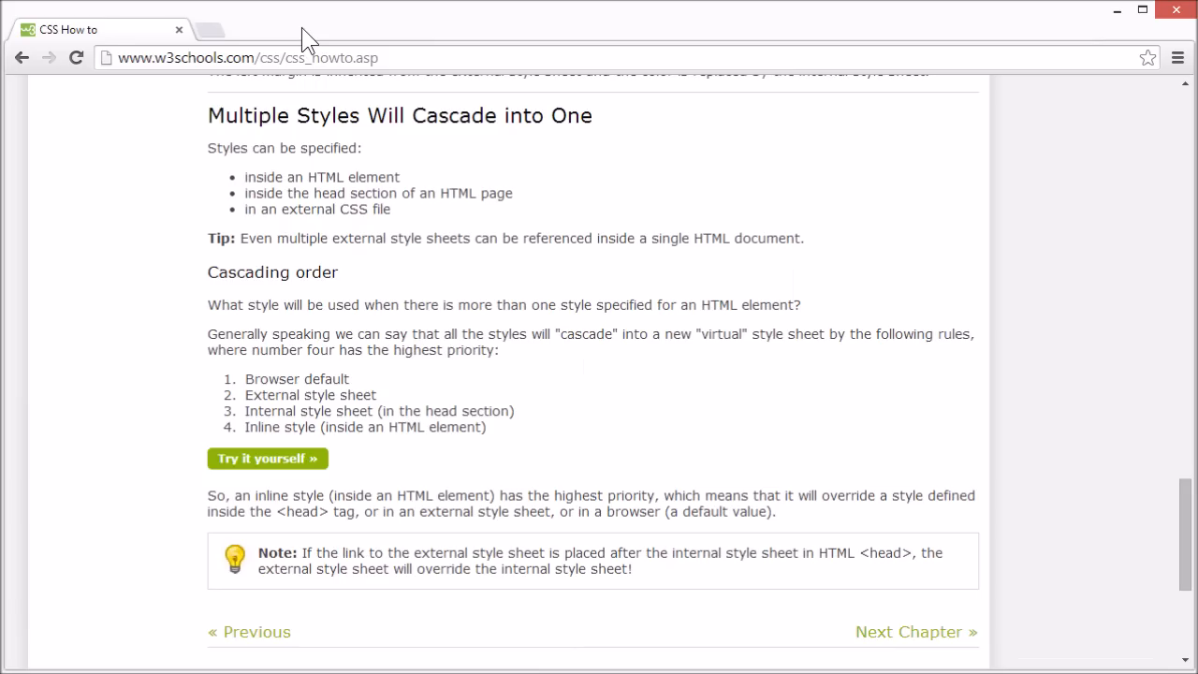
mouse_move(502, 303)
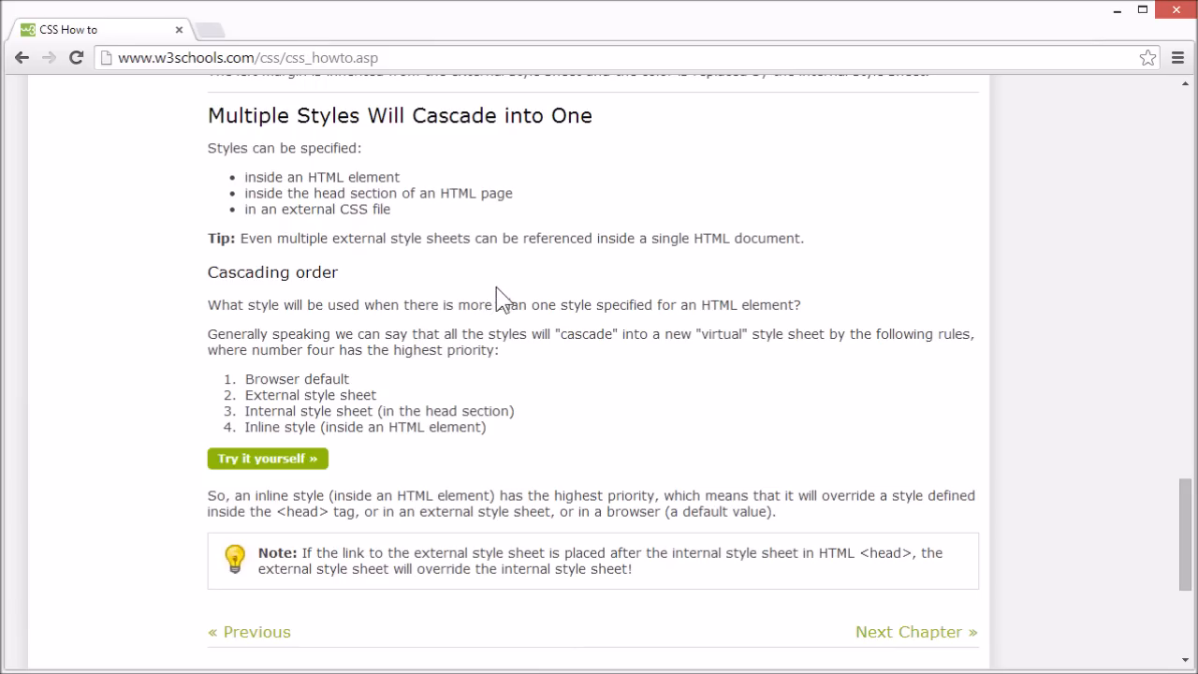
mouse_move(558, 416)
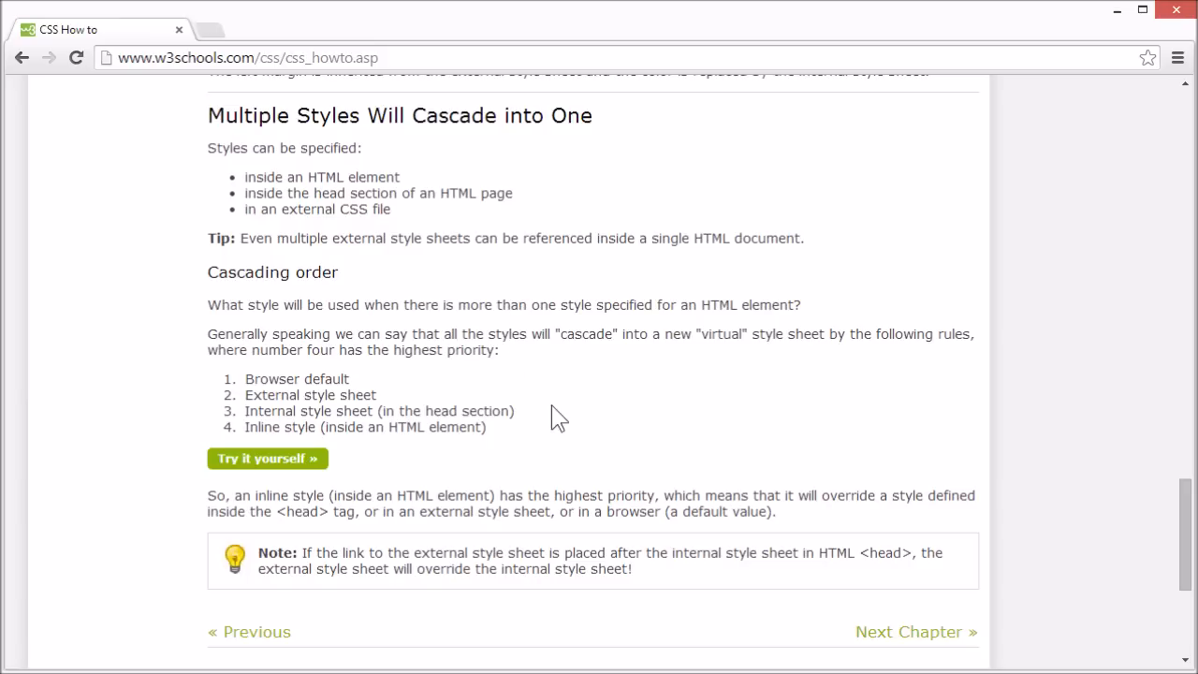